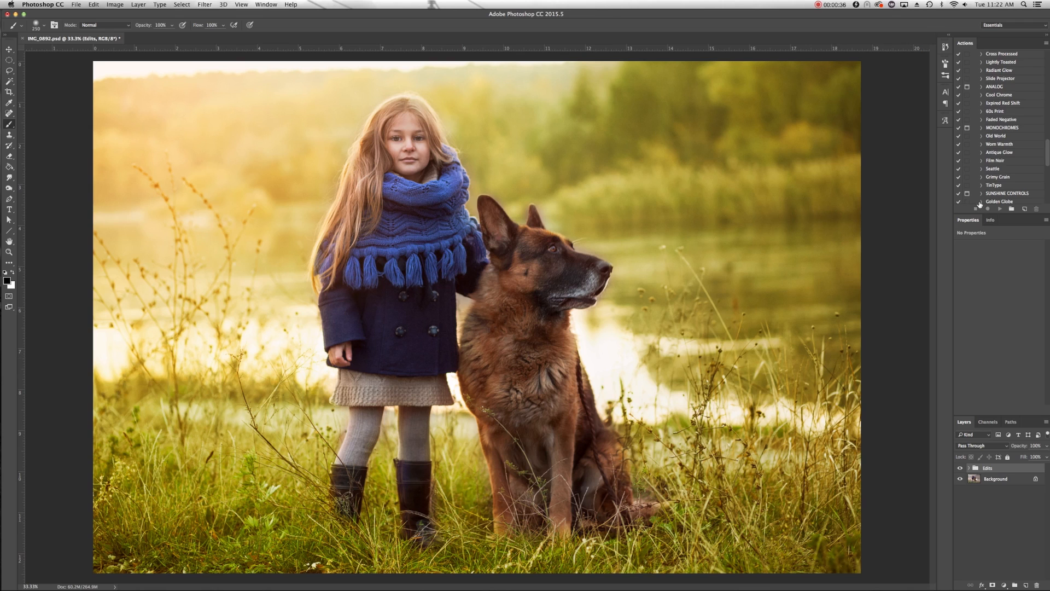
mouse_move(1004, 159)
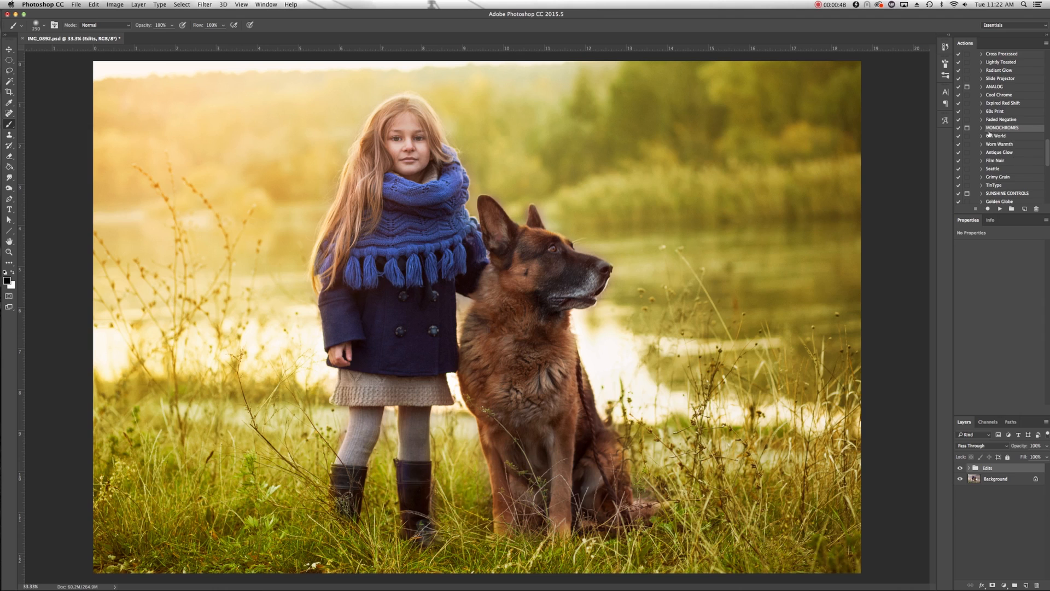
Step: Peek at the Old World action's steps, then switch the Actions panel to Button Mode
click(982, 136)
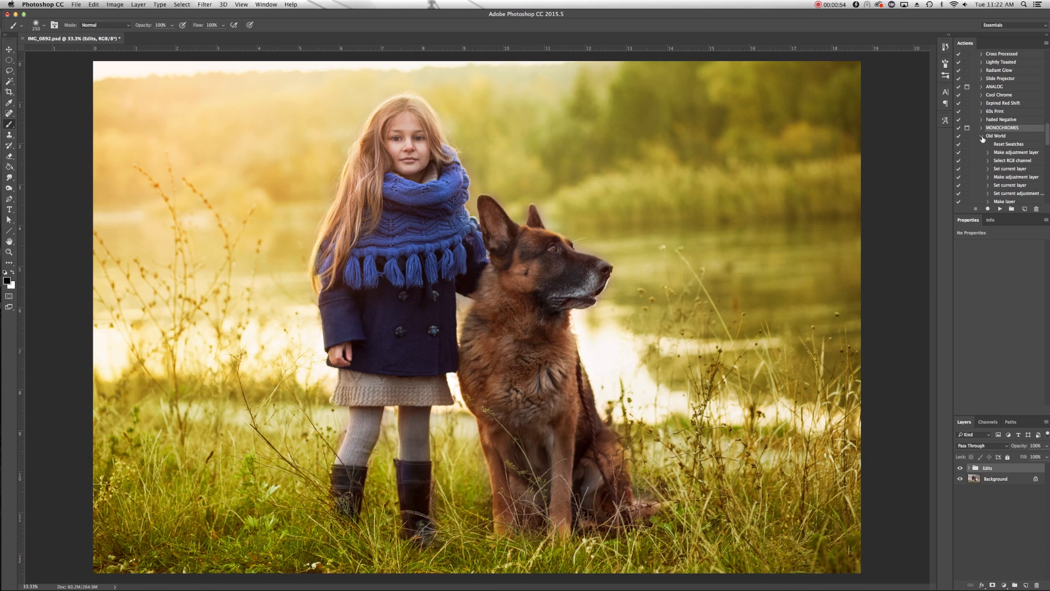
click(959, 144)
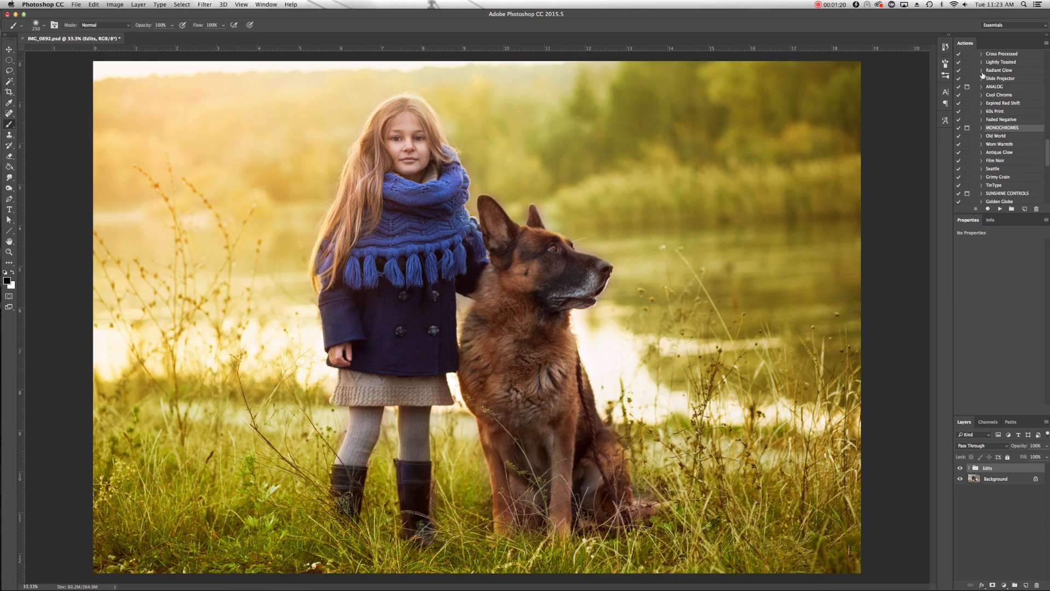
mouse_move(1004, 168)
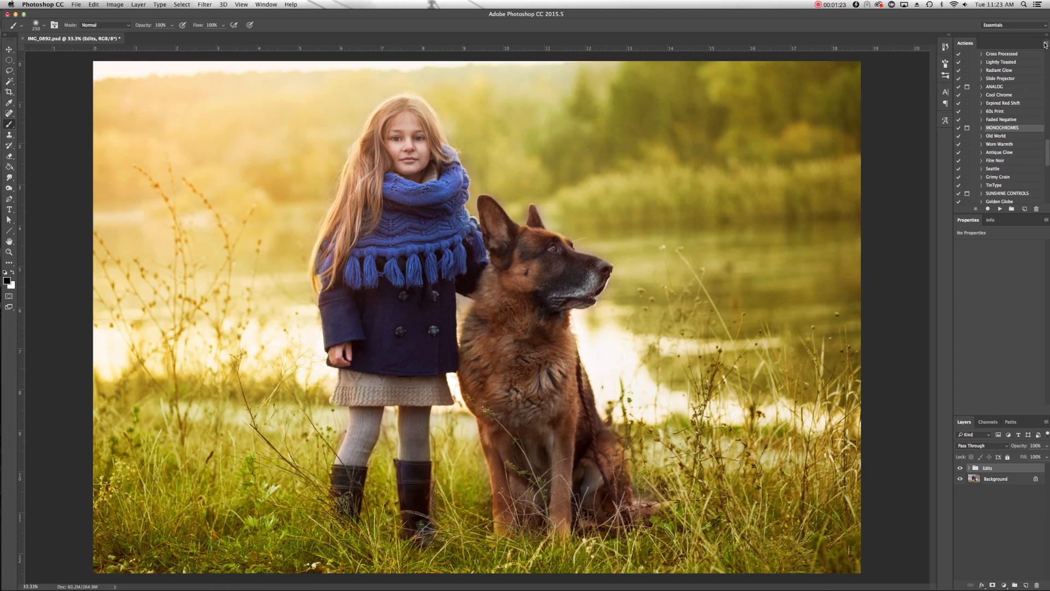
click(1044, 44)
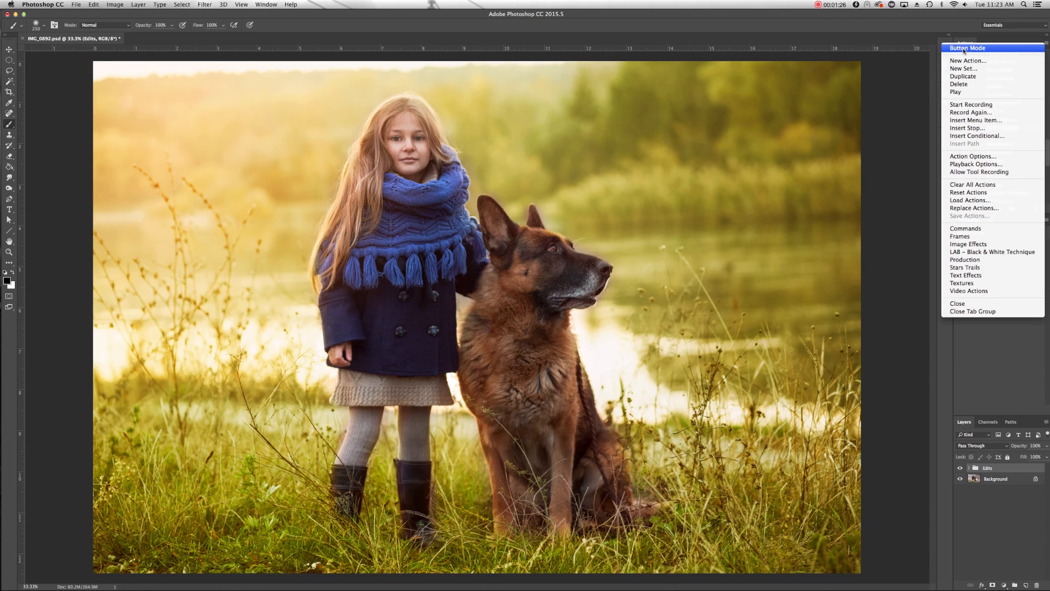
click(967, 47)
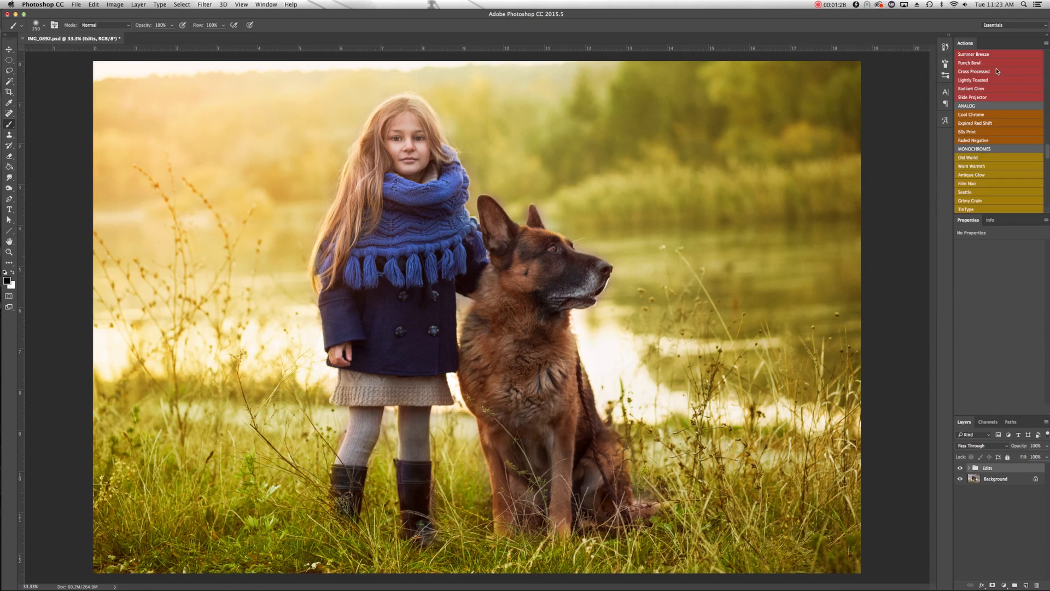
mouse_move(978, 190)
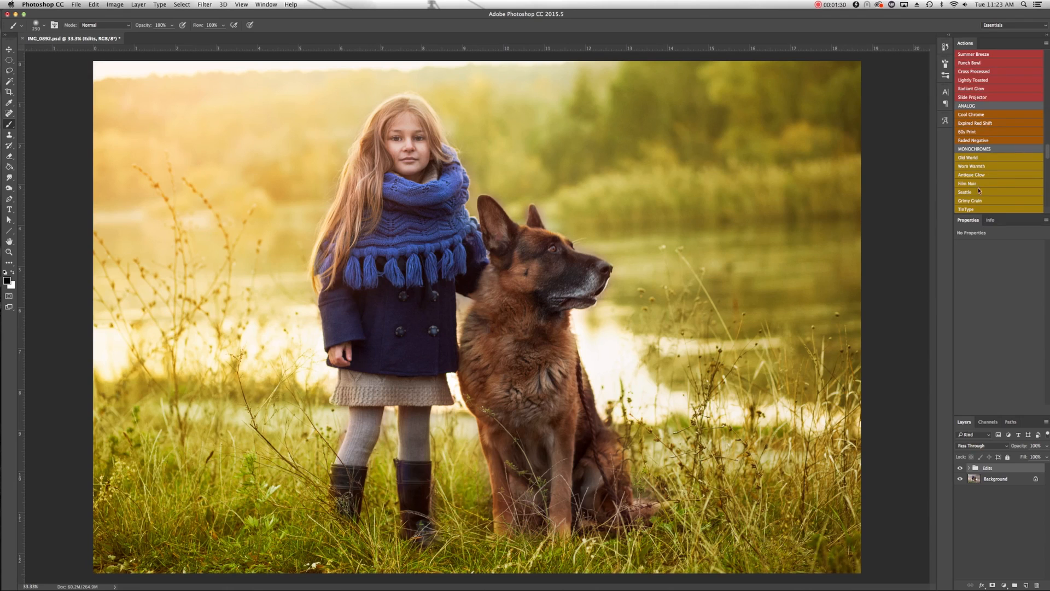
mouse_move(975, 164)
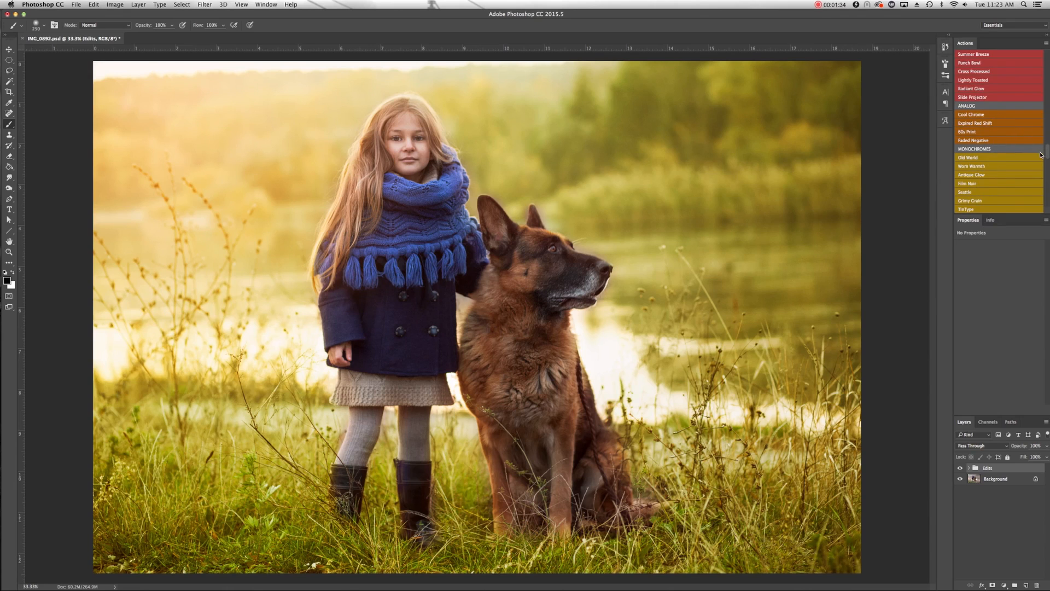
scroll(down, 3)
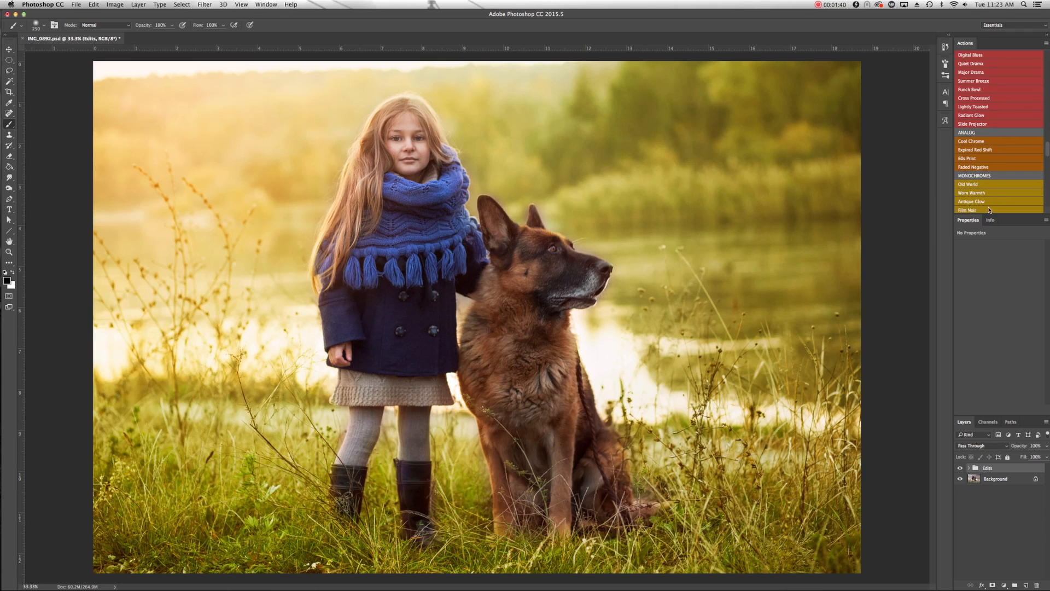
mouse_move(988, 199)
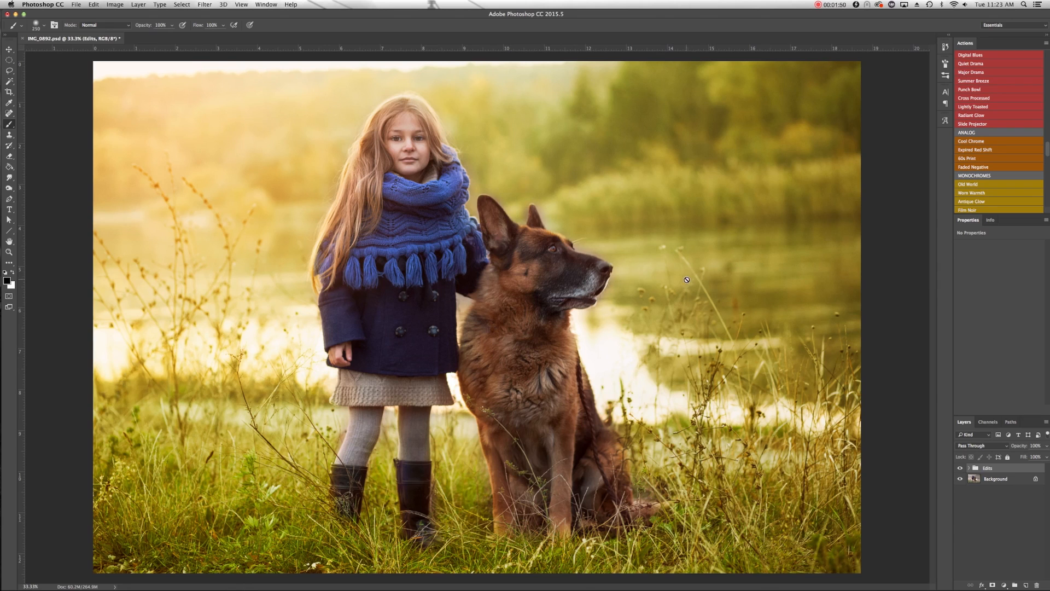
mouse_move(673, 294)
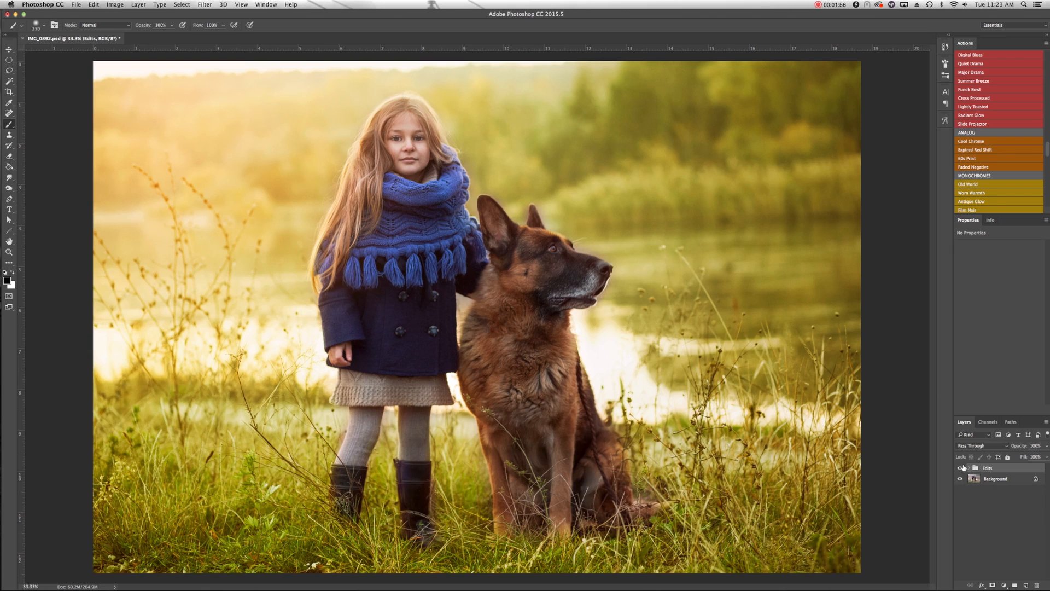
Step: Hide the Edits group to reveal the original muted photo for comparison
click(961, 467)
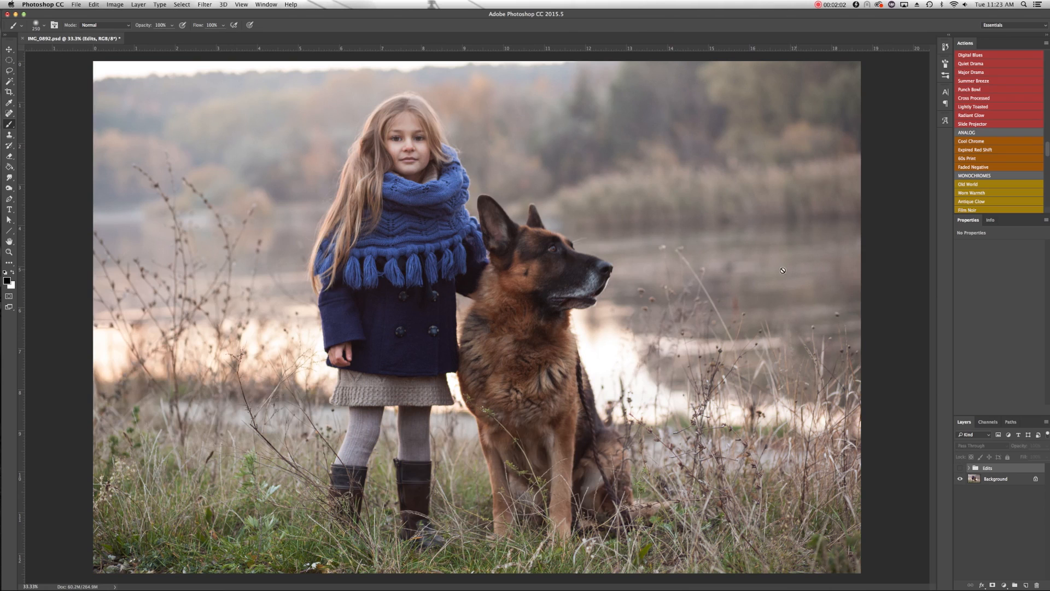
mouse_move(460, 225)
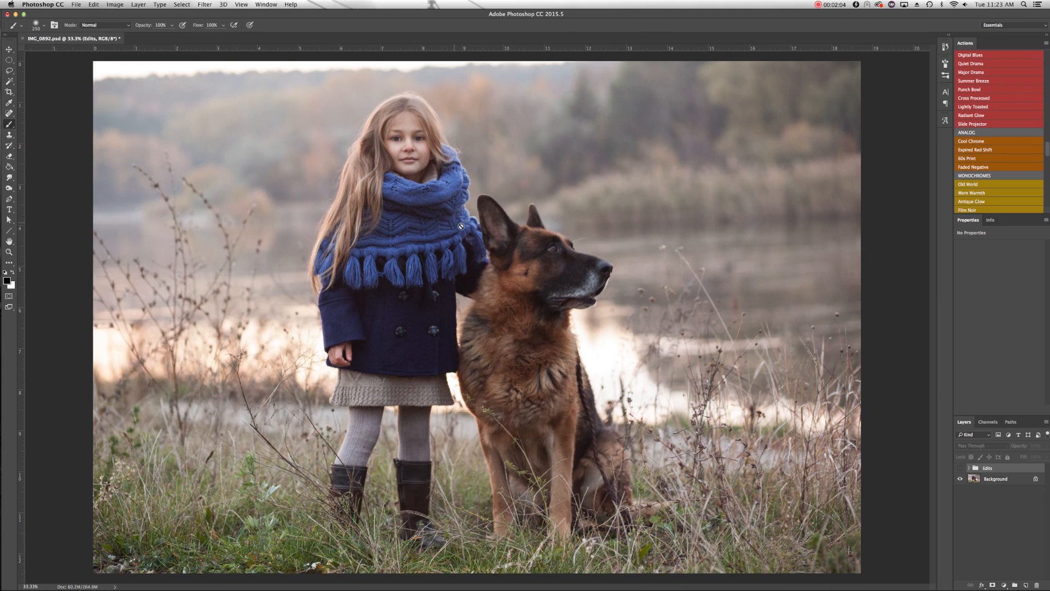
mouse_move(444, 235)
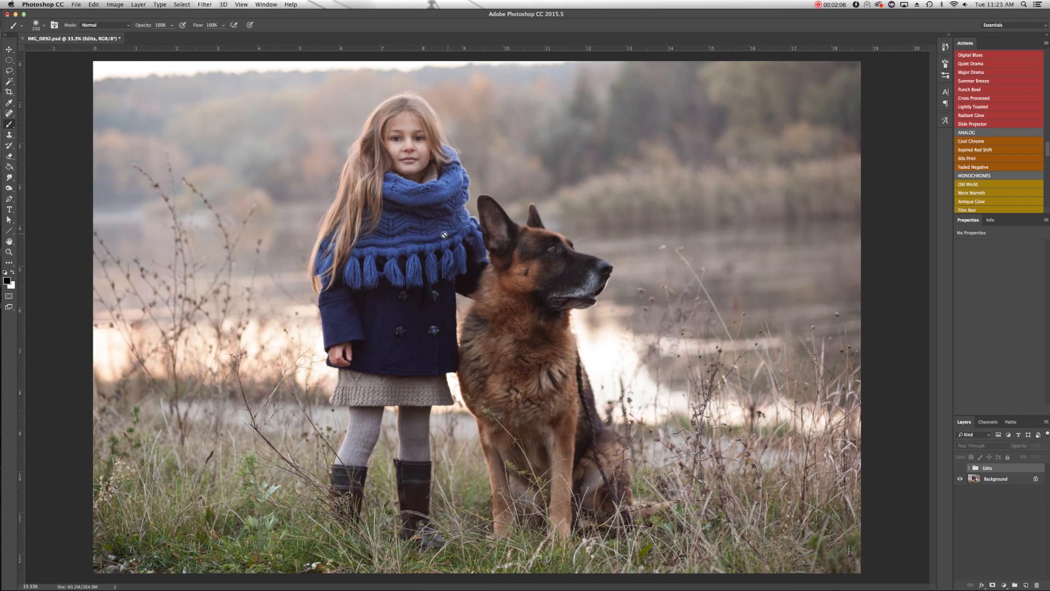
mouse_move(432, 248)
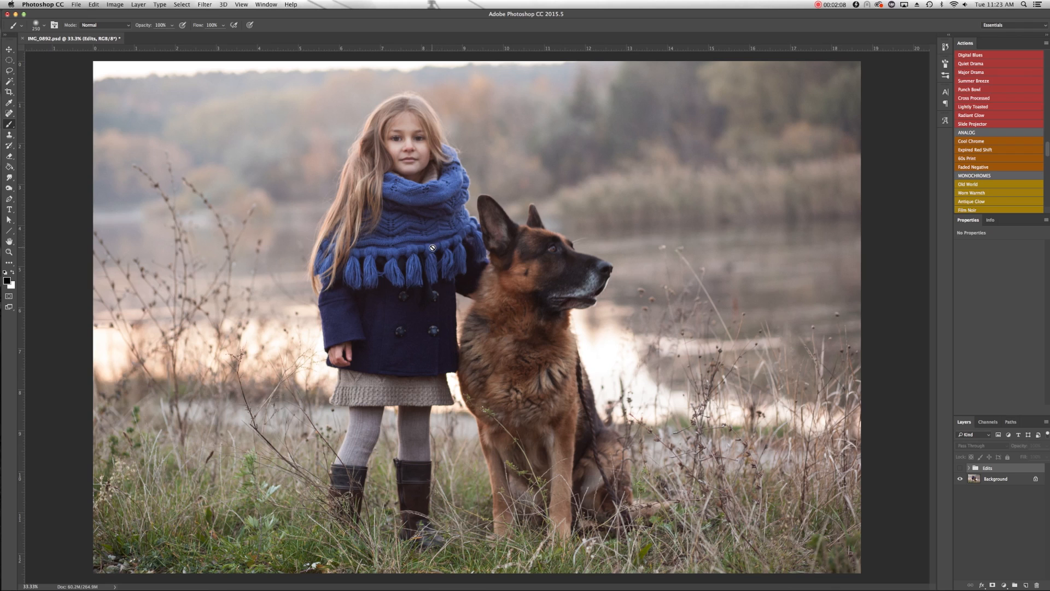
mouse_move(636, 223)
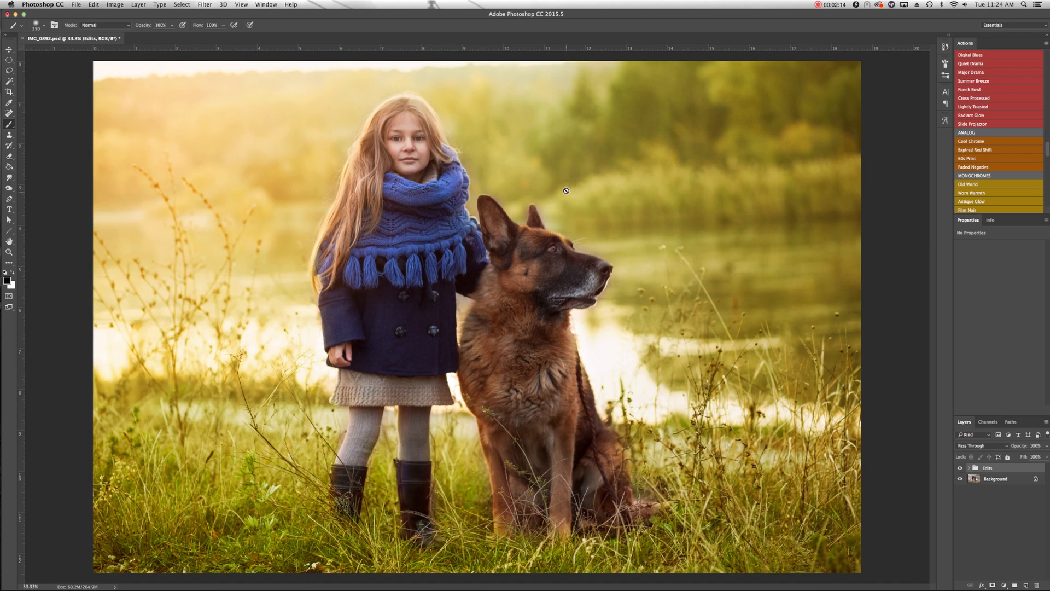
mouse_move(561, 175)
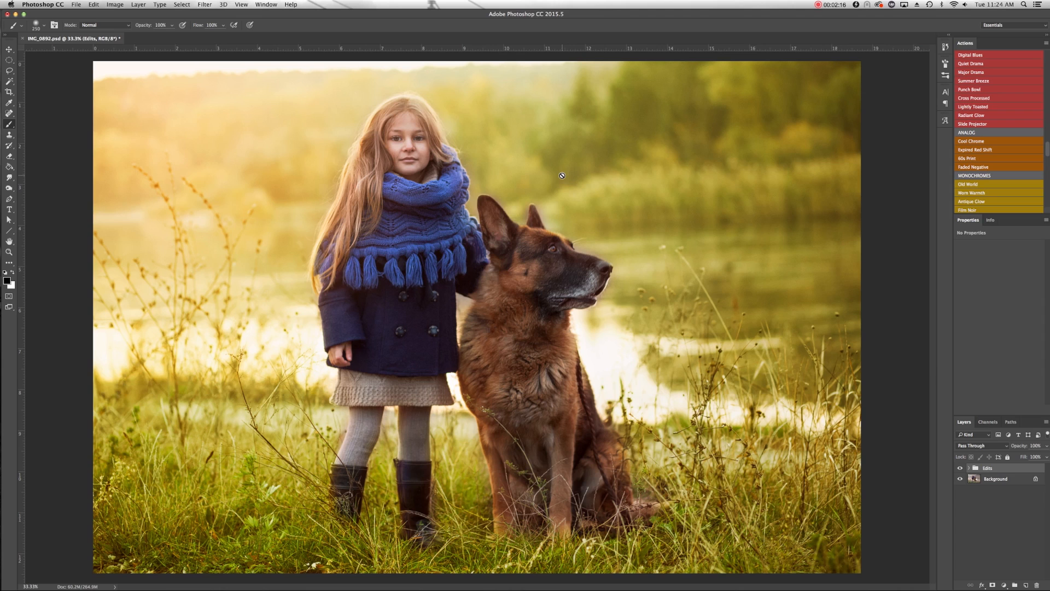
mouse_move(168, 133)
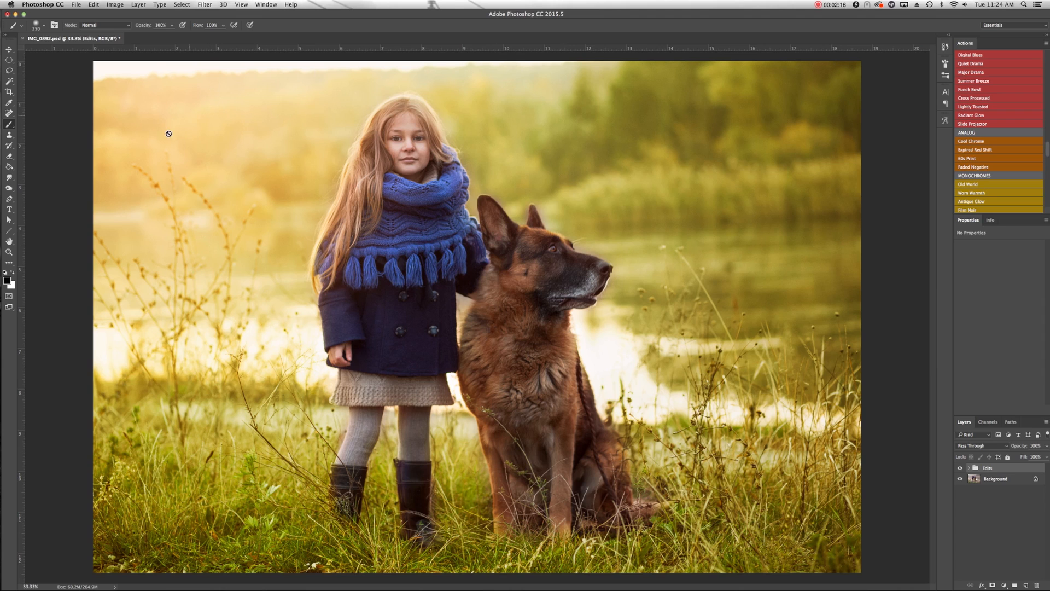
mouse_move(223, 451)
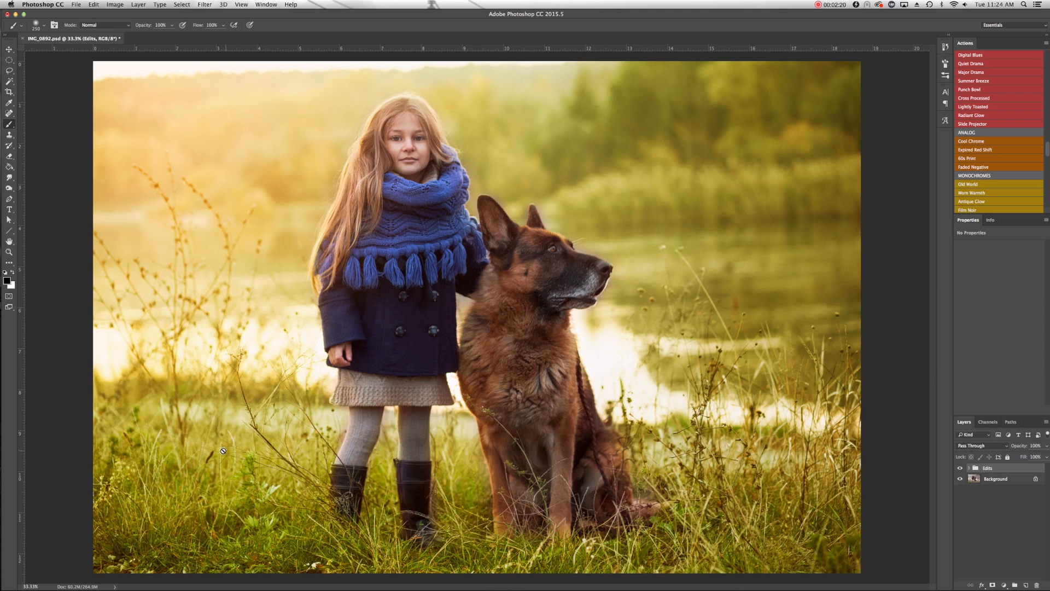
mouse_move(688, 285)
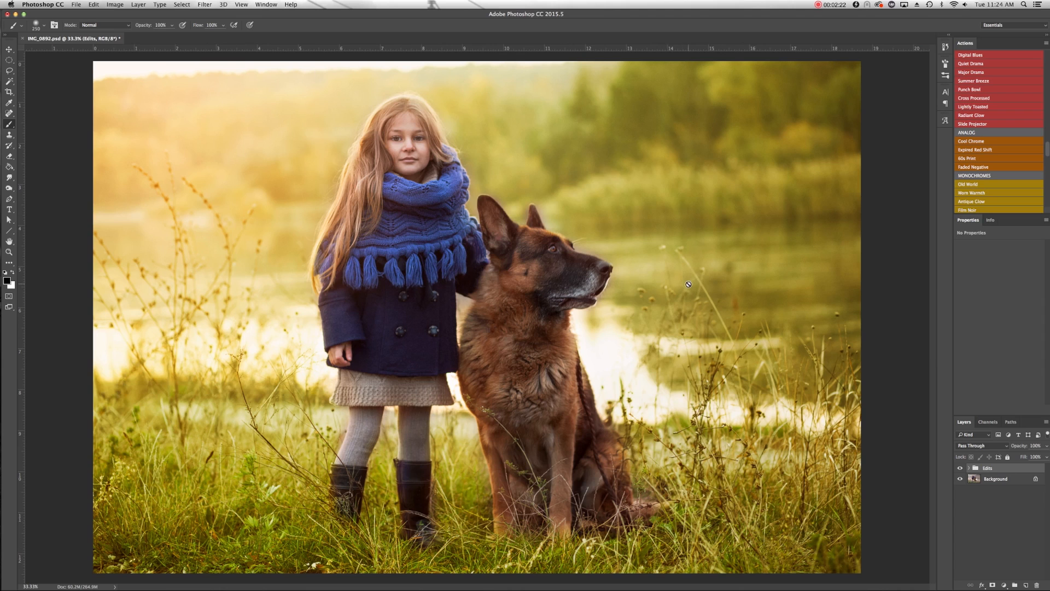
mouse_move(555, 382)
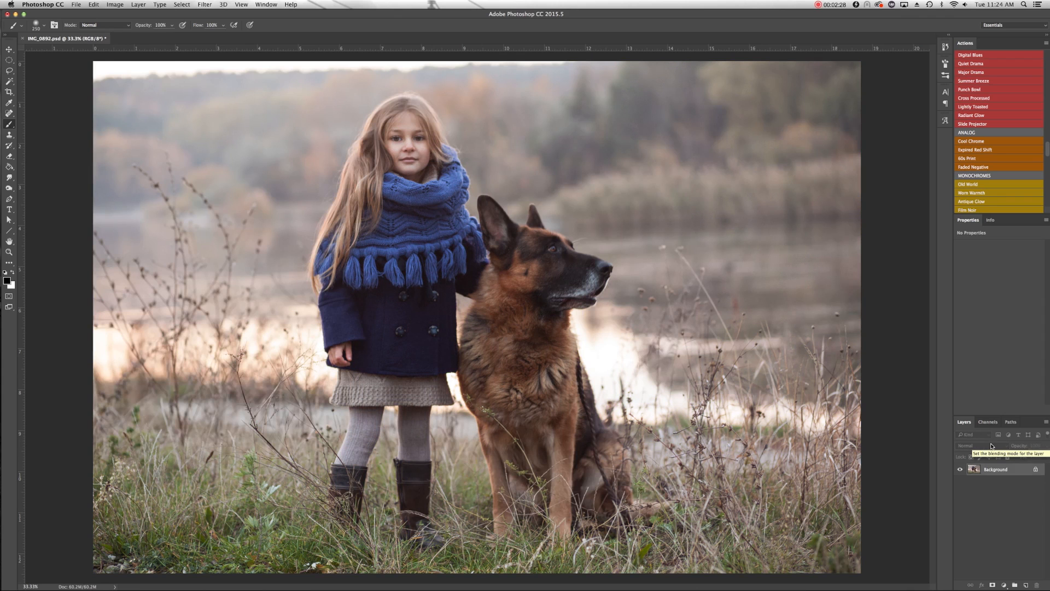
mouse_move(909, 179)
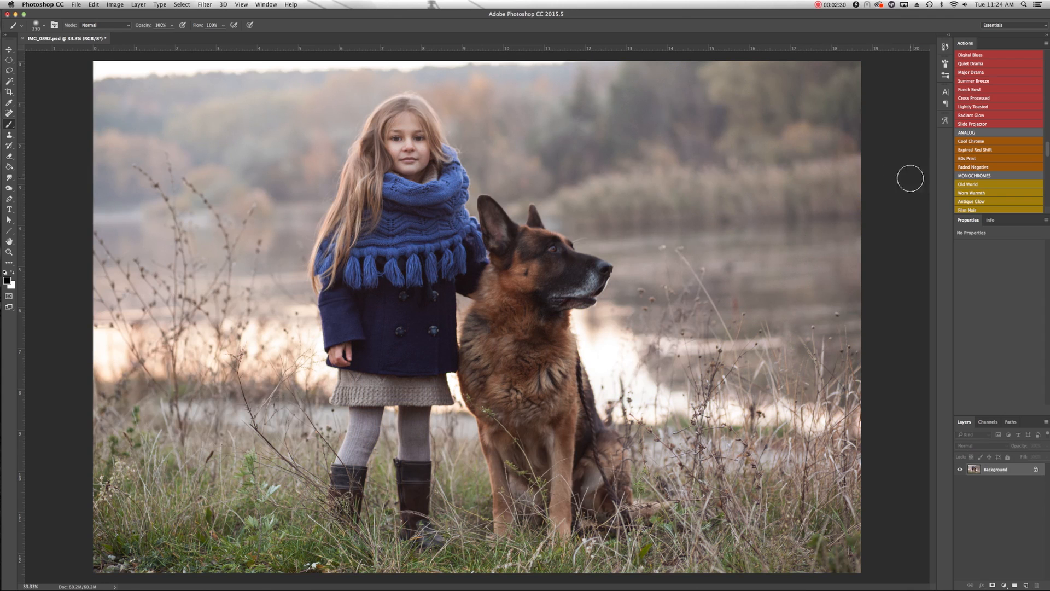
mouse_move(971, 143)
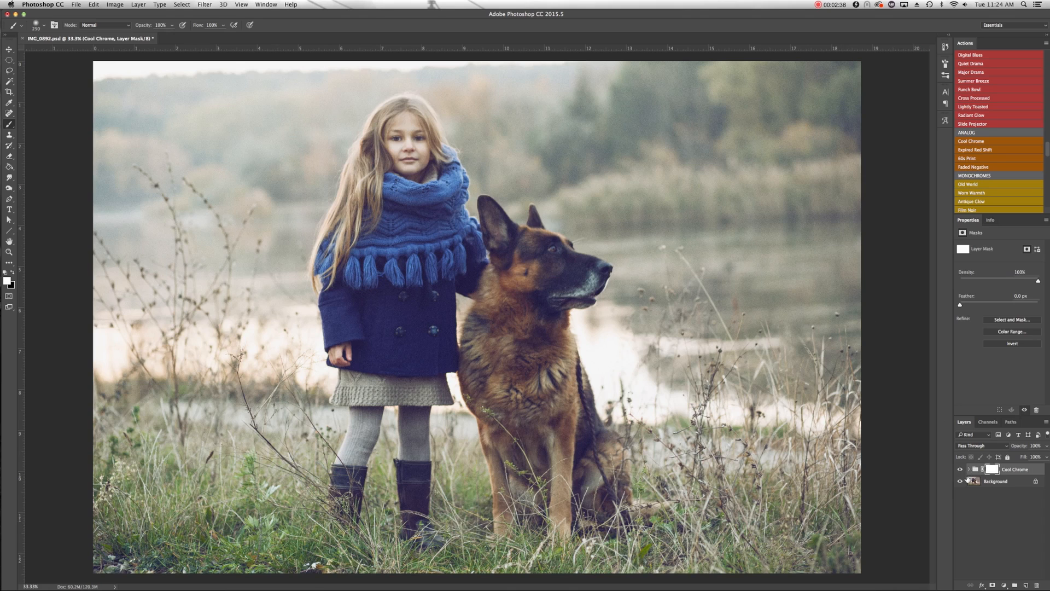
mouse_move(1019, 208)
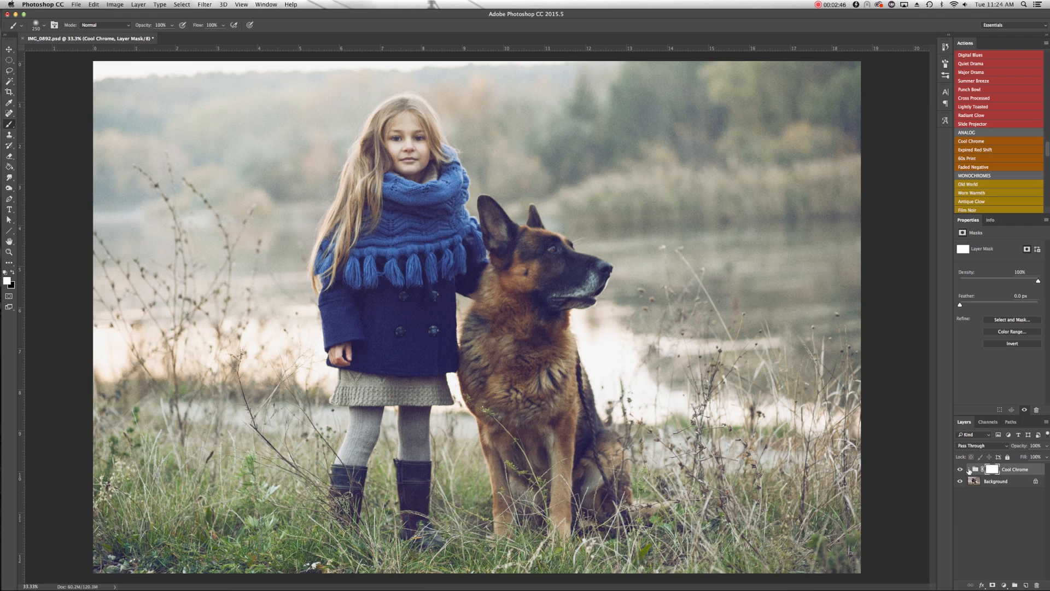
Step: Delete the CC Noise layer from the Cool Chrome group
click(963, 469)
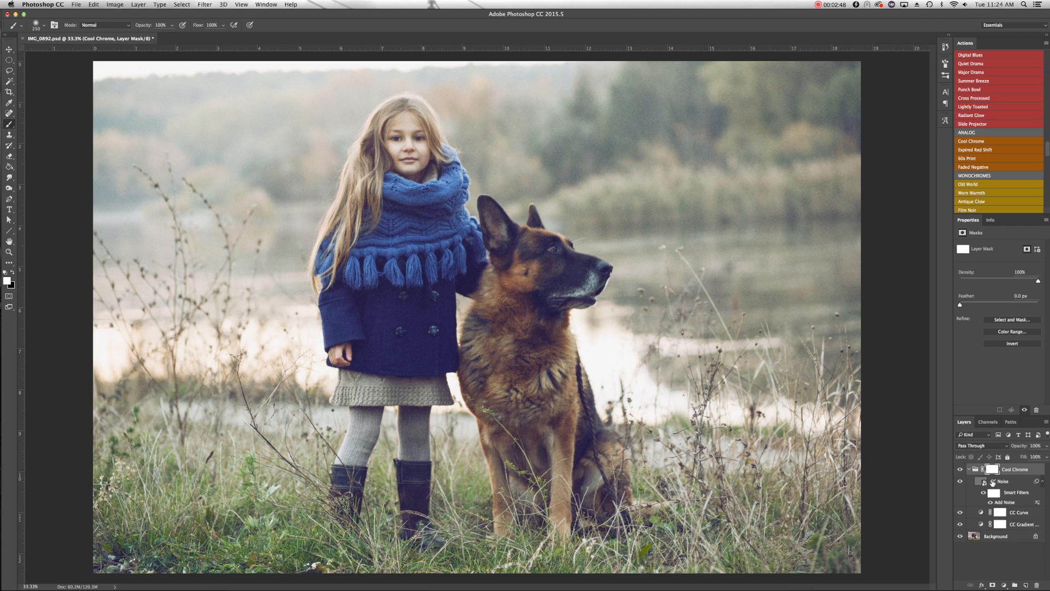
click(961, 482)
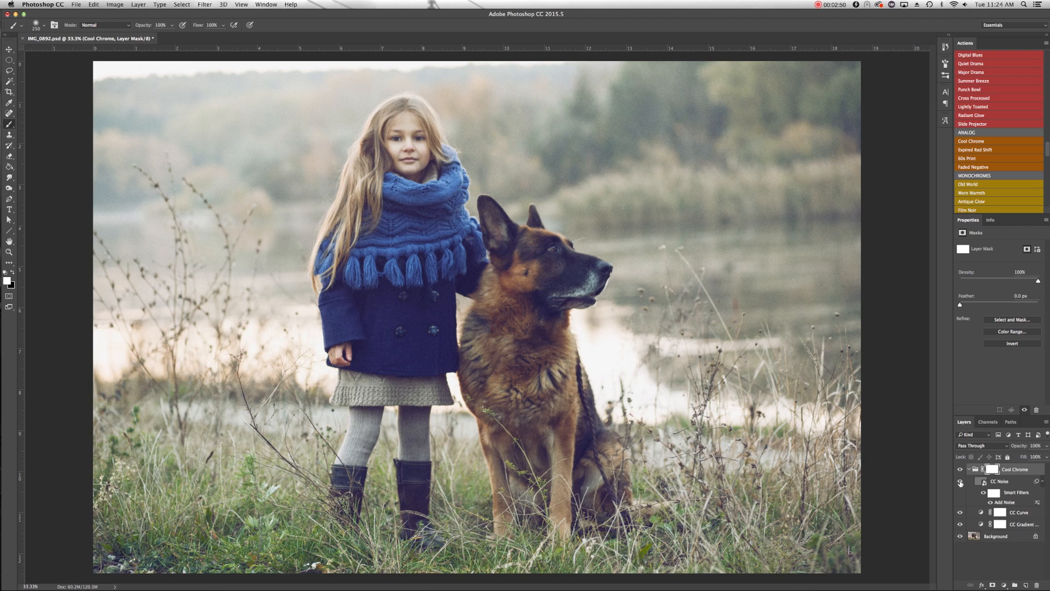
click(961, 481)
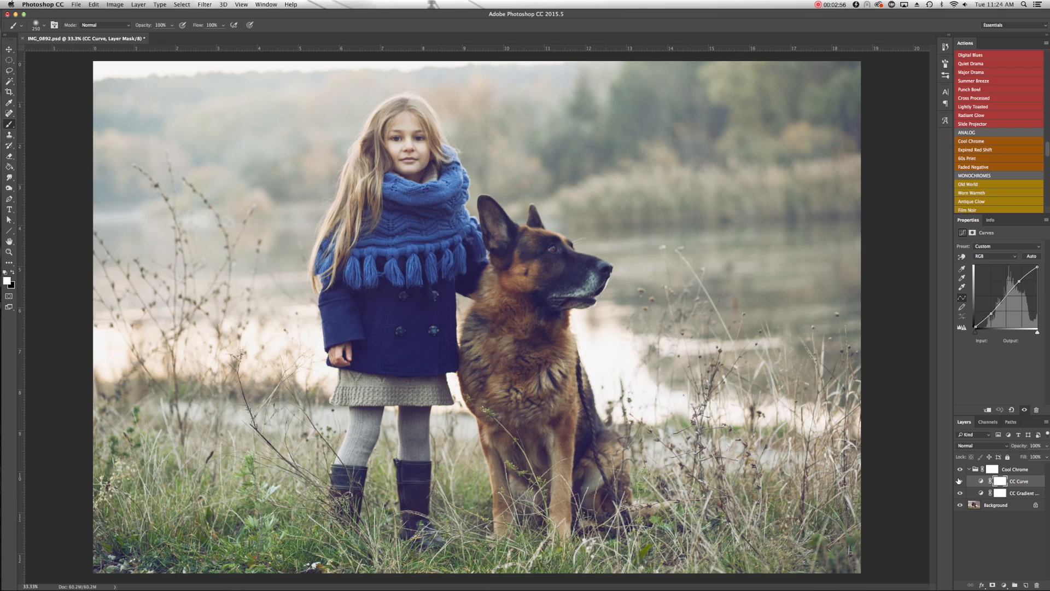
Step: Toggle the Cool Chrome group's visibility repeatedly to compare before and after
click(959, 481)
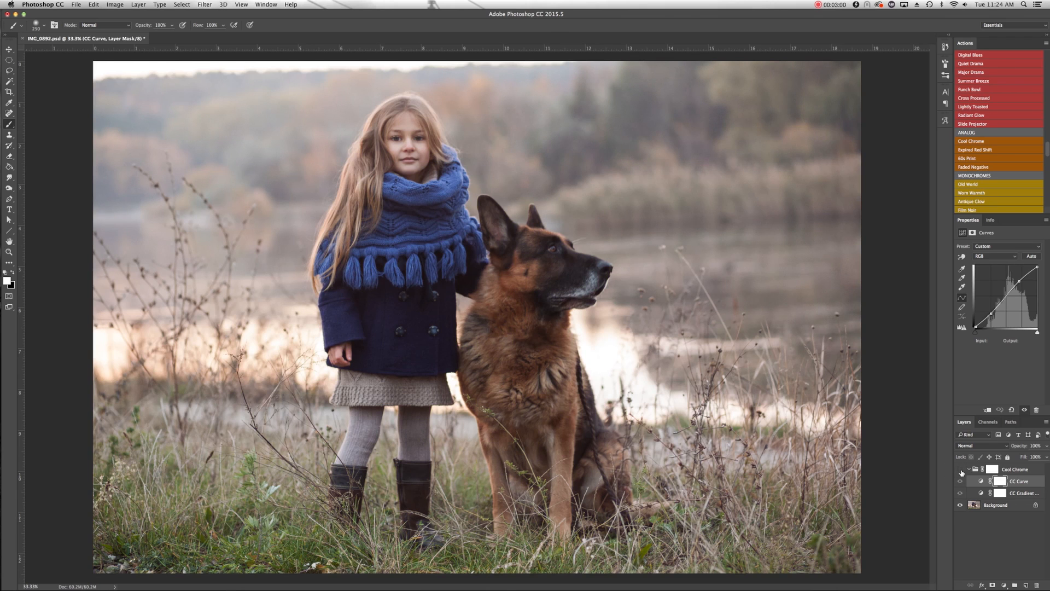
click(960, 469)
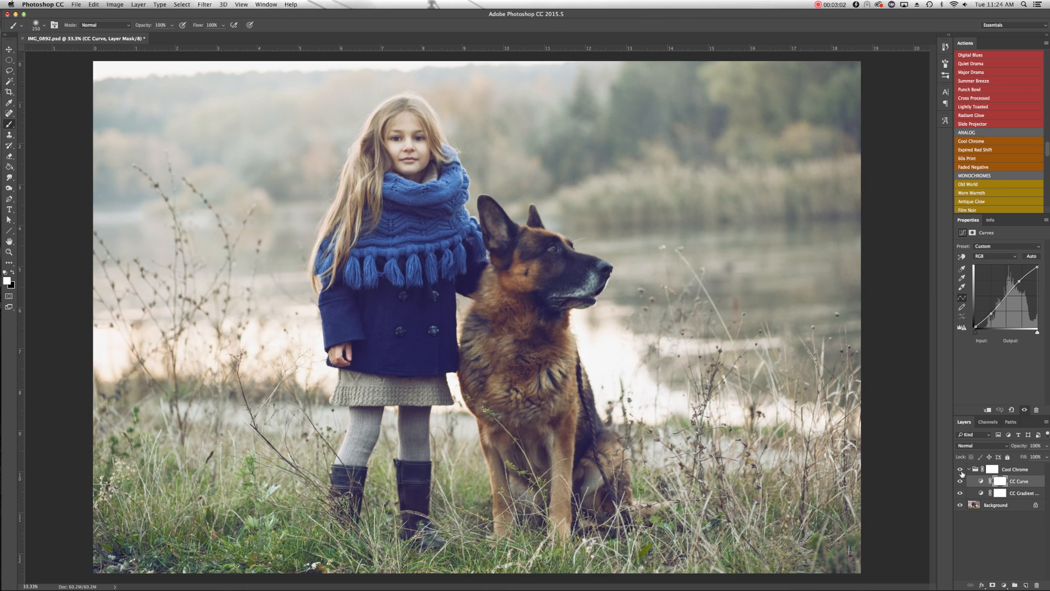
click(959, 469)
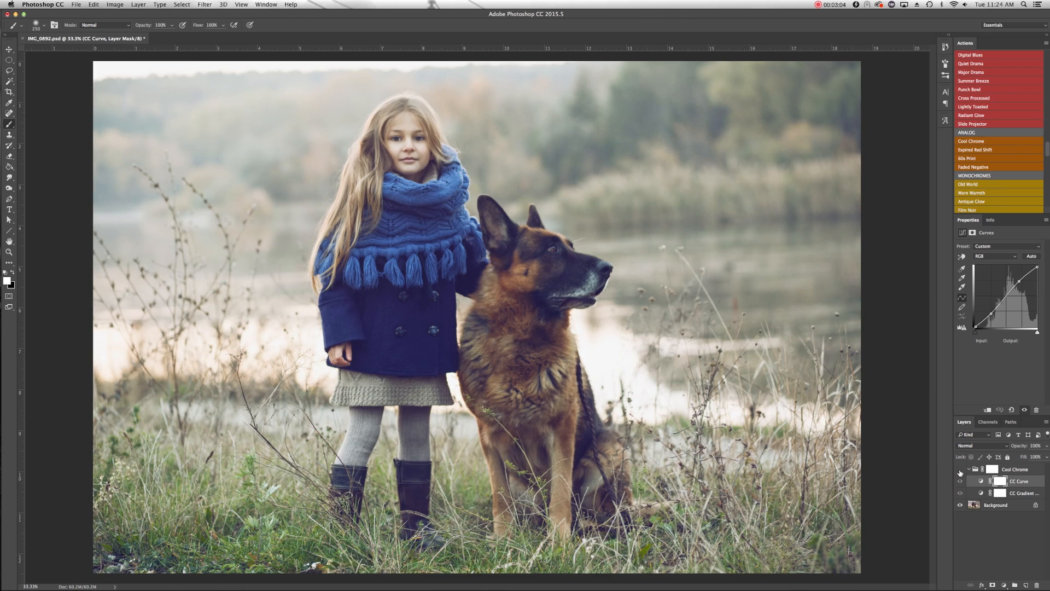
click(959, 469)
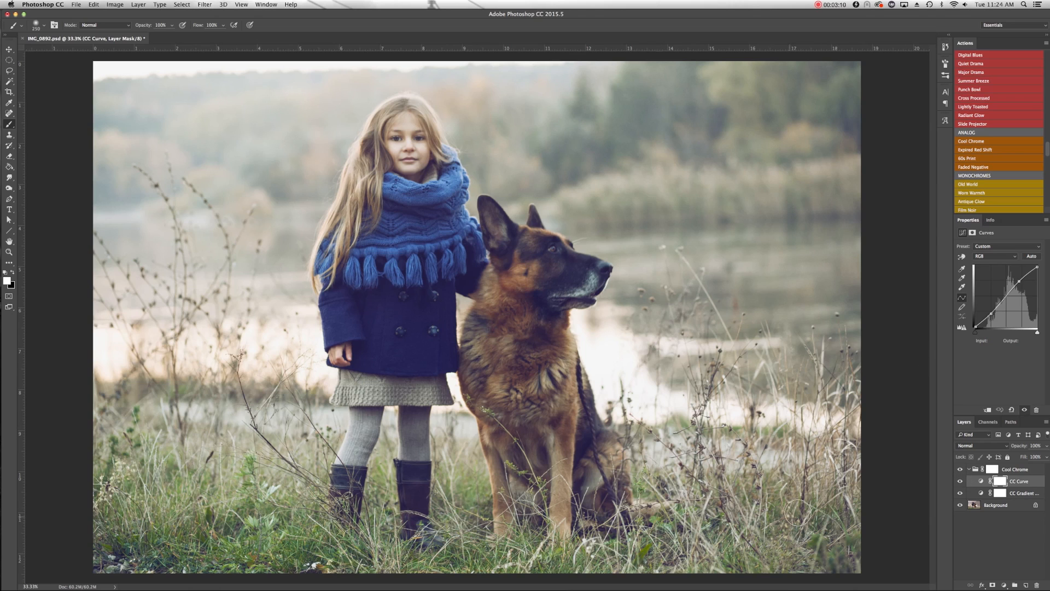
click(959, 469)
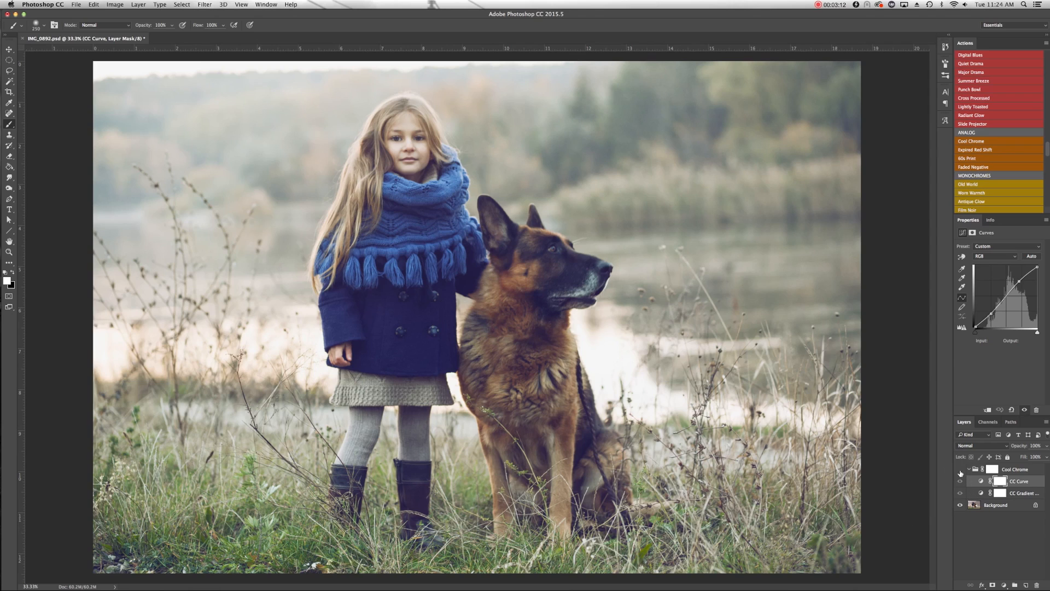
click(959, 482)
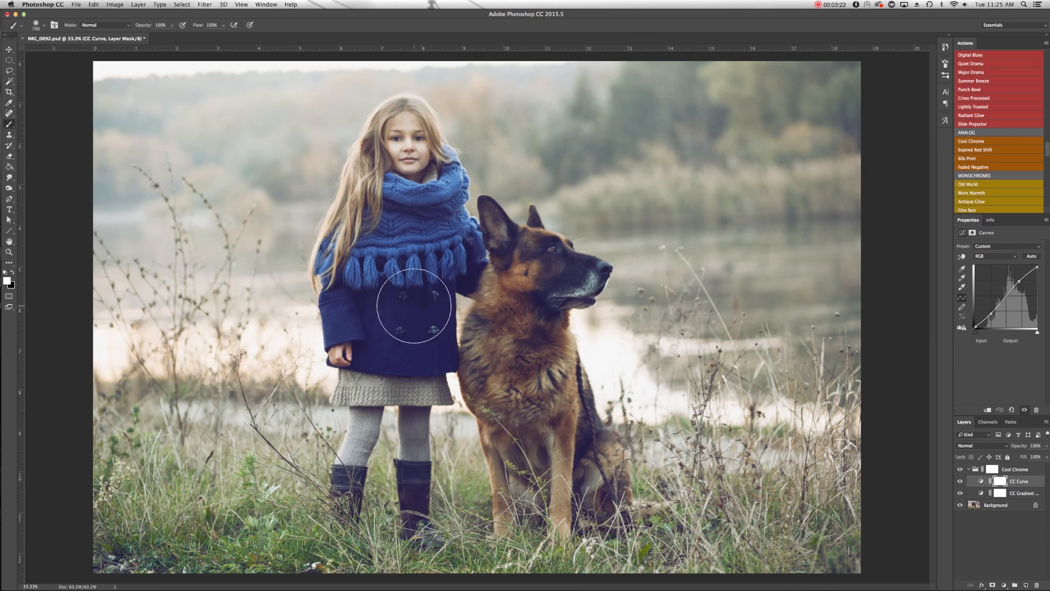
mouse_move(818, 306)
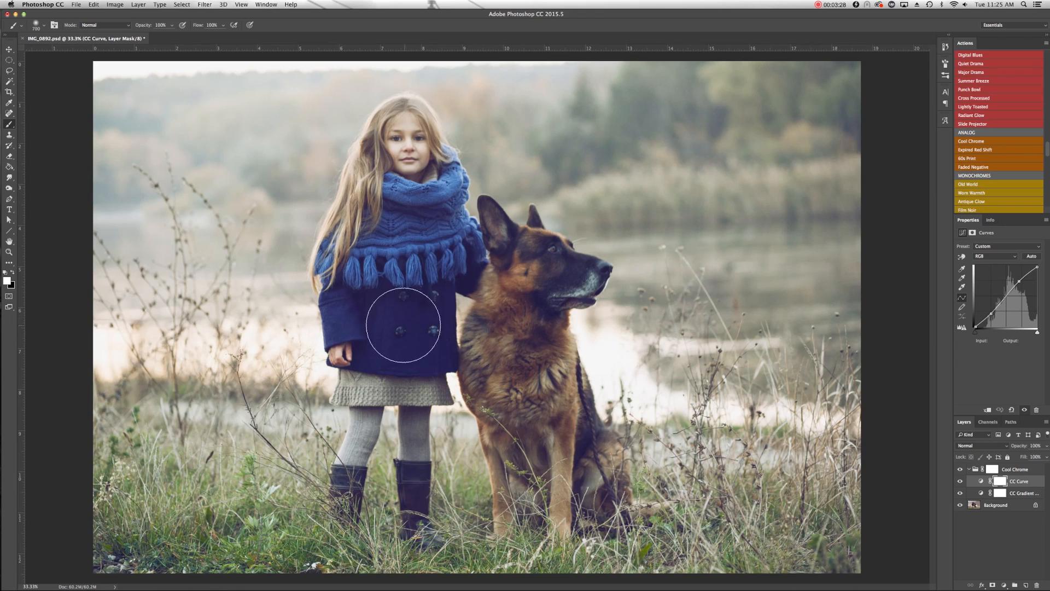
mouse_move(187, 94)
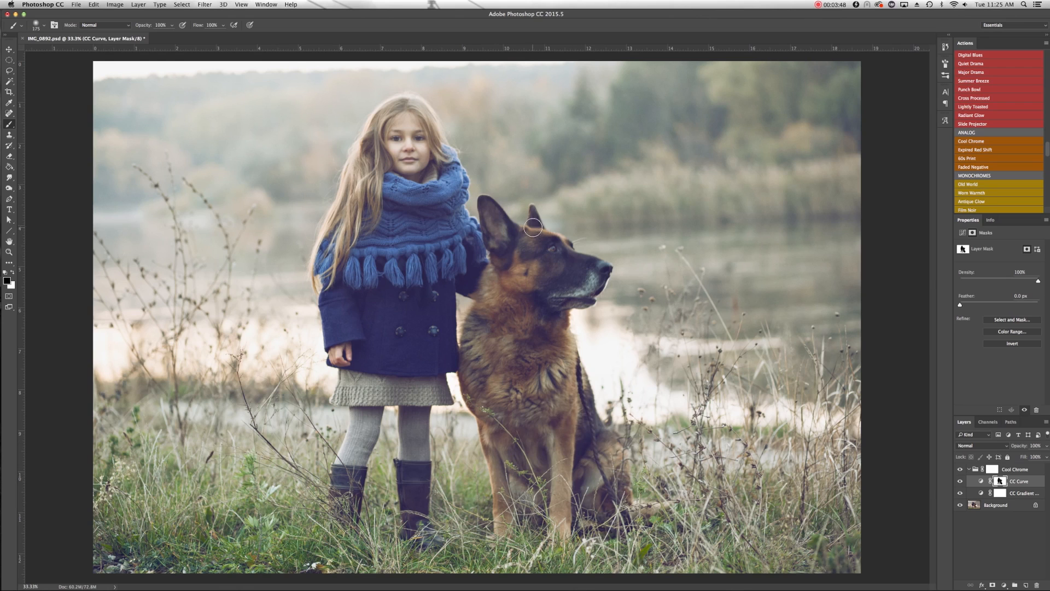
mouse_move(596, 270)
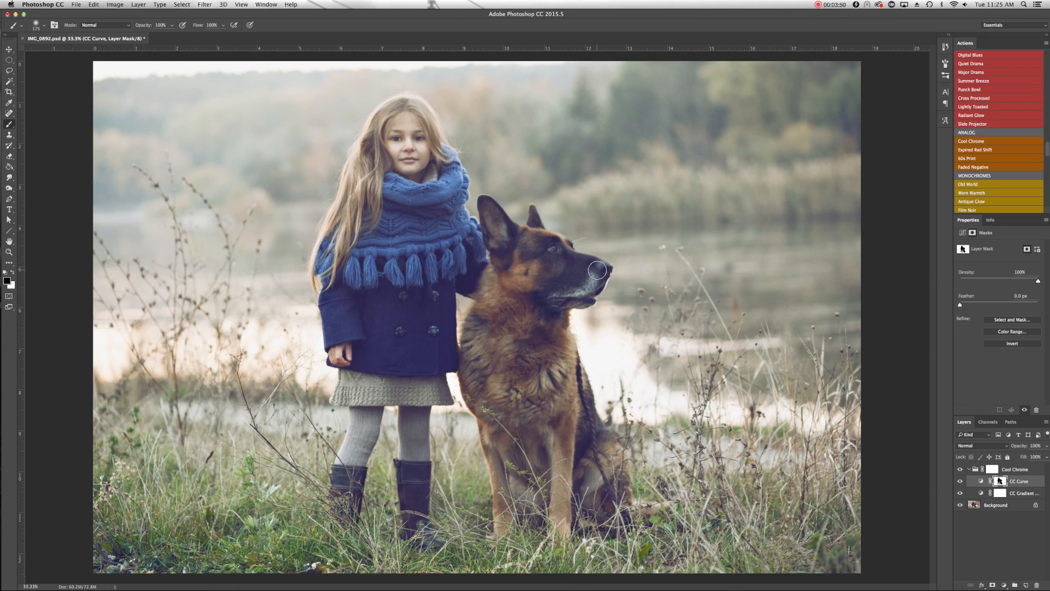
mouse_move(529, 340)
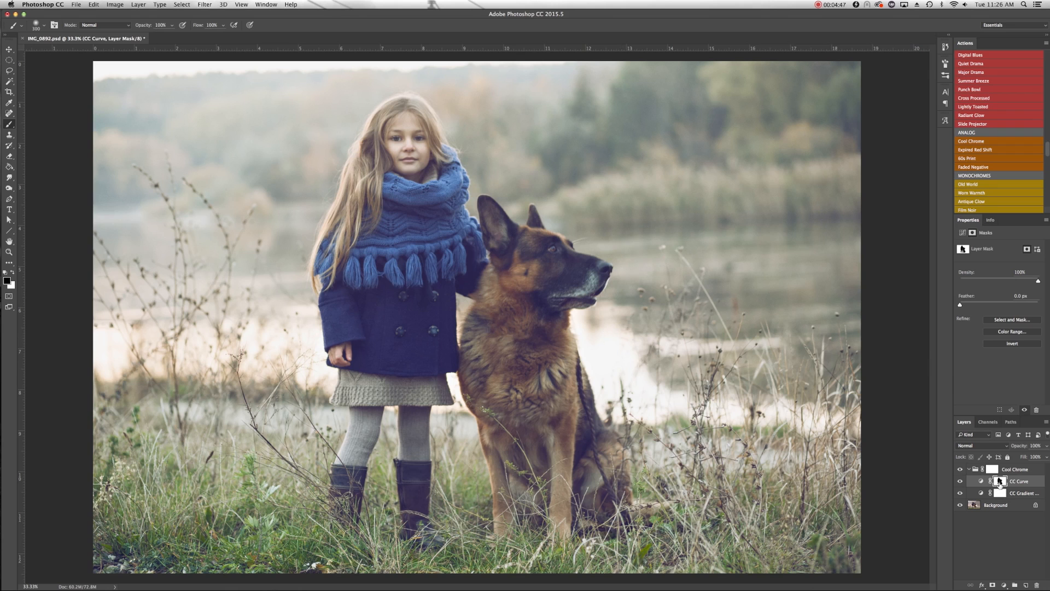
Step: Compare the Cool Chrome look with the original, then collapse and re-expand the group
click(959, 493)
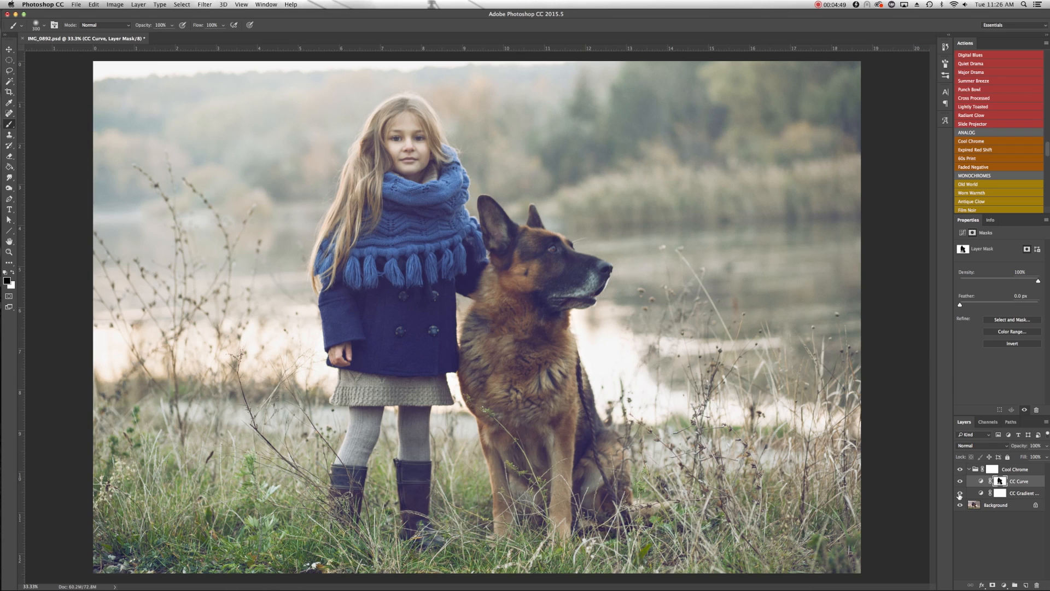
click(960, 493)
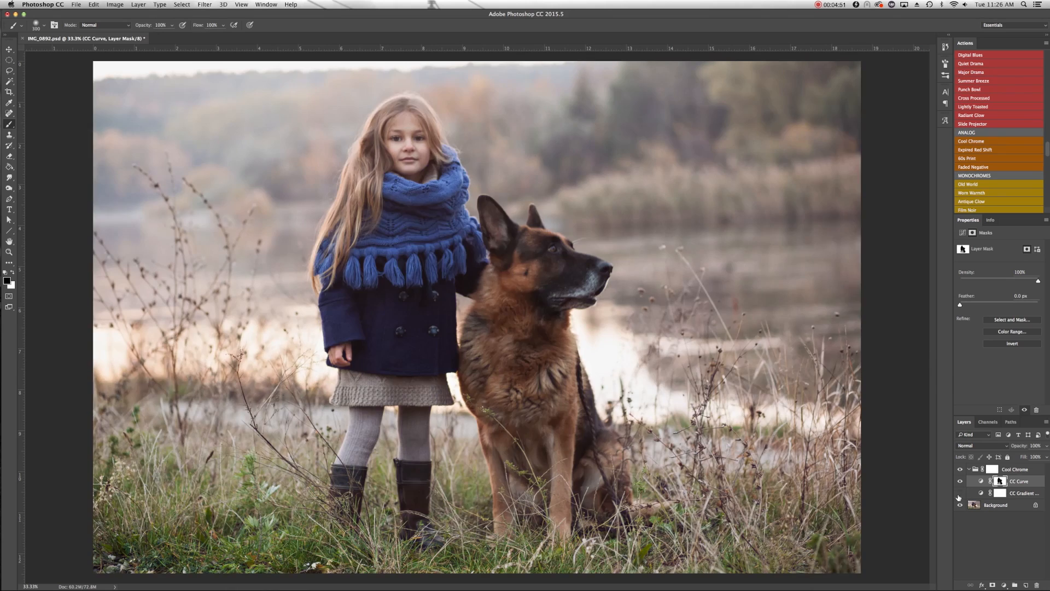
click(959, 493)
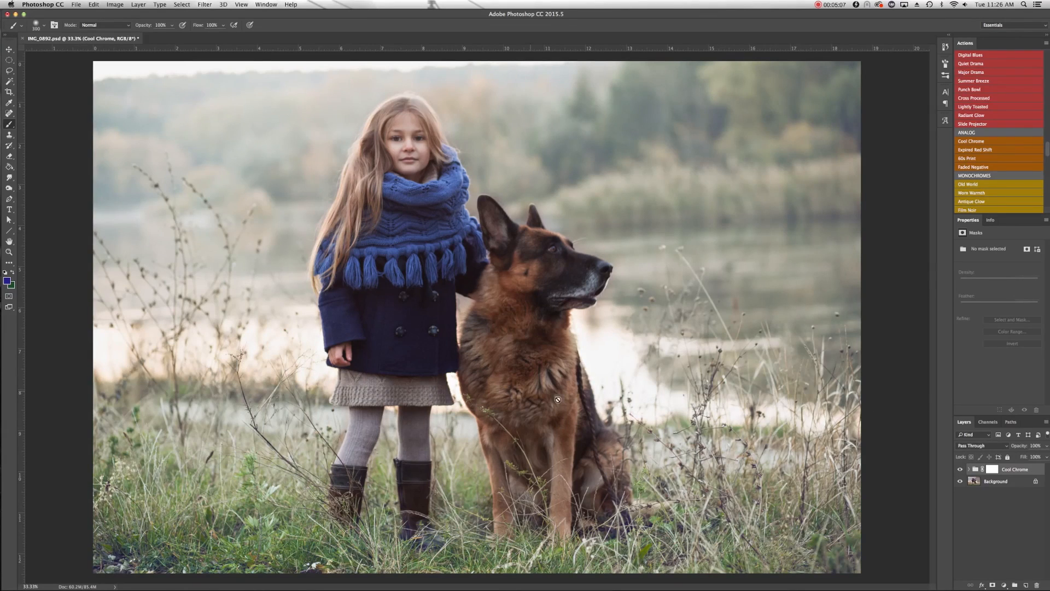
click(962, 469)
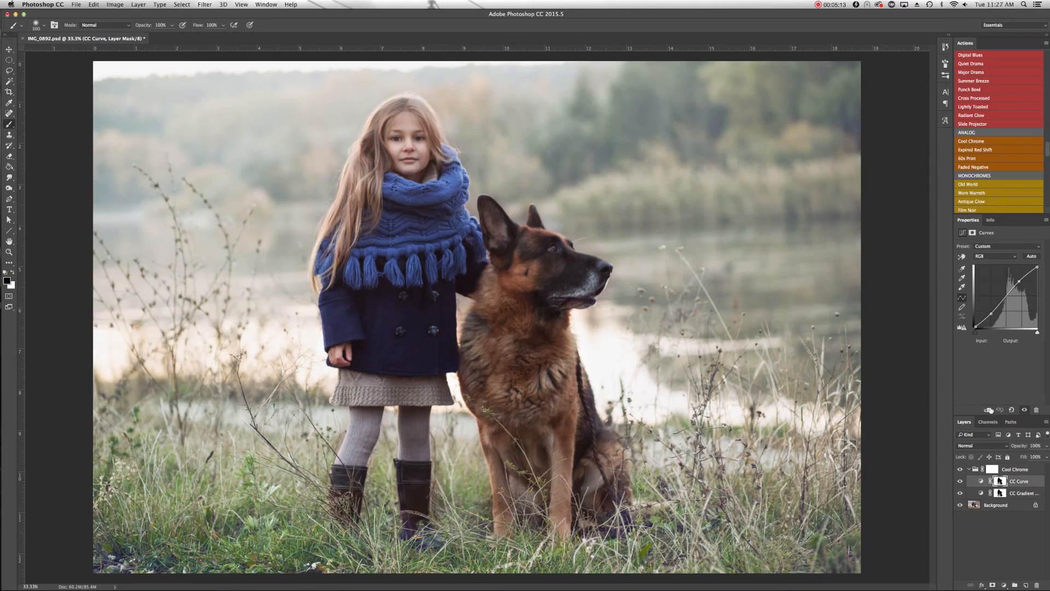
mouse_move(891, 376)
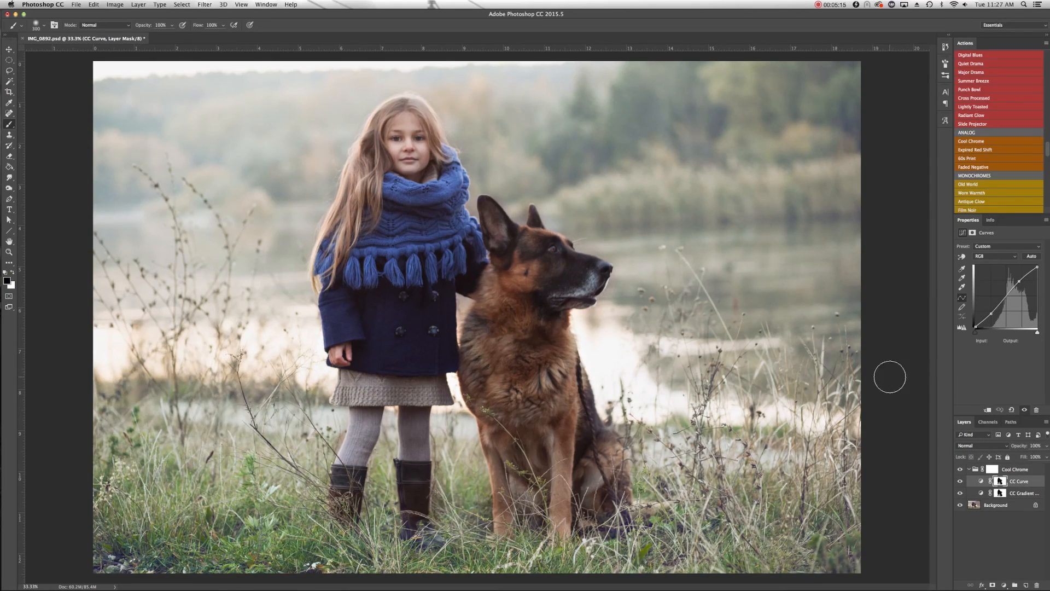
mouse_move(889, 325)
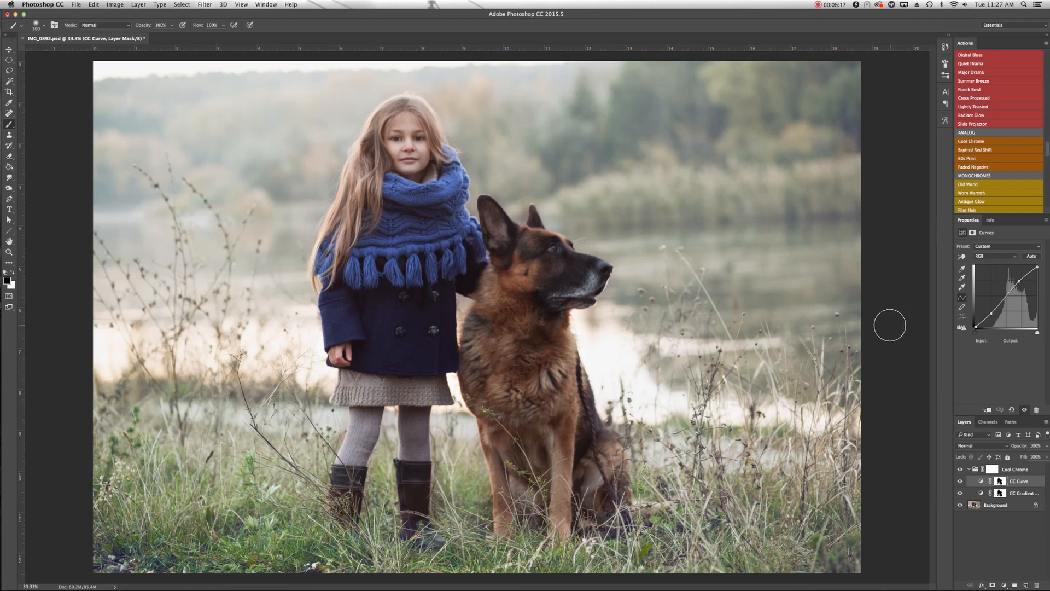
mouse_move(896, 314)
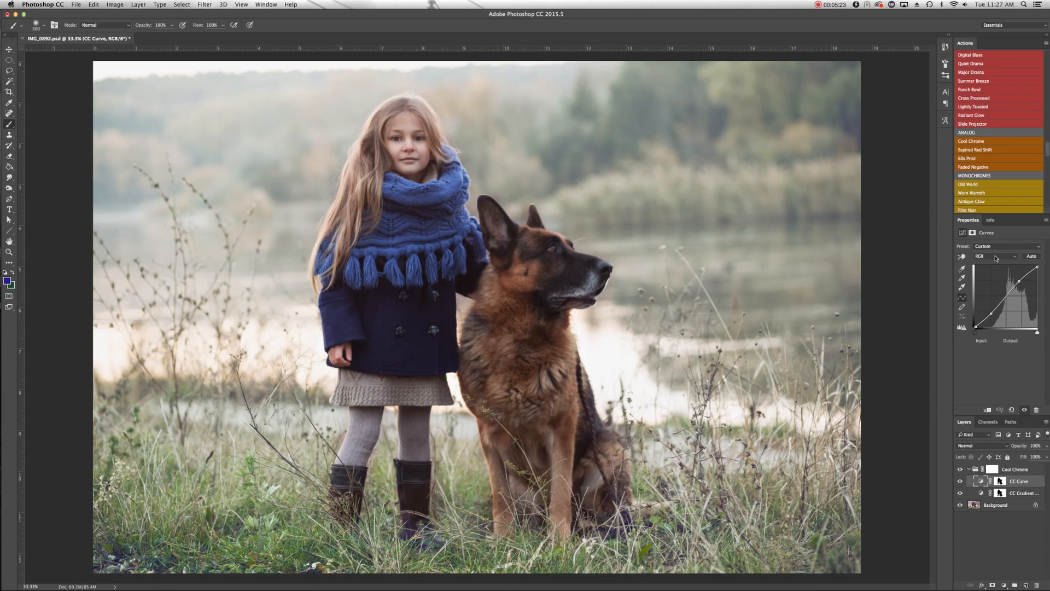
mouse_move(1004, 258)
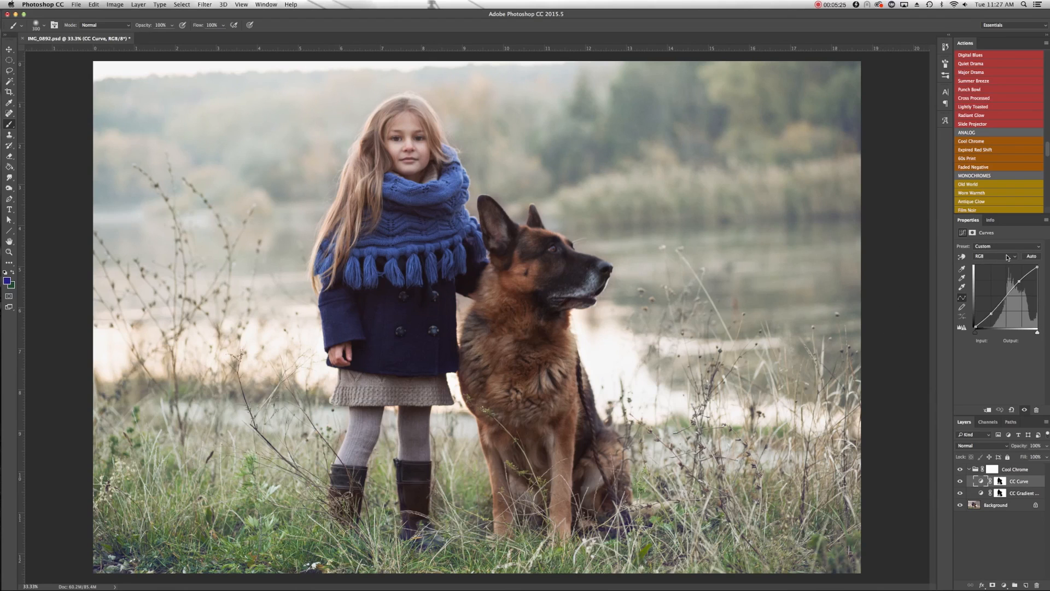
Step: Inspect the CC Curve's colour channel list without changing the selected channel
click(1010, 255)
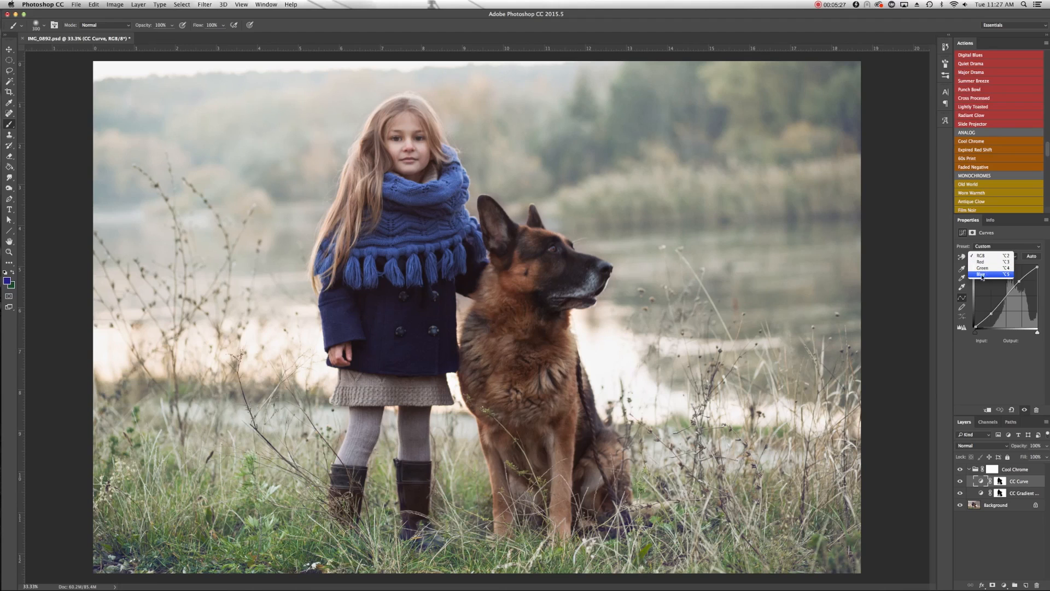
click(982, 256)
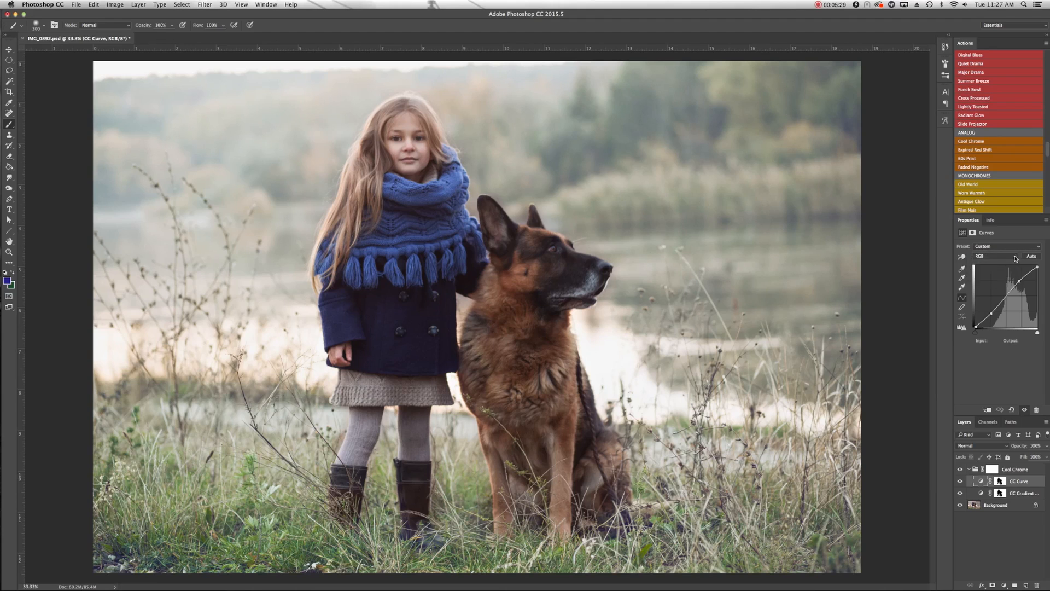
click(994, 256)
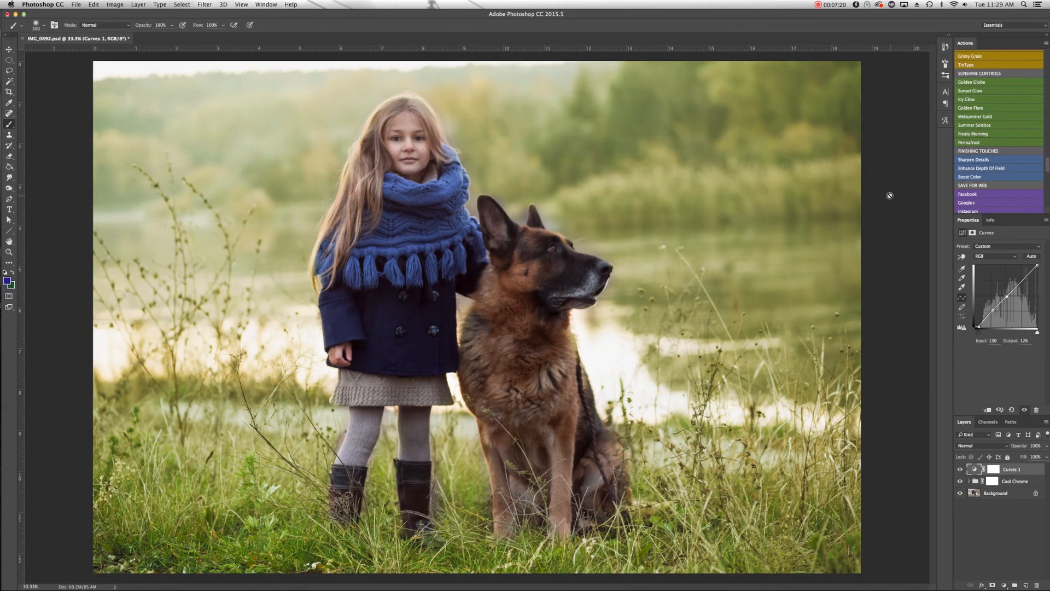
mouse_move(735, 91)
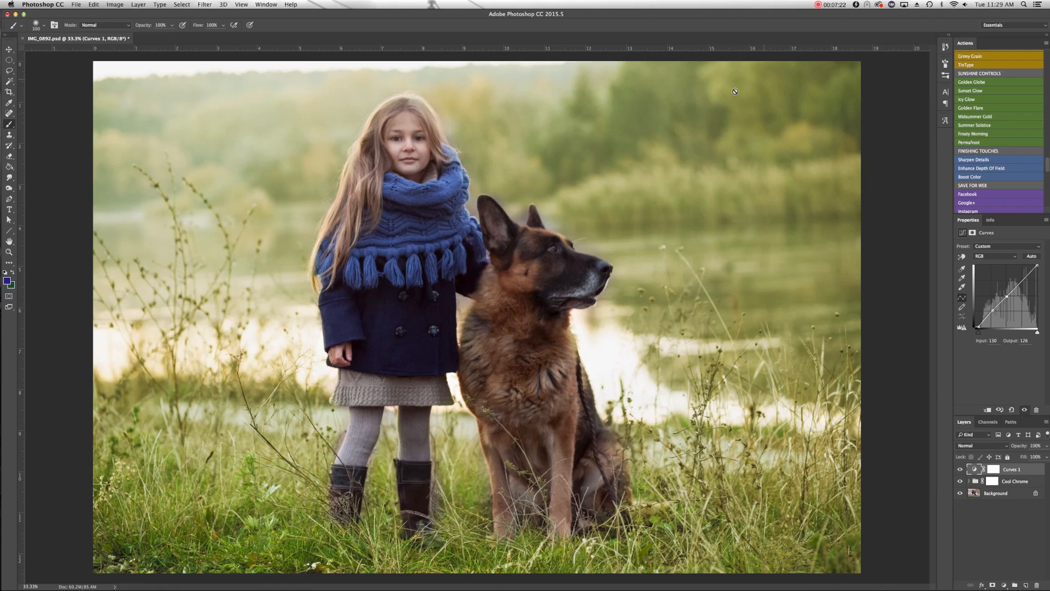
mouse_move(464, 97)
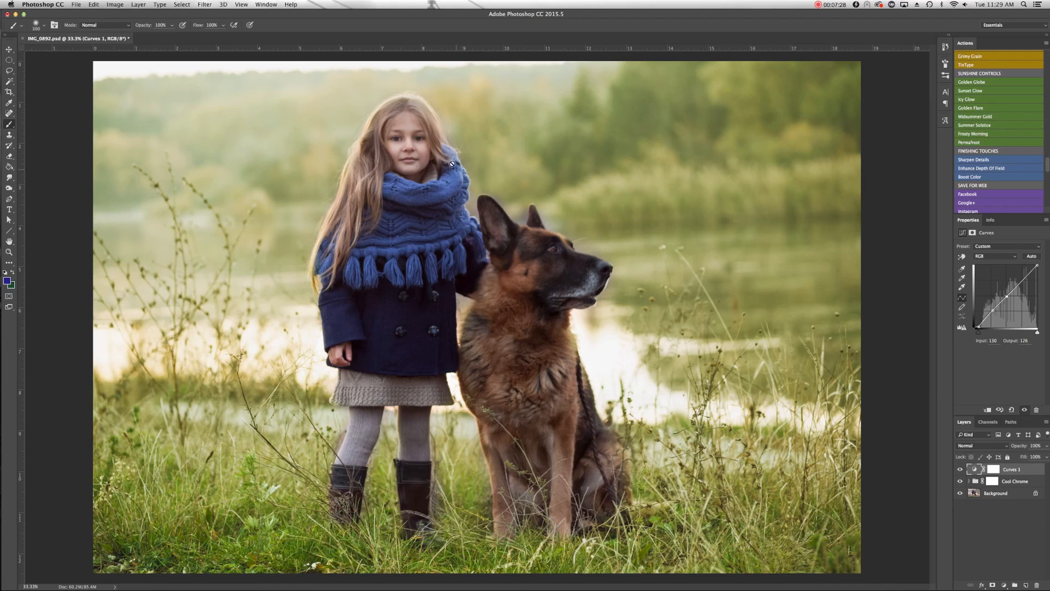
mouse_move(274, 158)
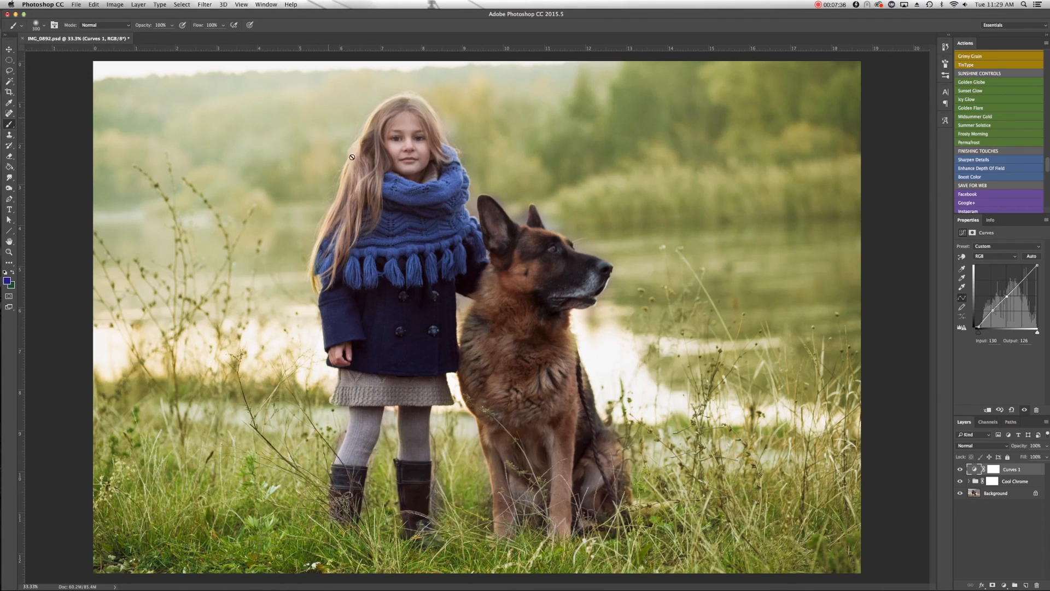
mouse_move(338, 242)
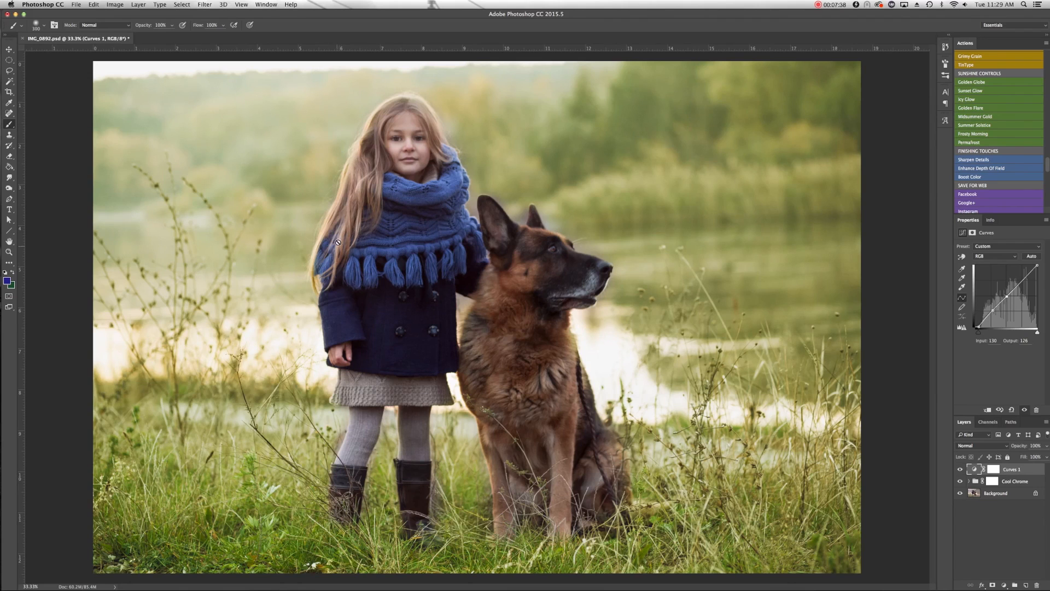
mouse_move(454, 103)
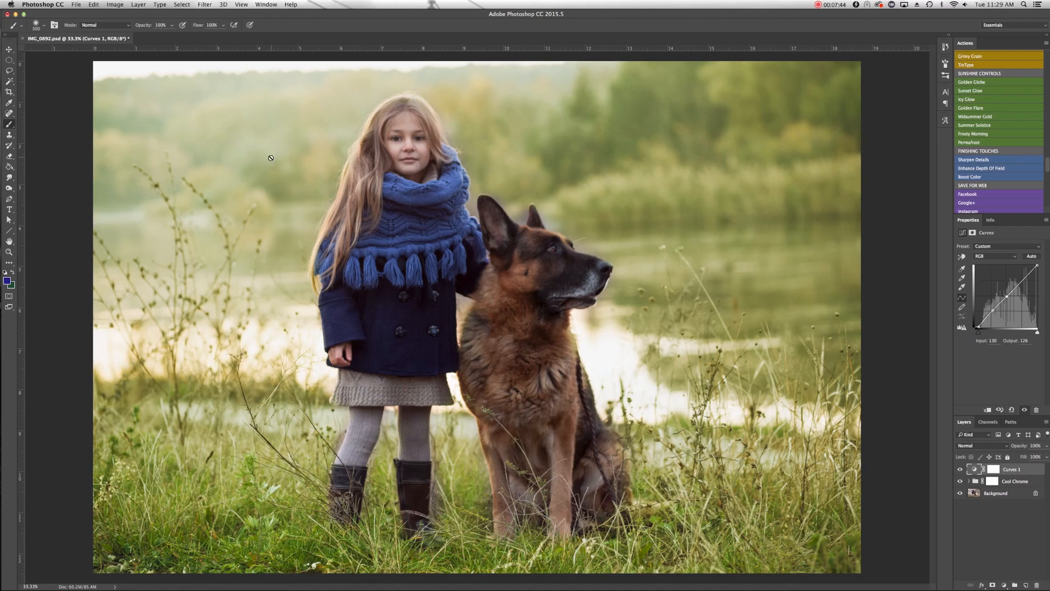
mouse_move(182, 182)
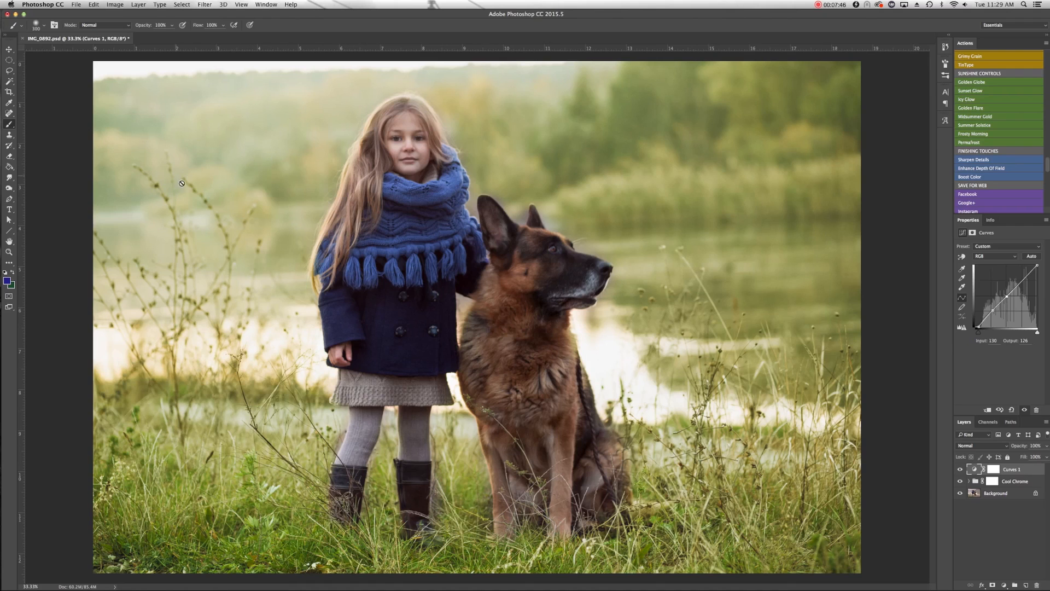
mouse_move(221, 113)
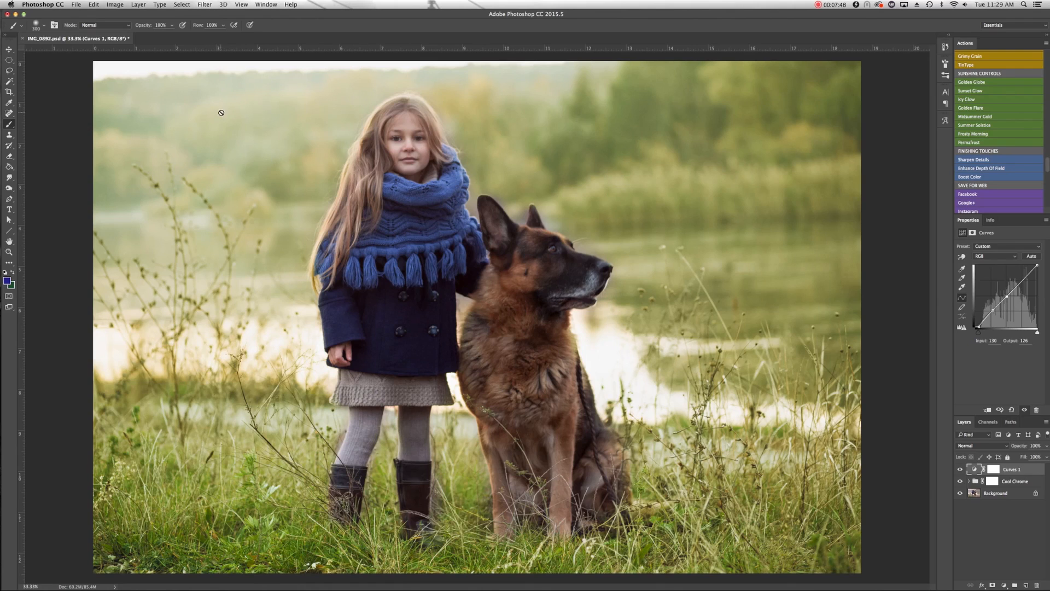
mouse_move(897, 145)
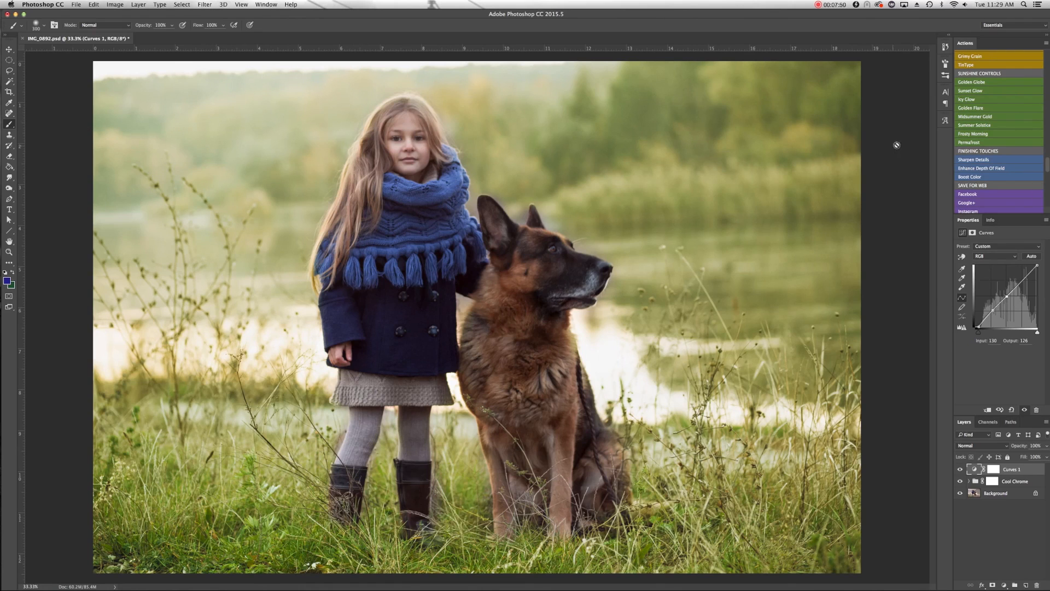
mouse_move(982, 118)
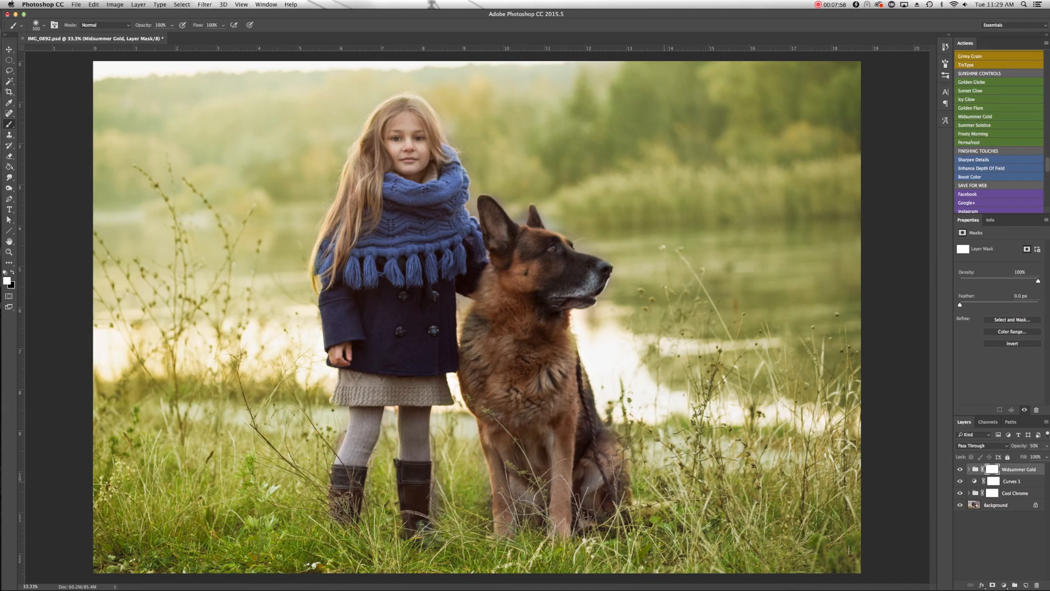
mouse_move(379, 100)
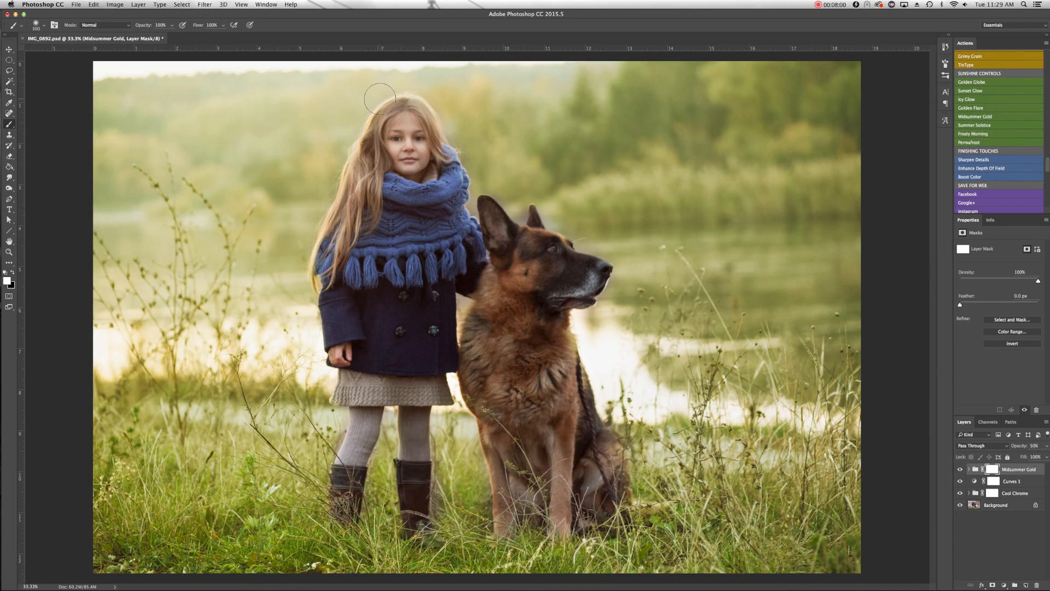
mouse_move(263, 158)
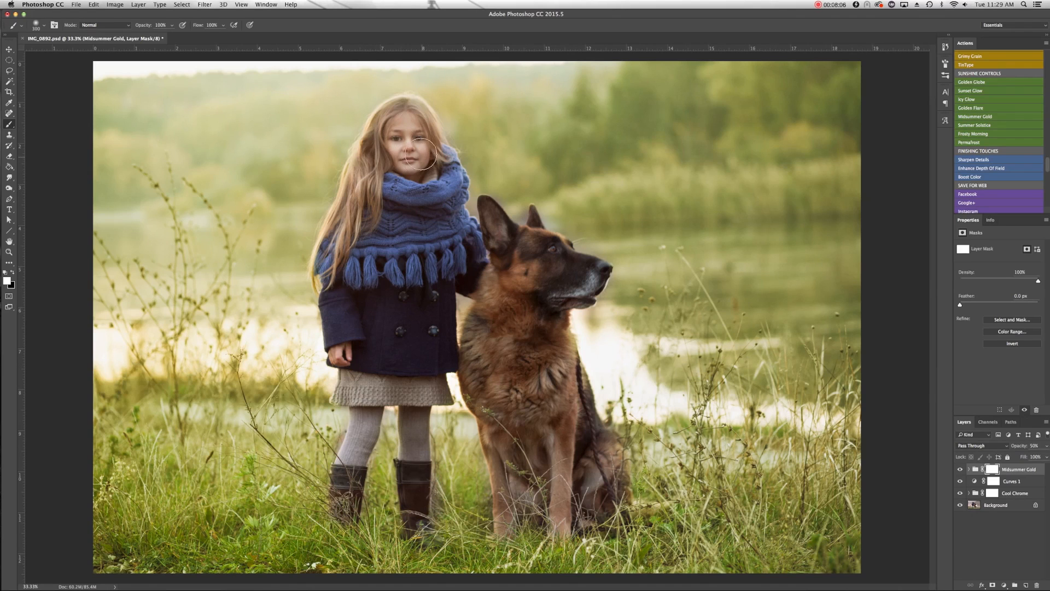
mouse_move(320, 110)
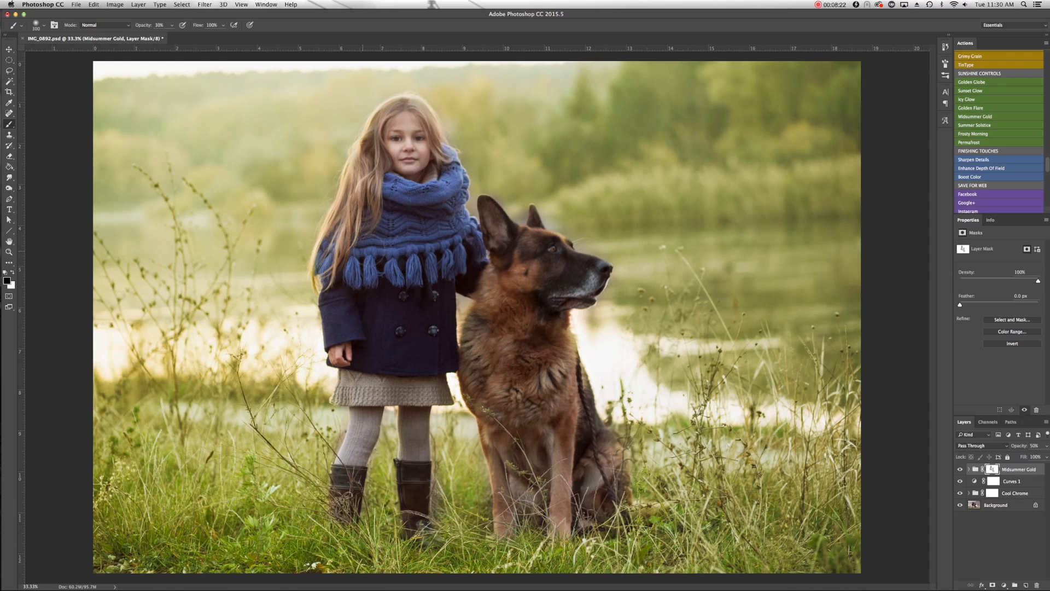
mouse_move(253, 101)
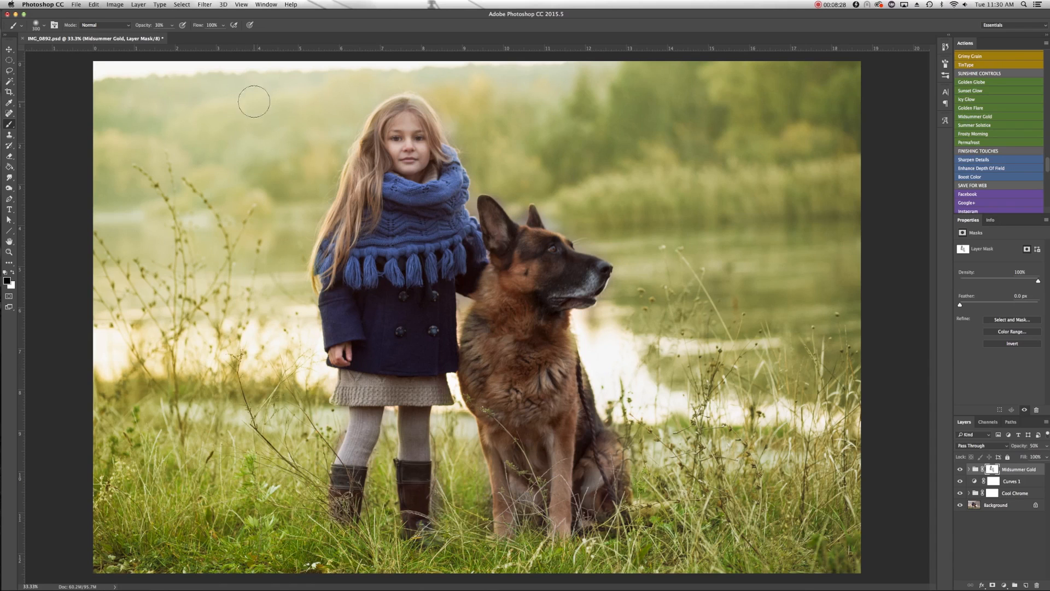
mouse_move(297, 127)
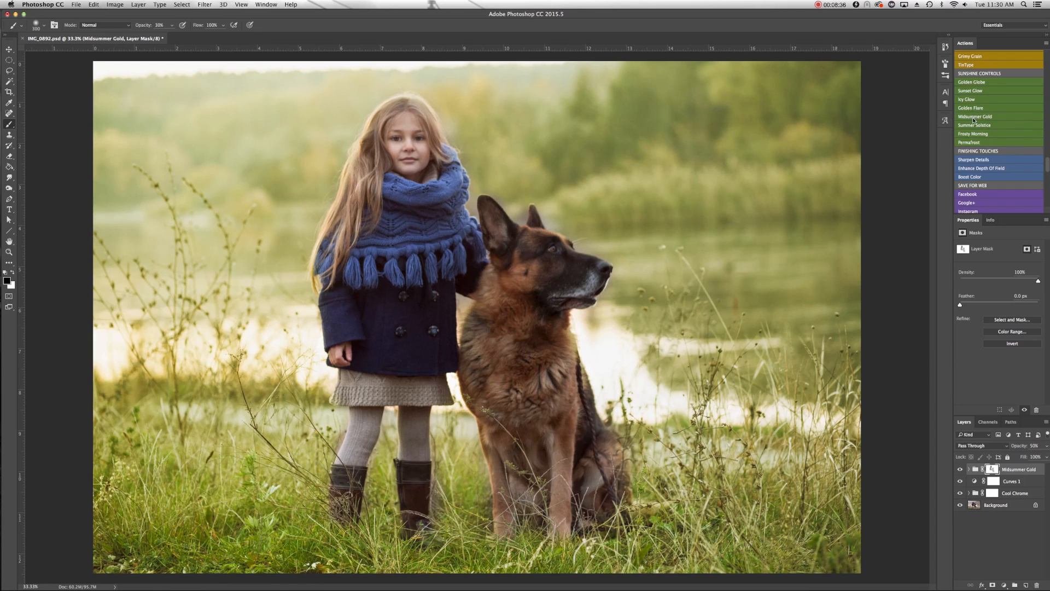
mouse_move(976, 82)
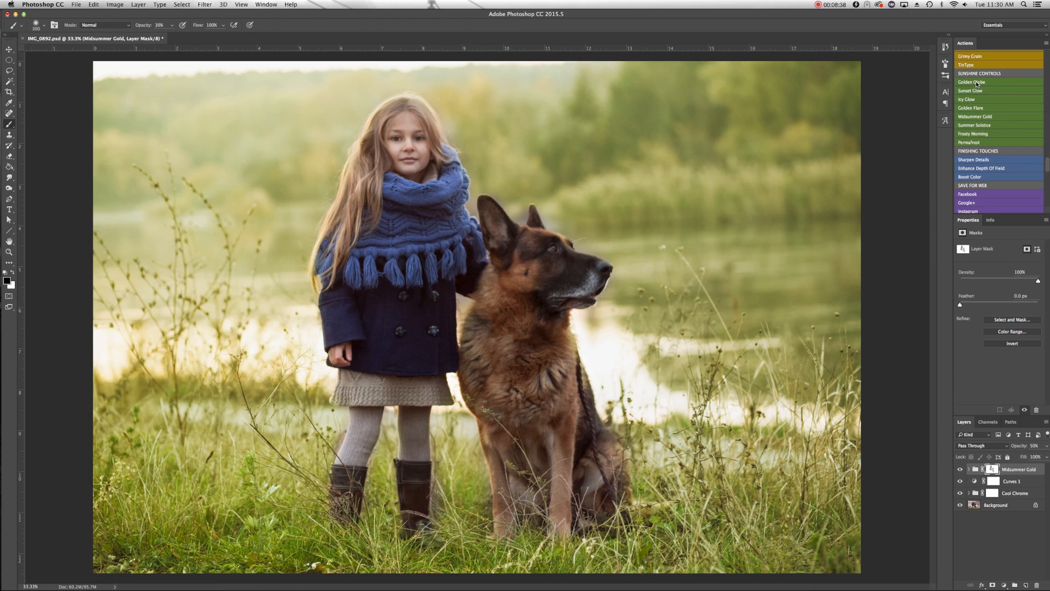
Step: Run Golden Globe and reposition its GC Gradient glow toward the upper left
click(970, 82)
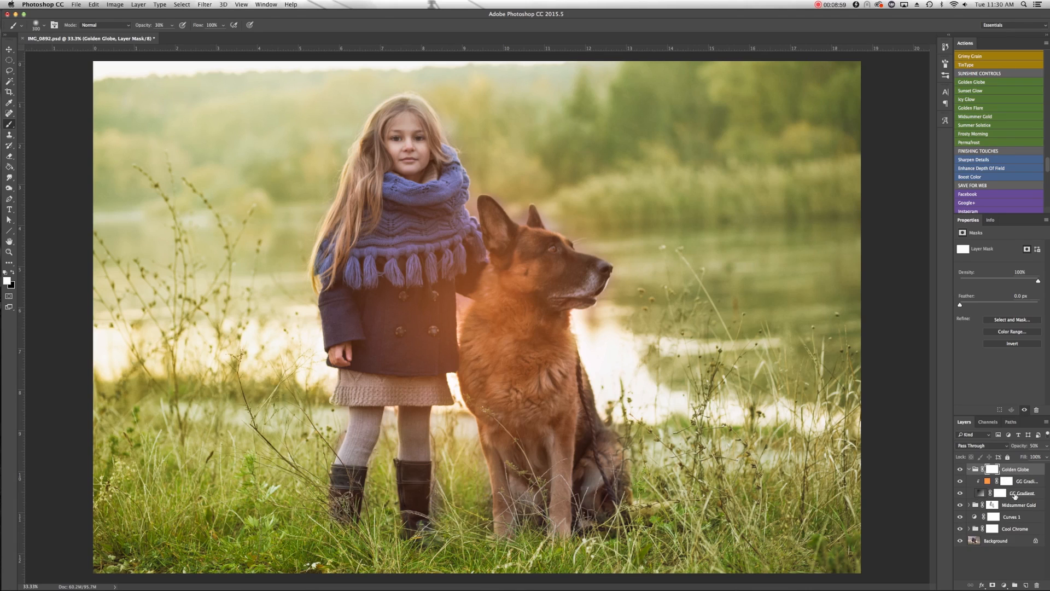
click(1018, 493)
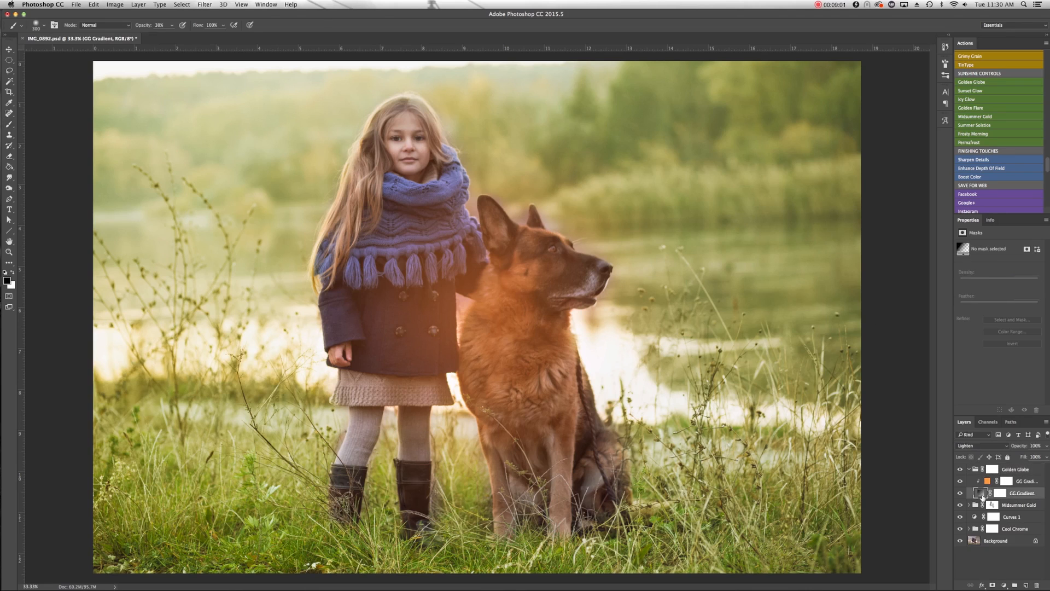
double_click(980, 494)
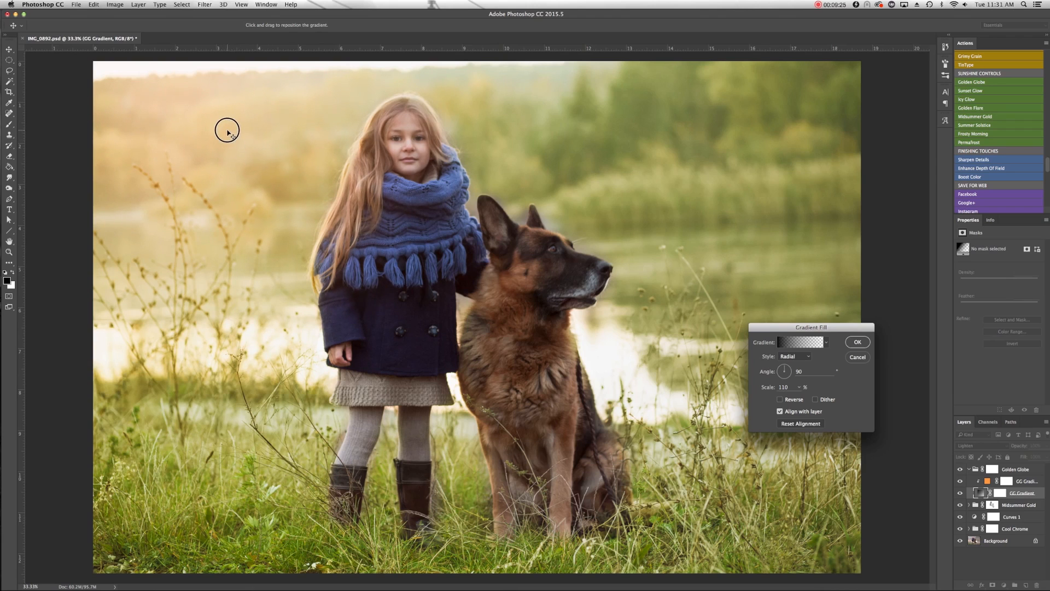
mouse_move(253, 132)
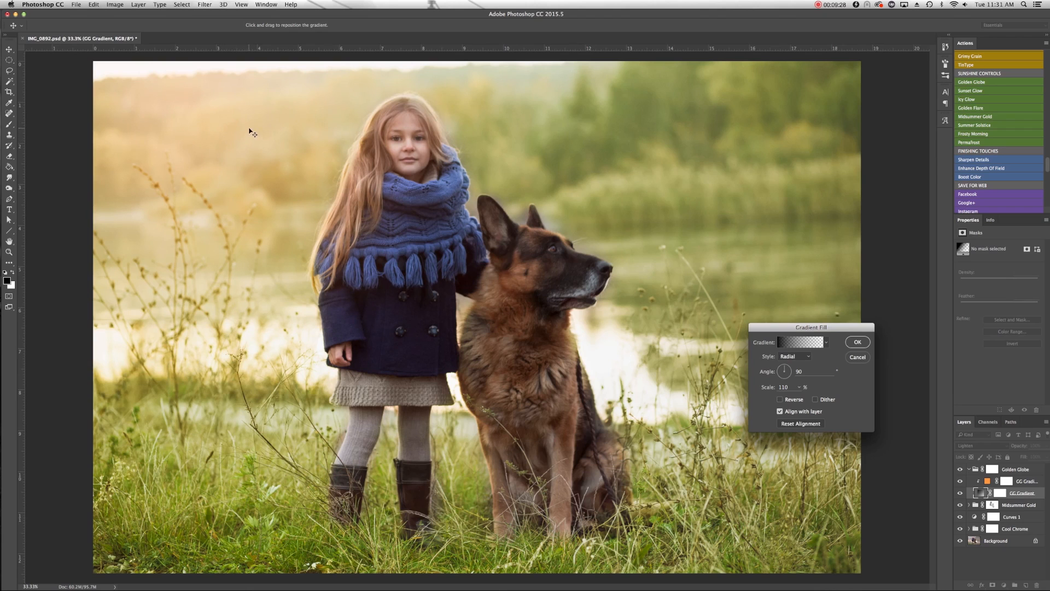
click(858, 342)
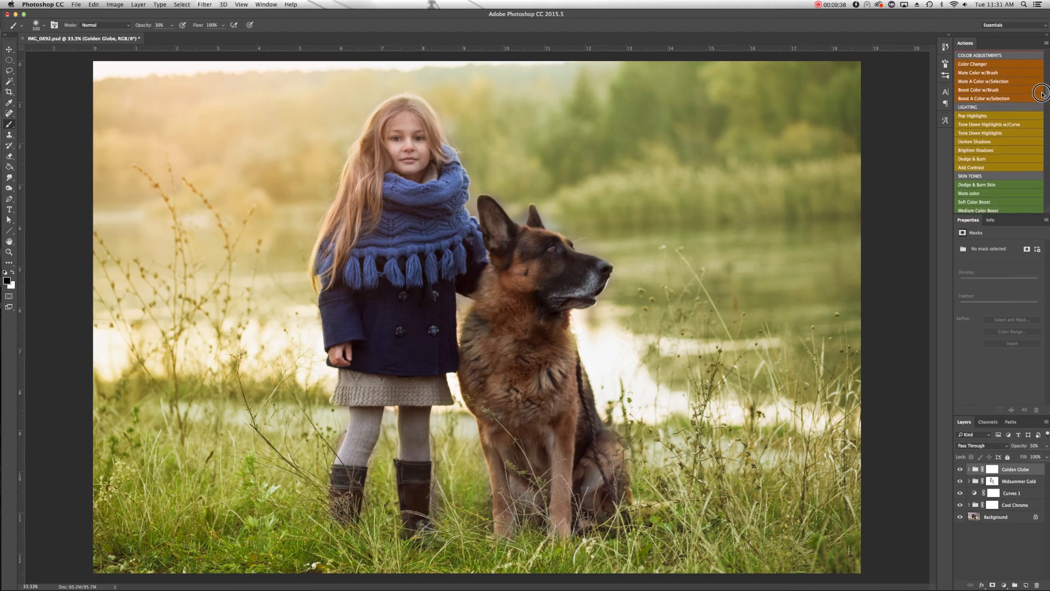
Step: Run Pop Highlights at 70% opacity, then run the Dodge & Burn action
scroll(up, 3)
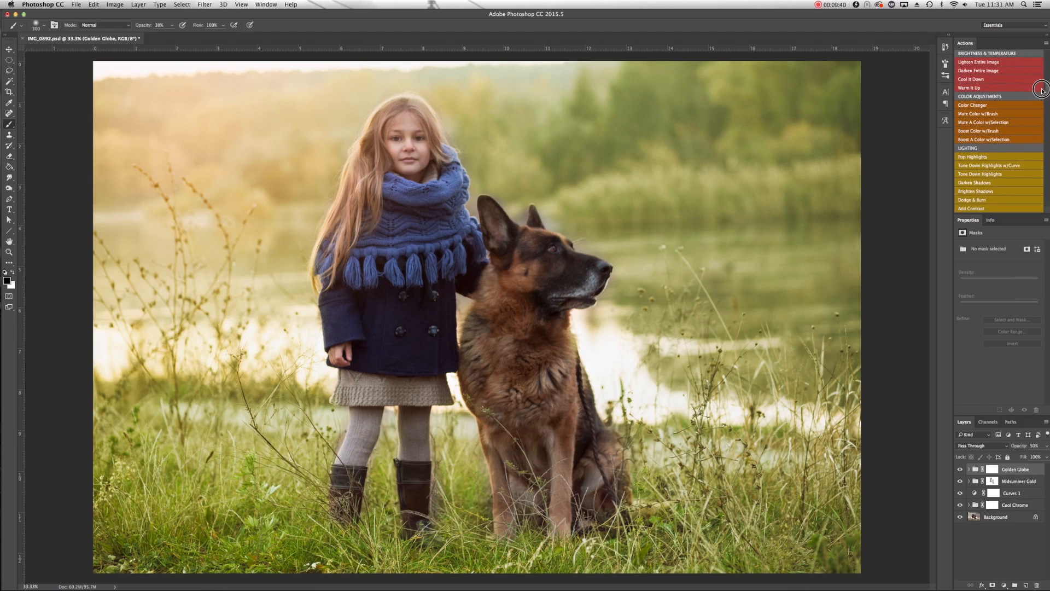
scroll(down, 3)
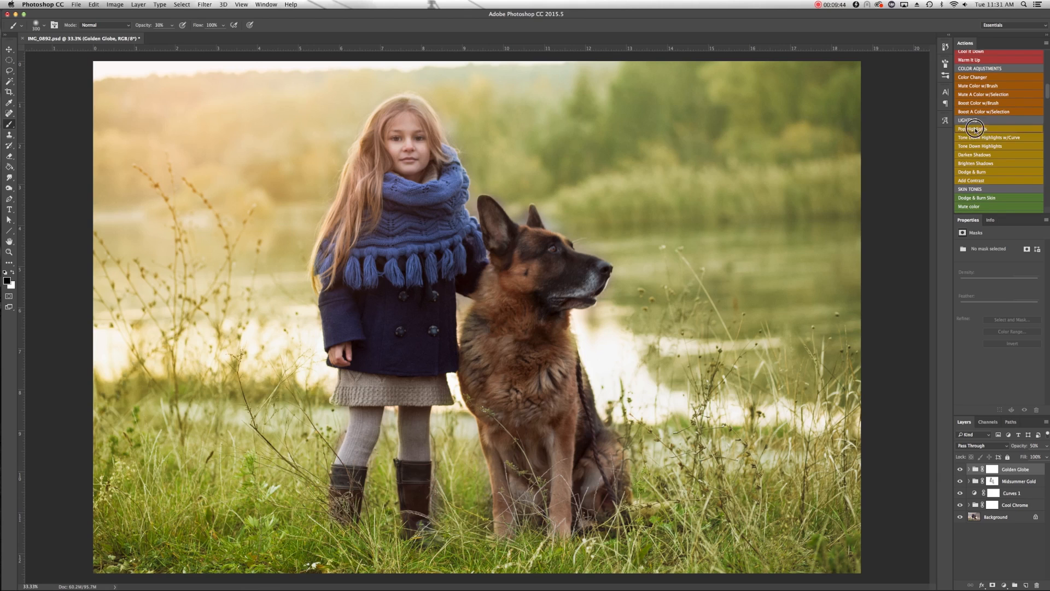
click(973, 129)
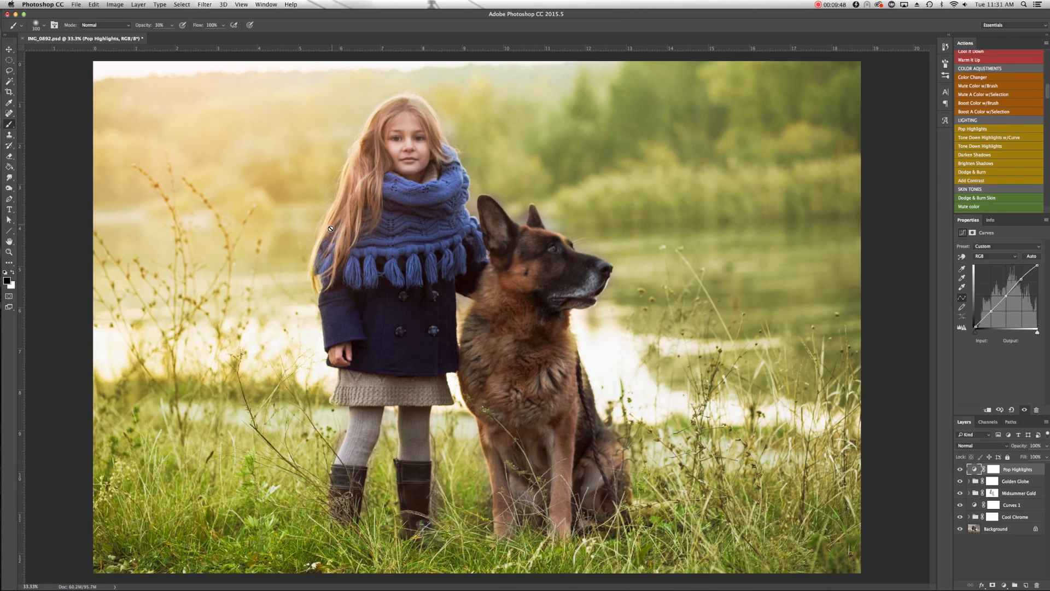
mouse_move(572, 197)
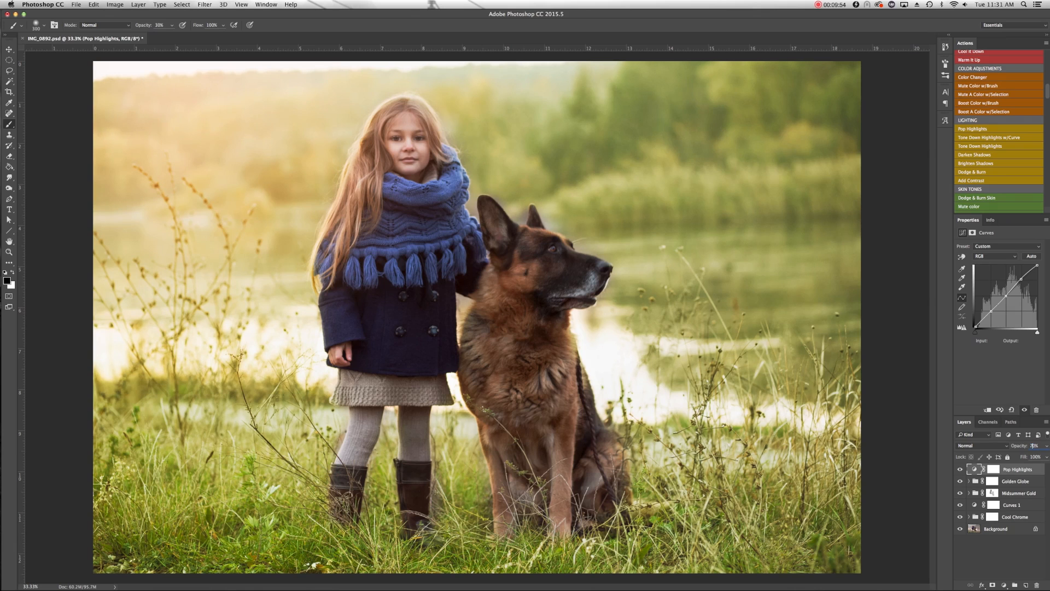
click(959, 469)
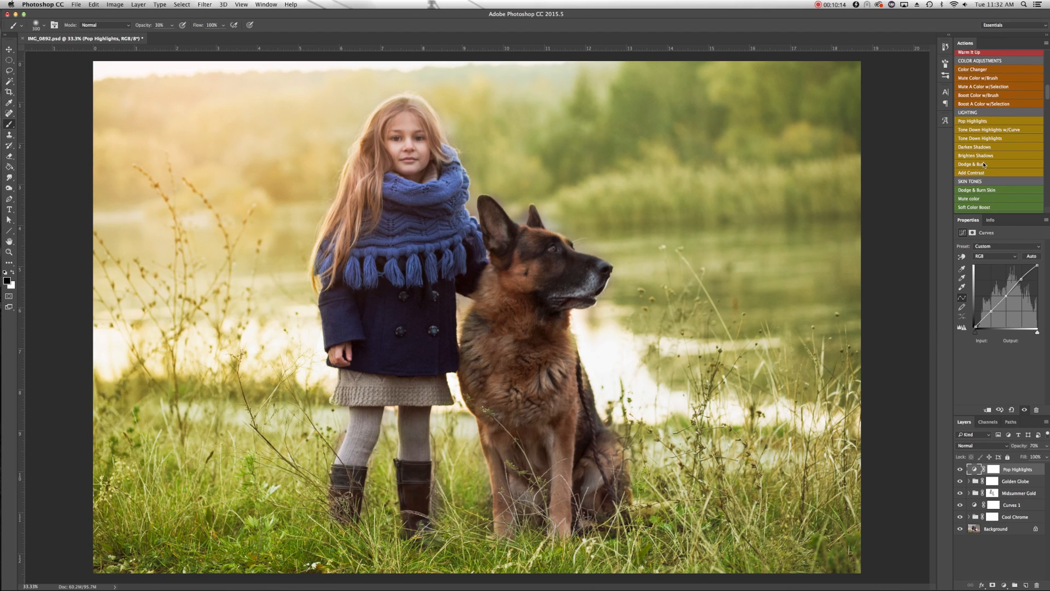
click(975, 163)
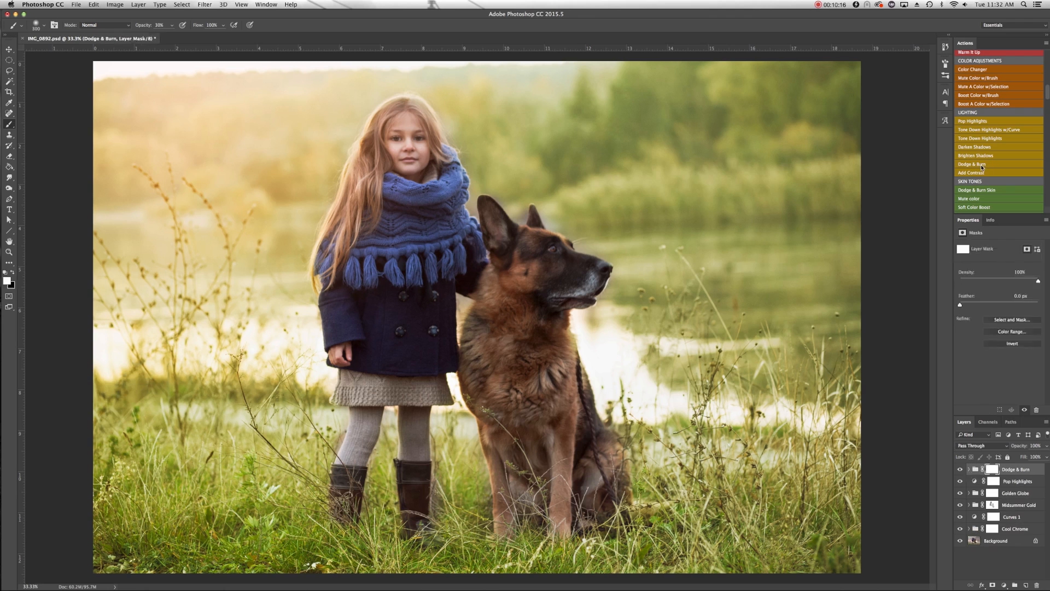
Step: Expand the Dodge & Burn group and select the Dodge layer for brightening
click(967, 470)
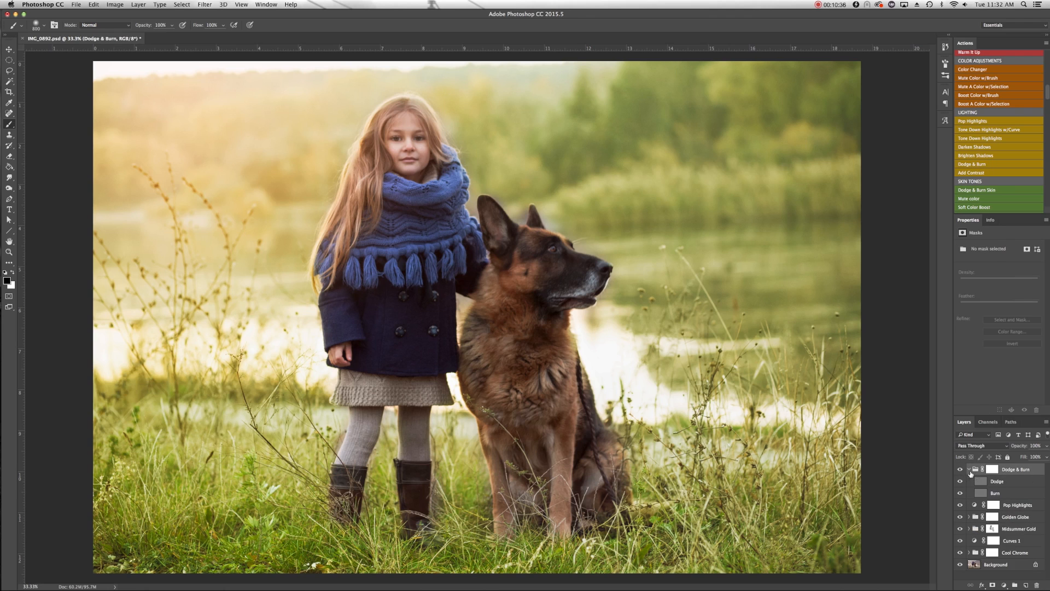
click(997, 482)
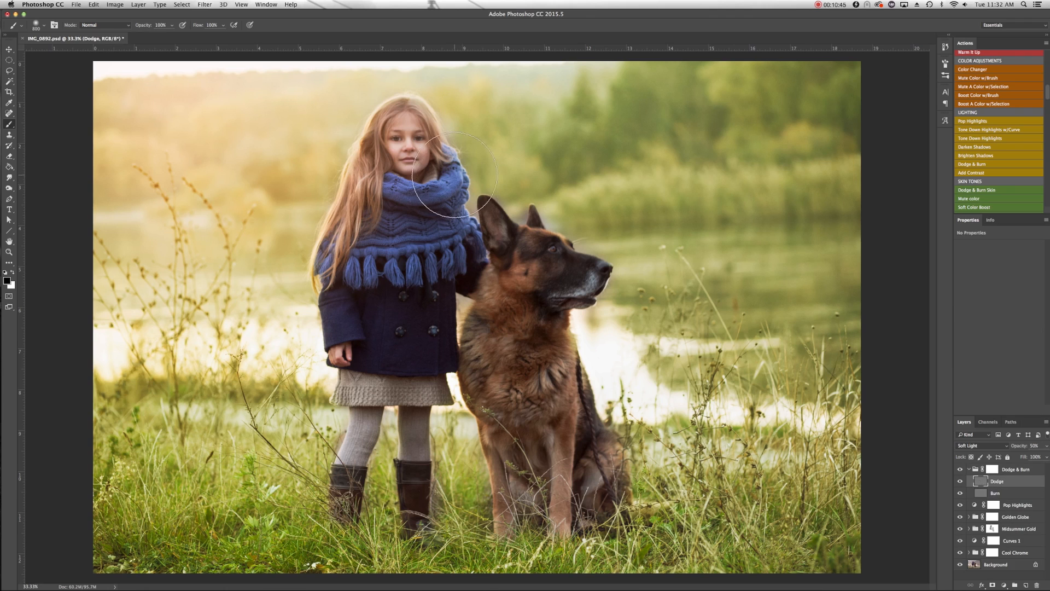
mouse_move(439, 148)
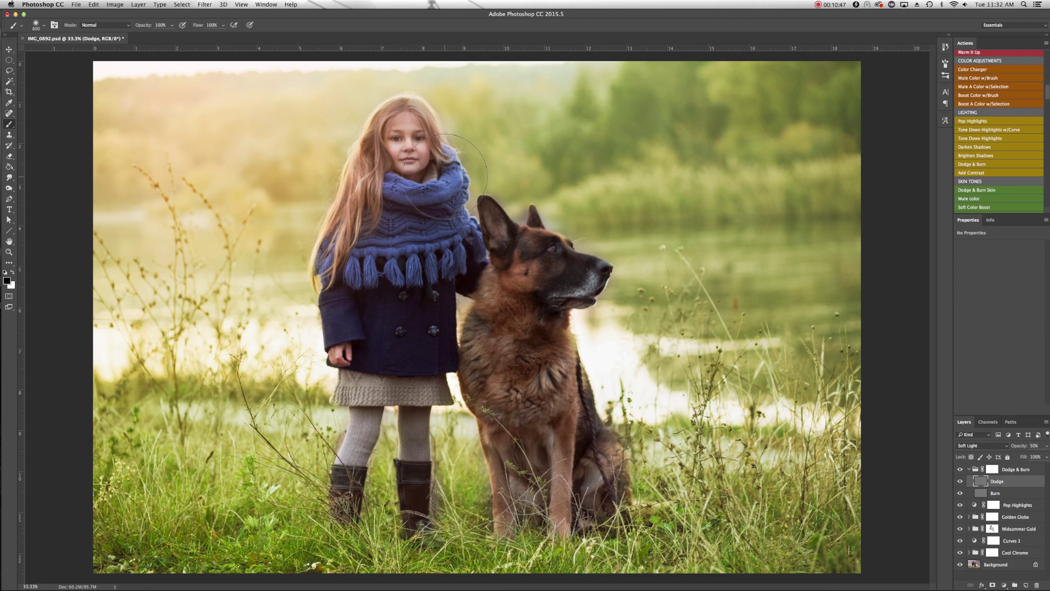
mouse_move(458, 221)
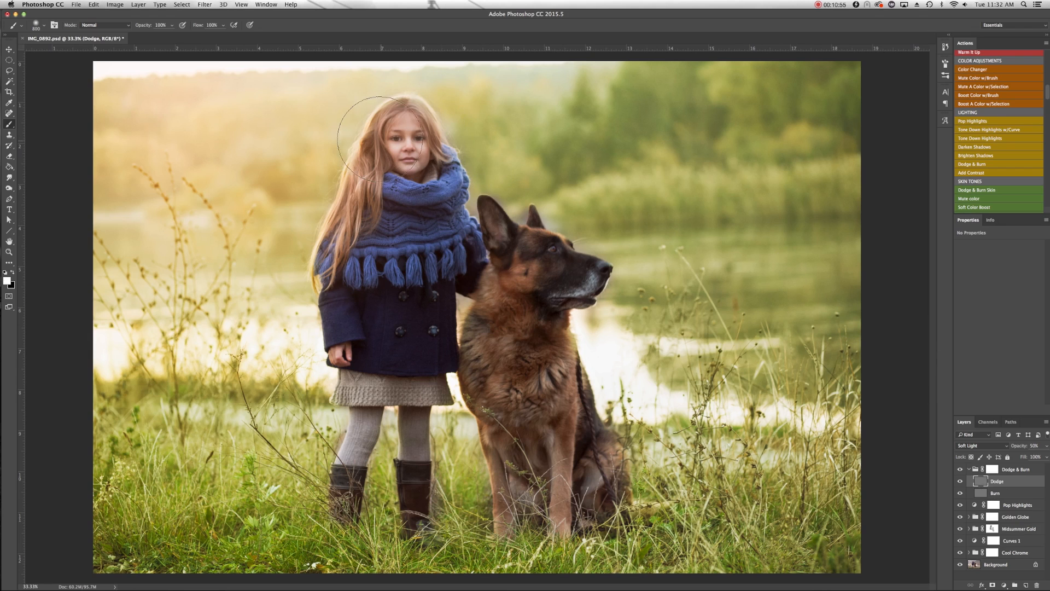
mouse_move(592, 264)
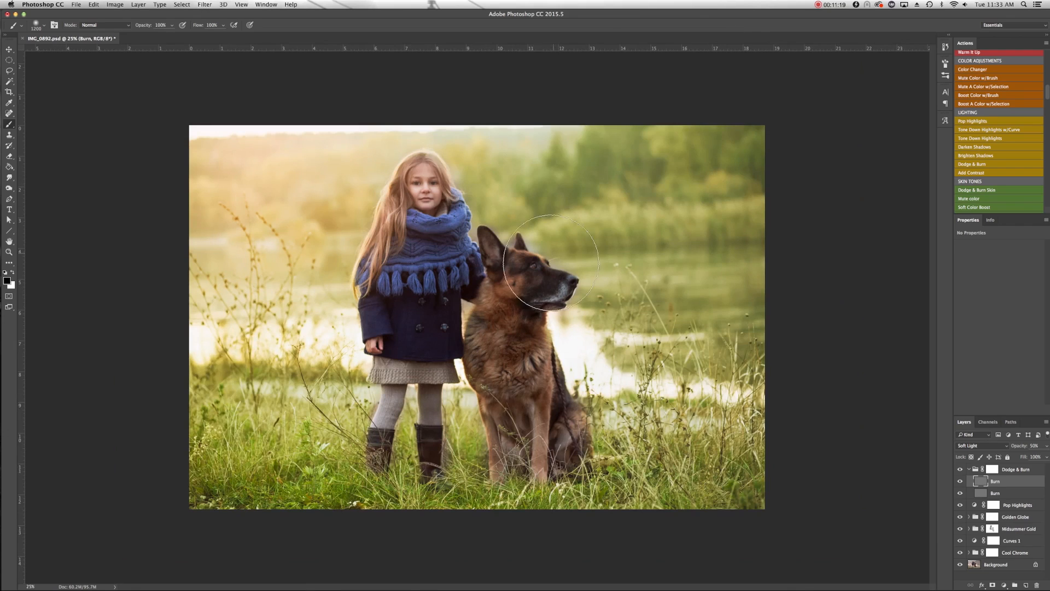
mouse_move(776, 186)
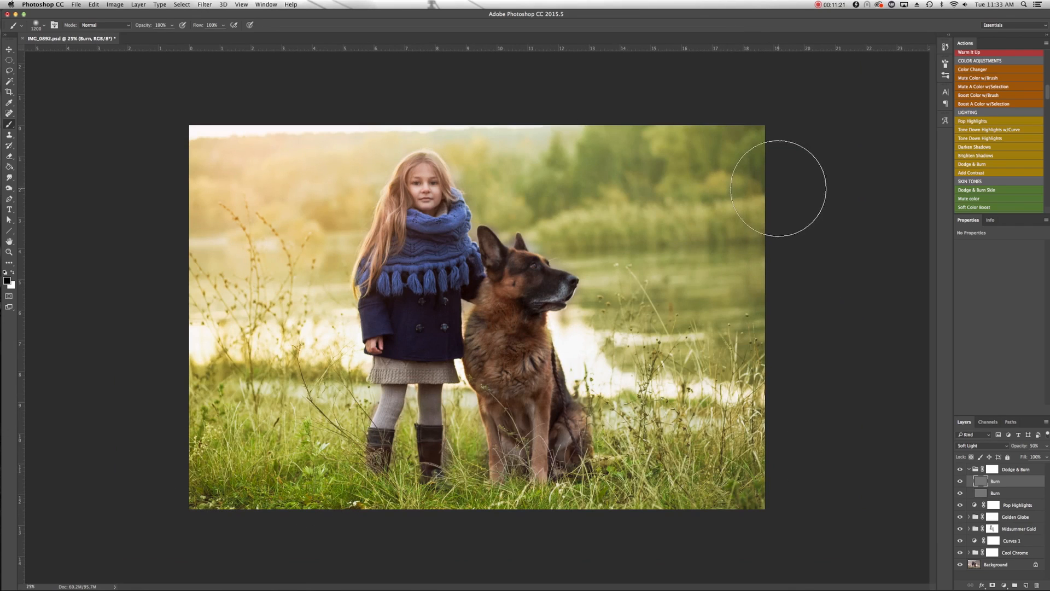
mouse_move(498, 221)
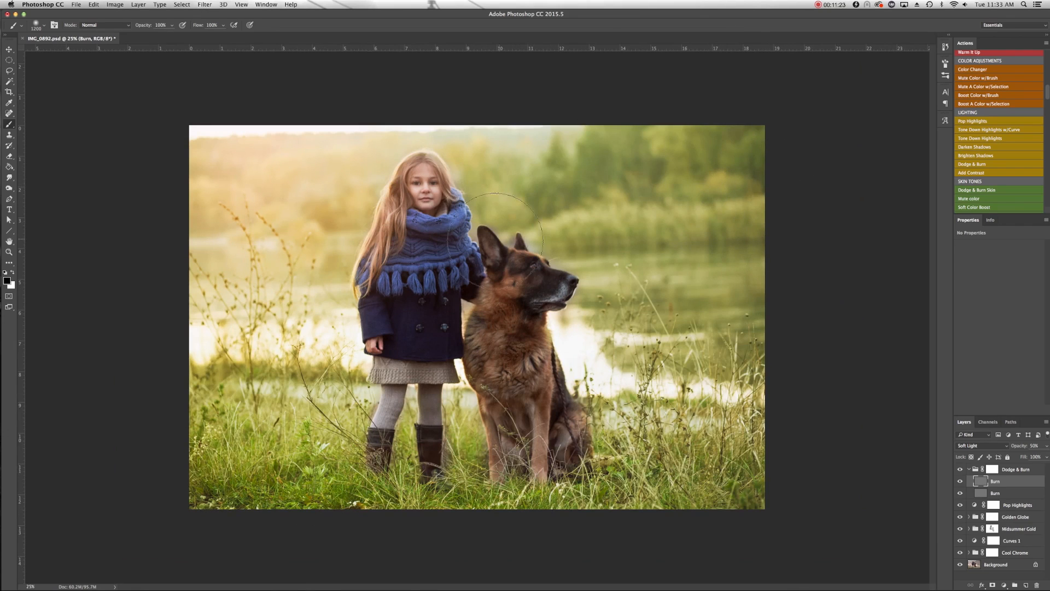
mouse_move(473, 312)
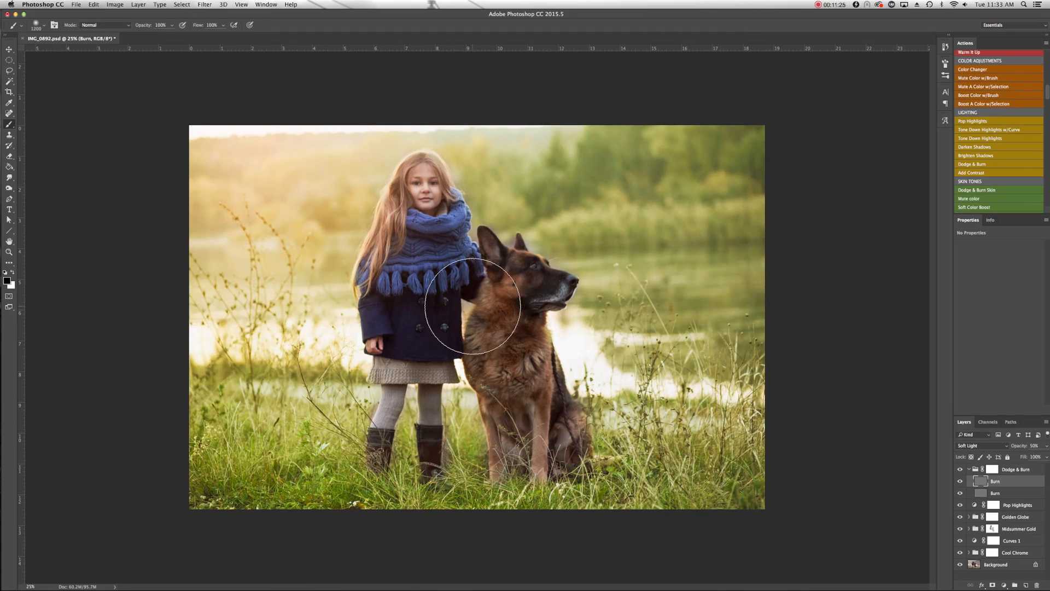
mouse_move(261, 523)
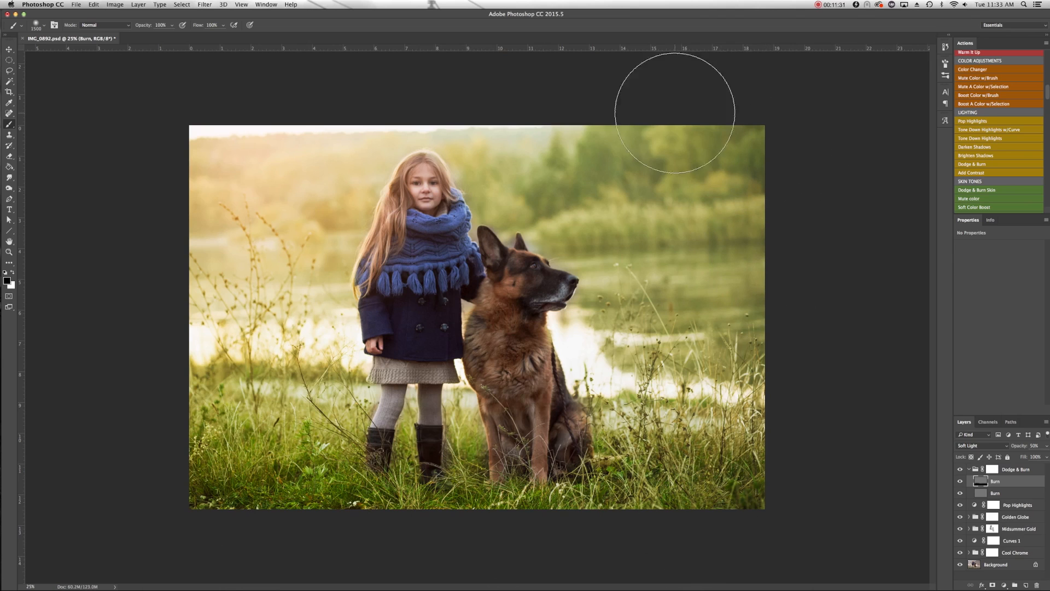
mouse_move(277, 165)
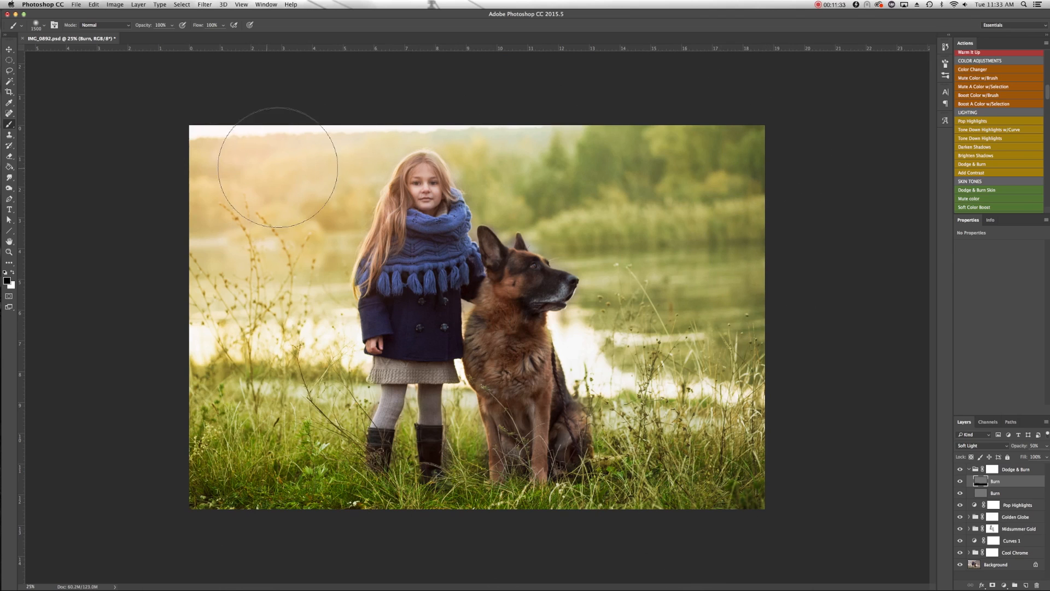
mouse_move(679, 338)
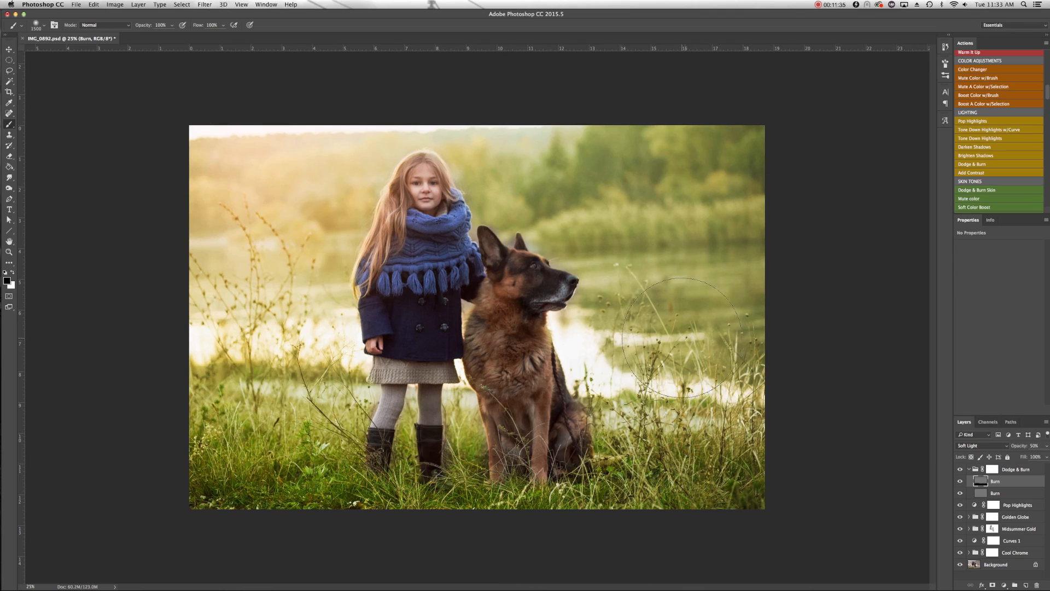
mouse_move(372, 120)
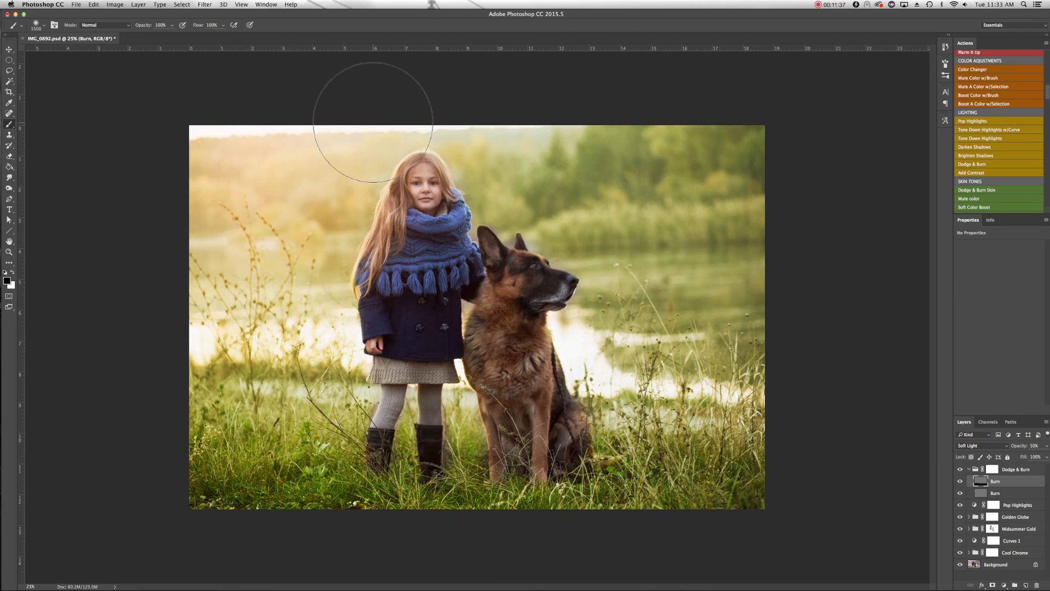
mouse_move(580, 385)
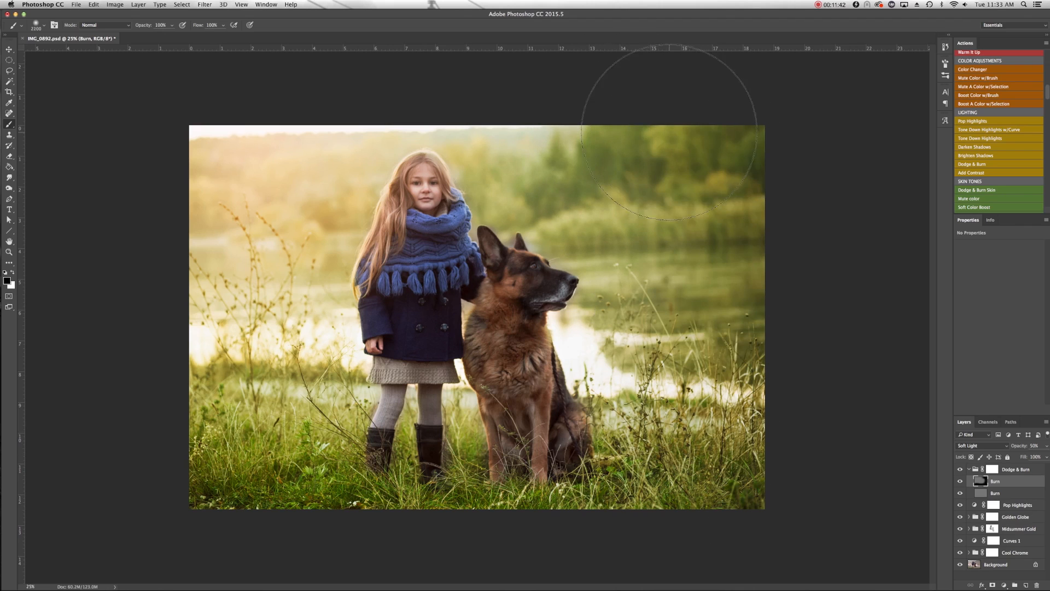
mouse_move(883, 469)
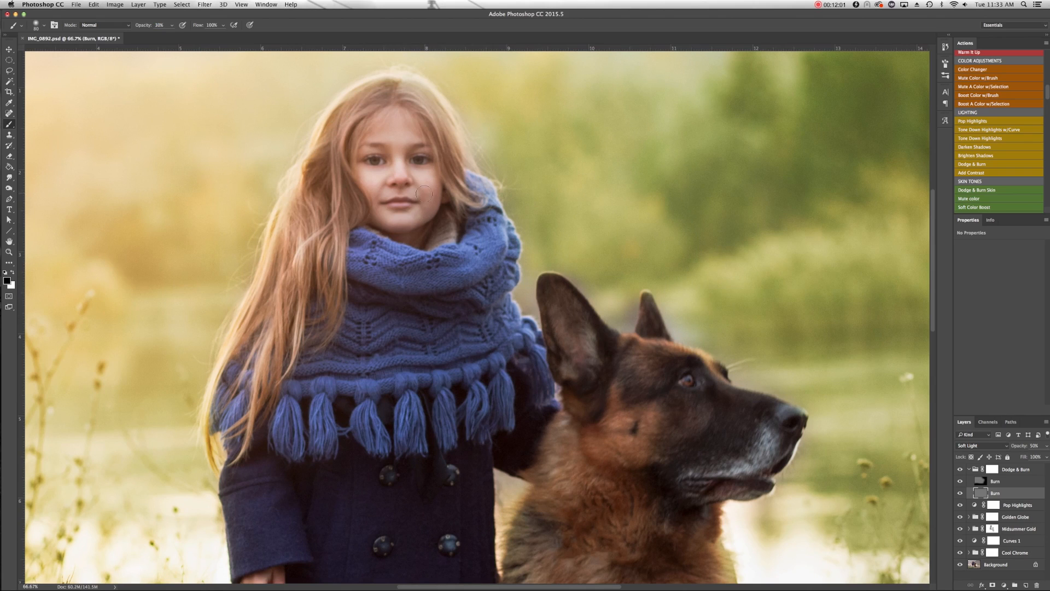
mouse_move(47, 254)
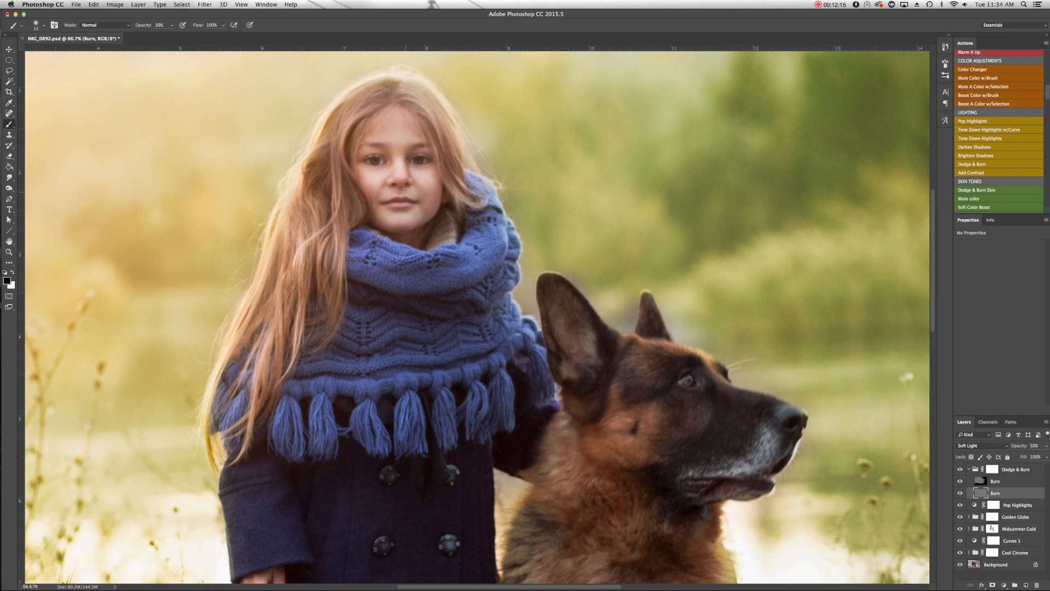
mouse_move(408, 173)
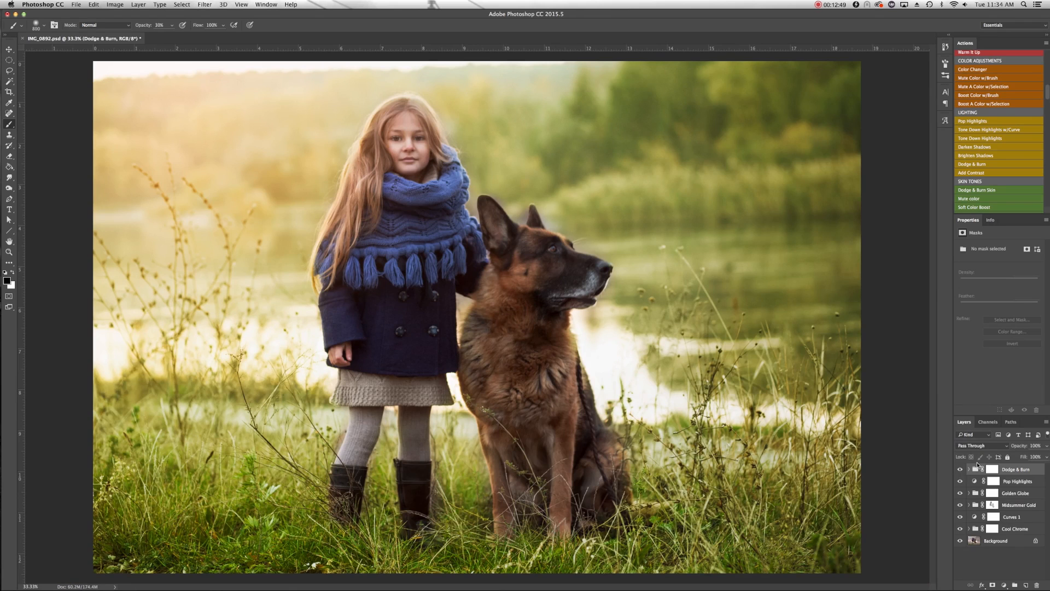
click(960, 469)
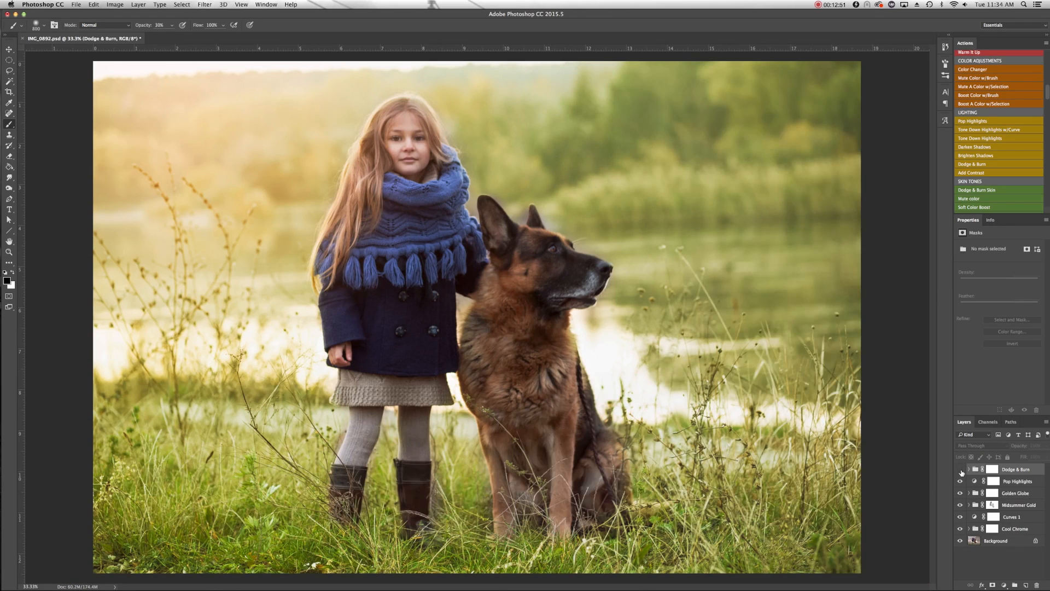
click(960, 469)
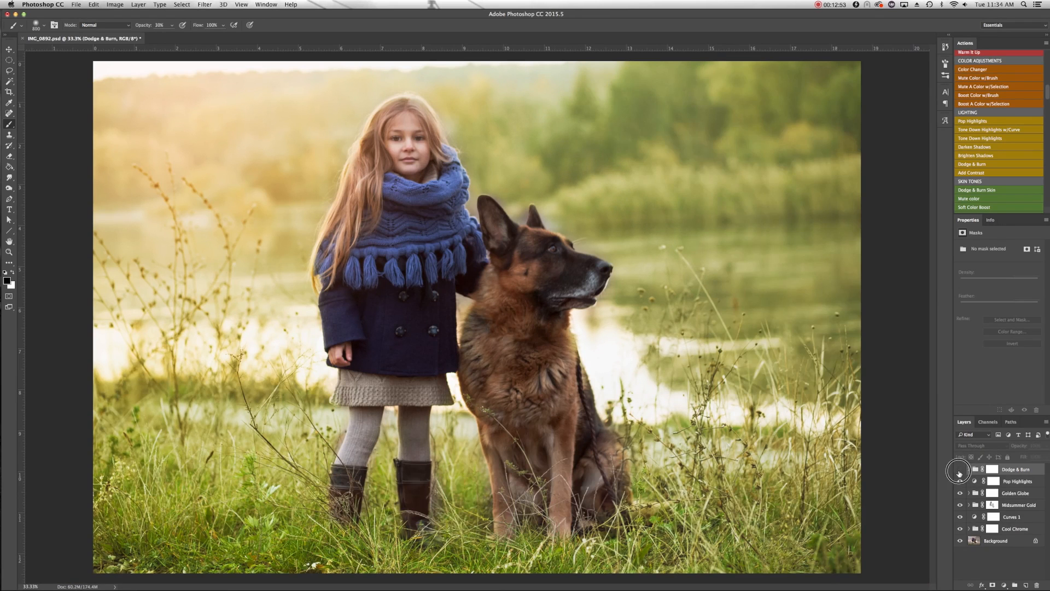
click(959, 469)
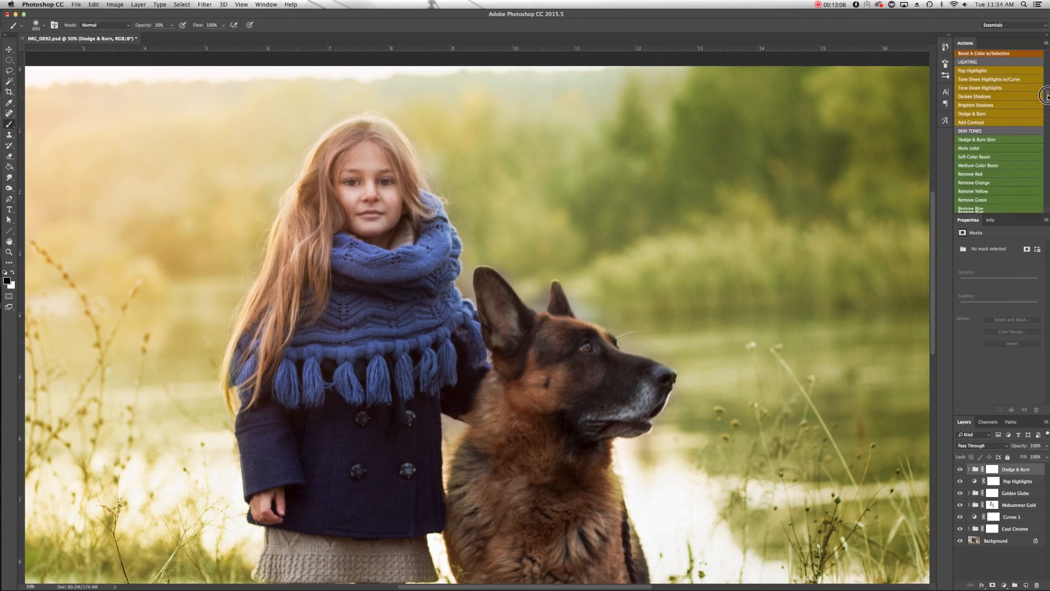
Step: Scroll the Actions panel down toward the Sharpen Details action
scroll(down, 3)
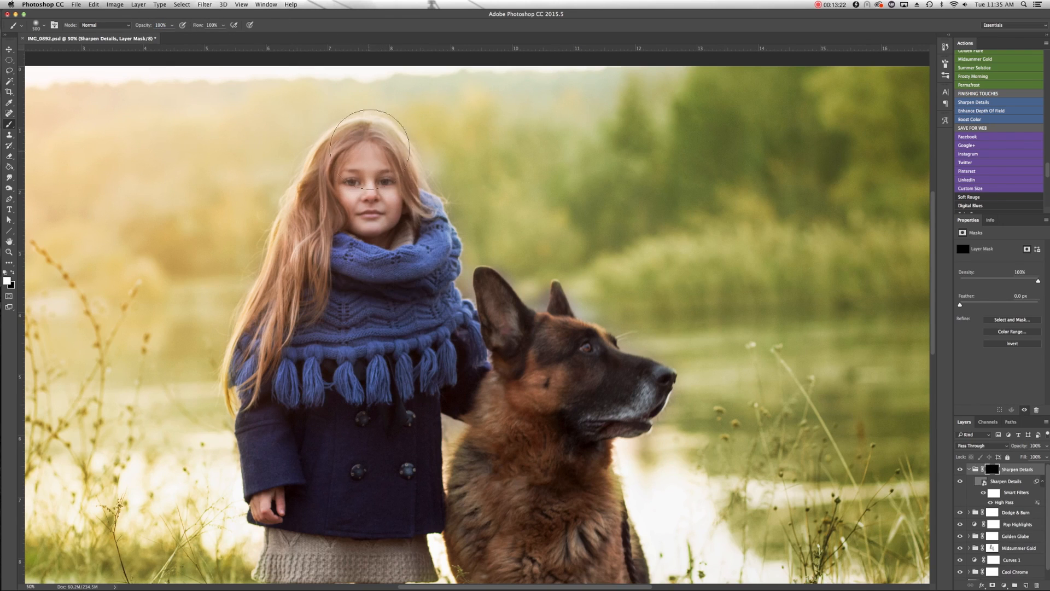
mouse_move(565, 350)
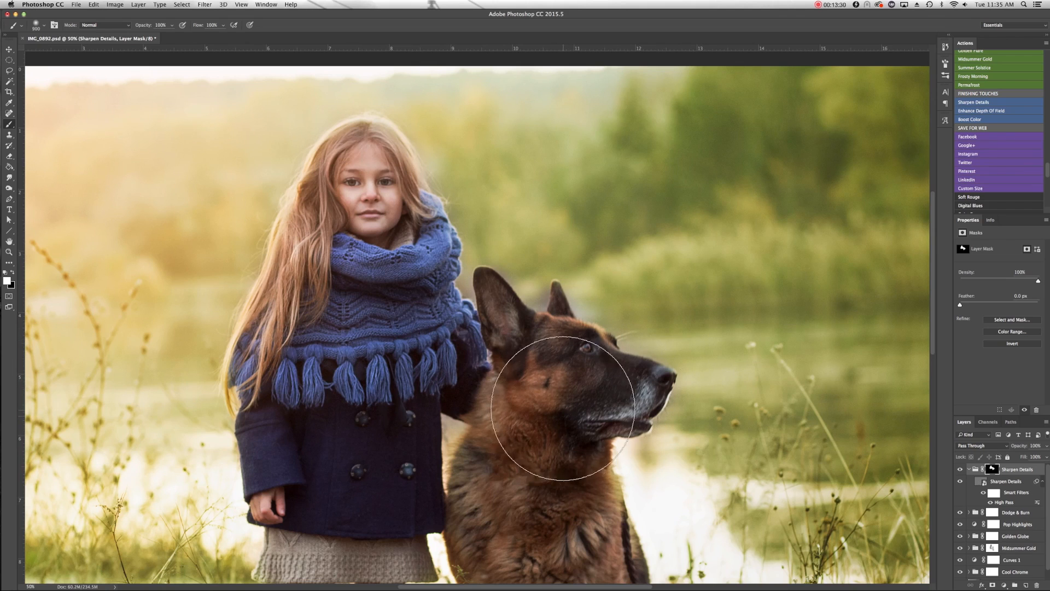
mouse_move(284, 483)
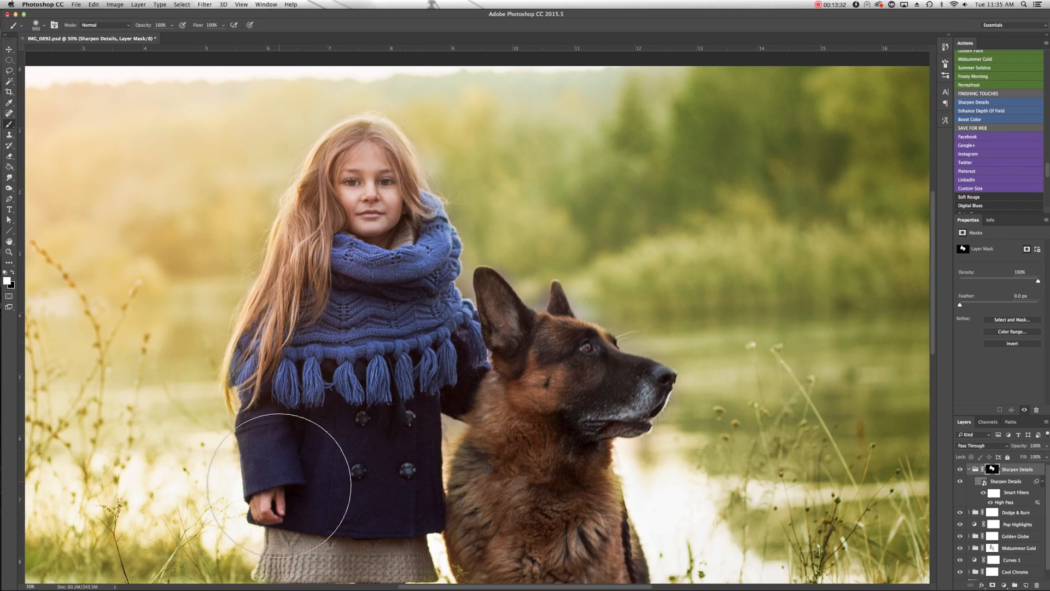
mouse_move(665, 245)
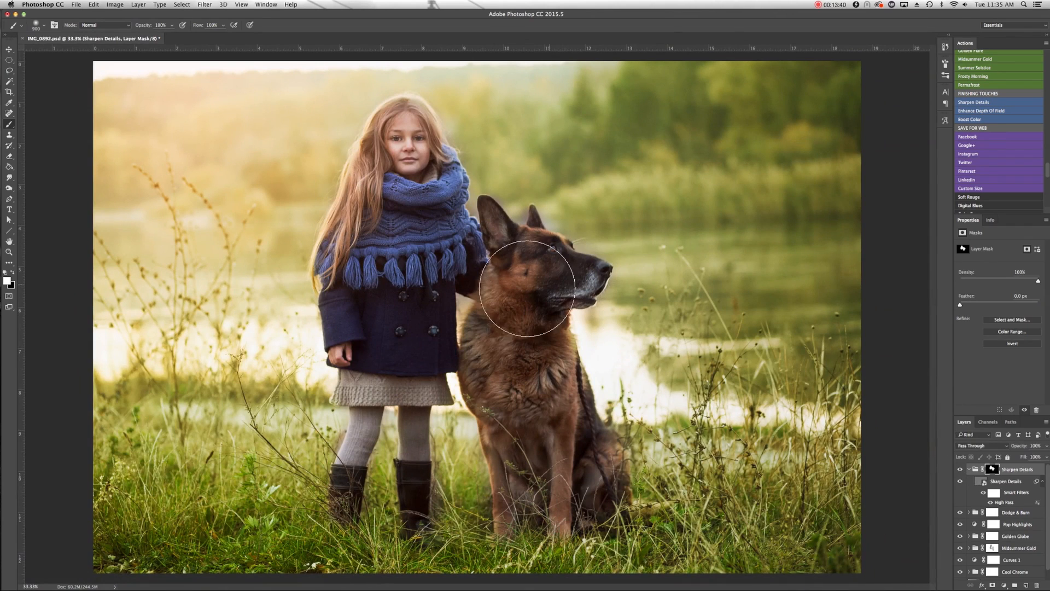
mouse_move(502, 277)
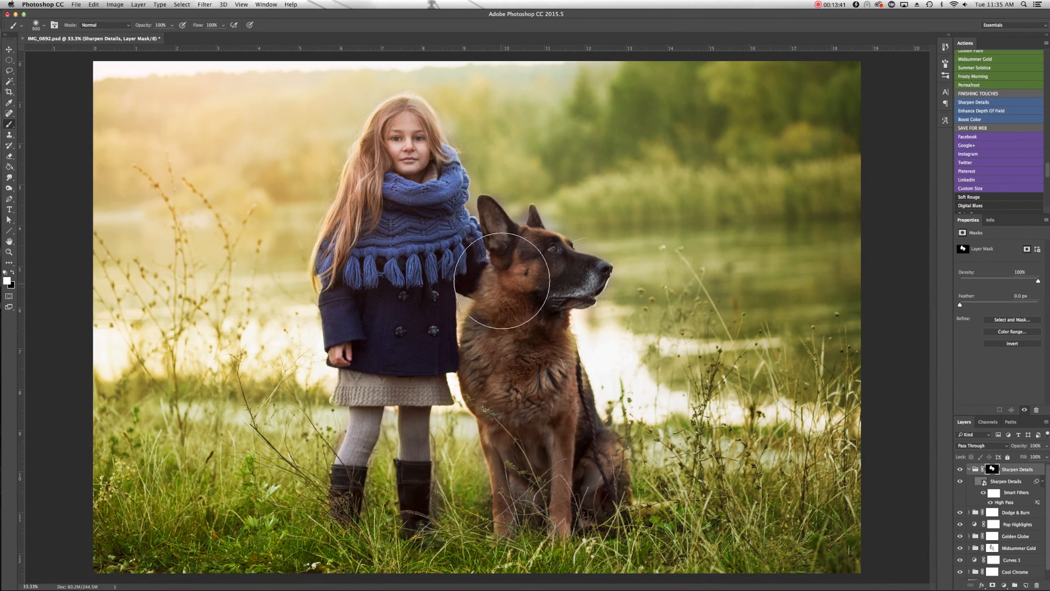
Step: Add a Hue/Saturation adjustment layer at the top of the stack
click(991, 583)
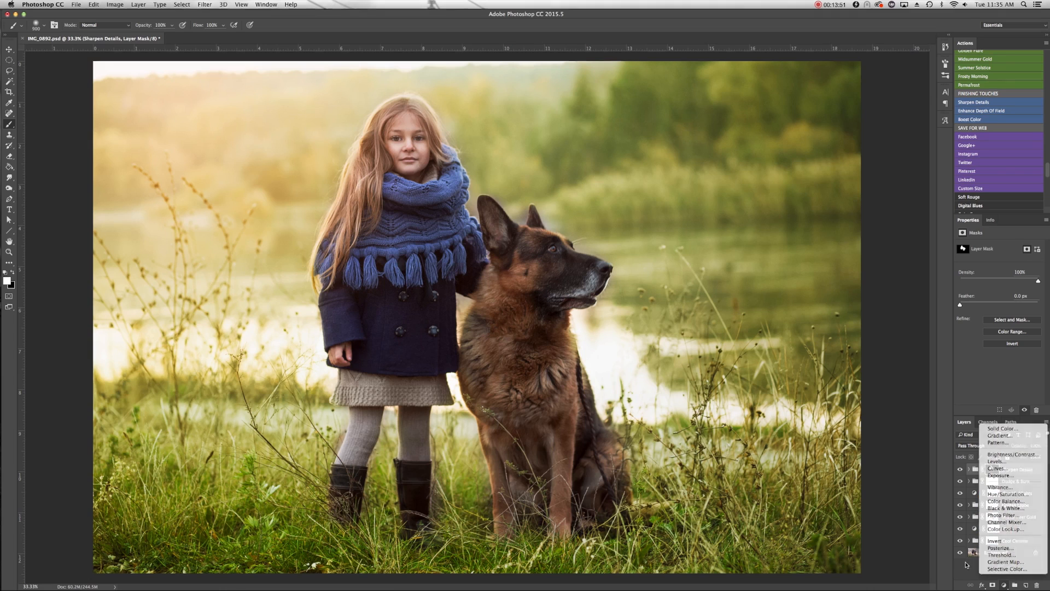
mouse_move(1013, 494)
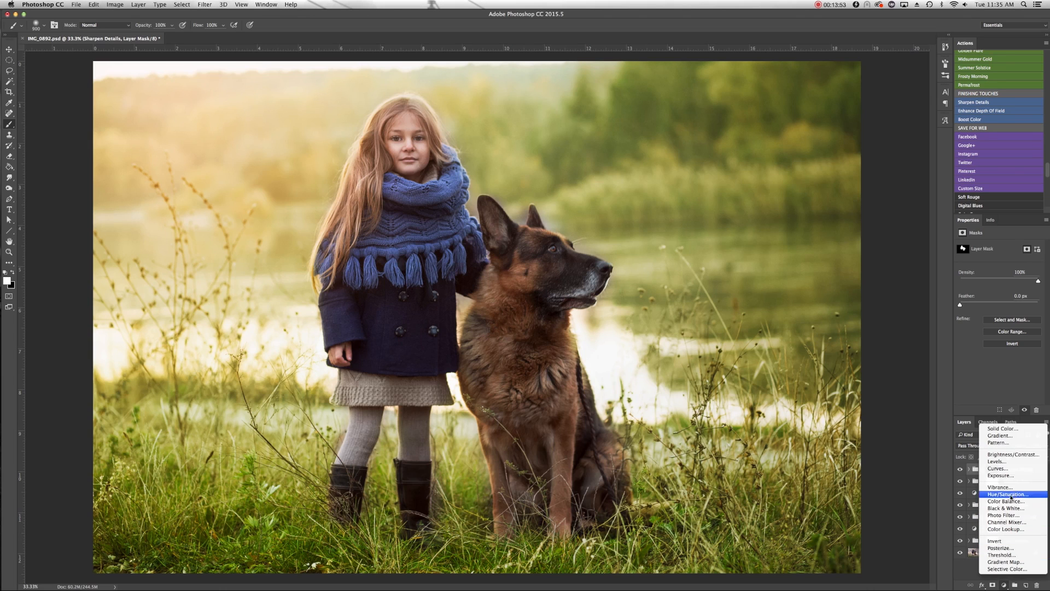
click(1008, 493)
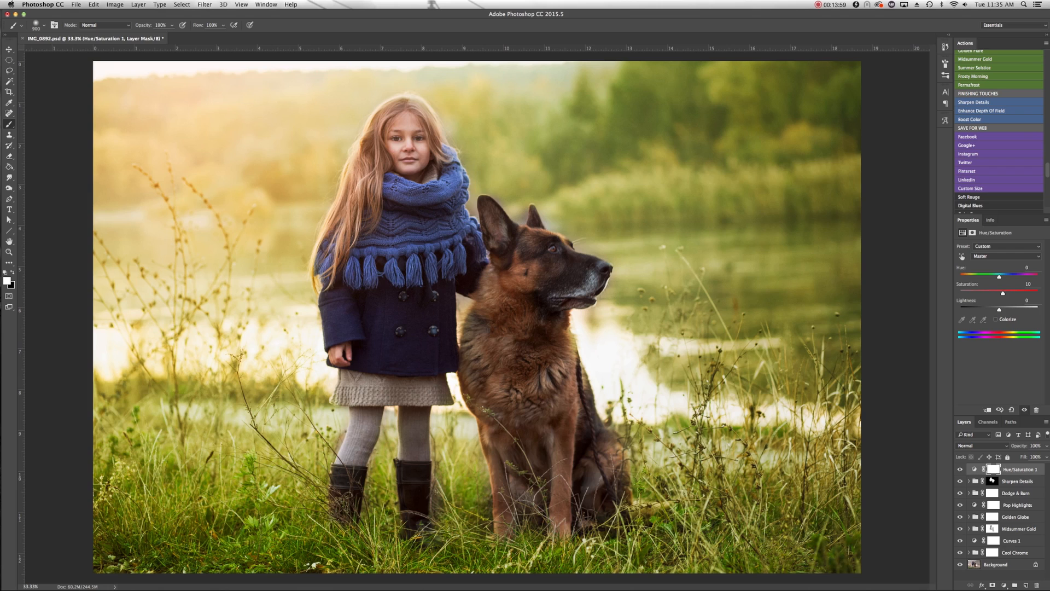
scroll(up, 3)
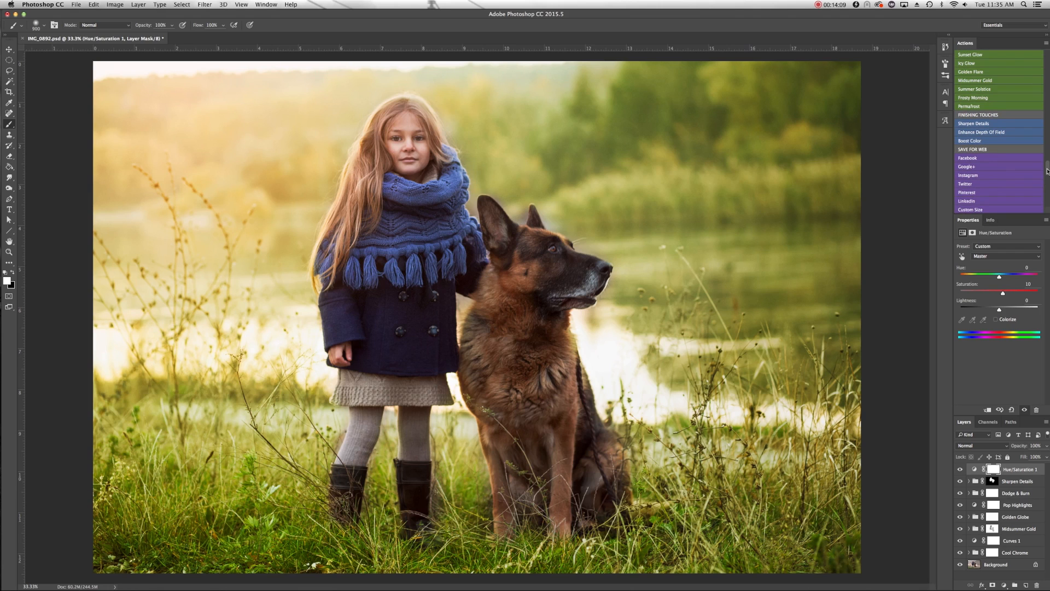
mouse_move(1033, 209)
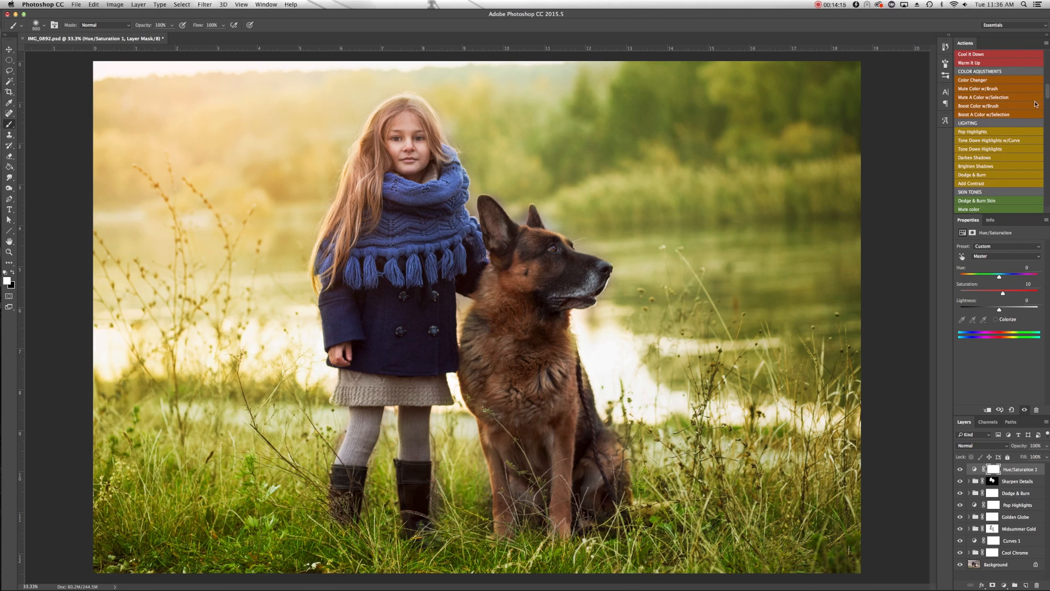
mouse_move(992, 110)
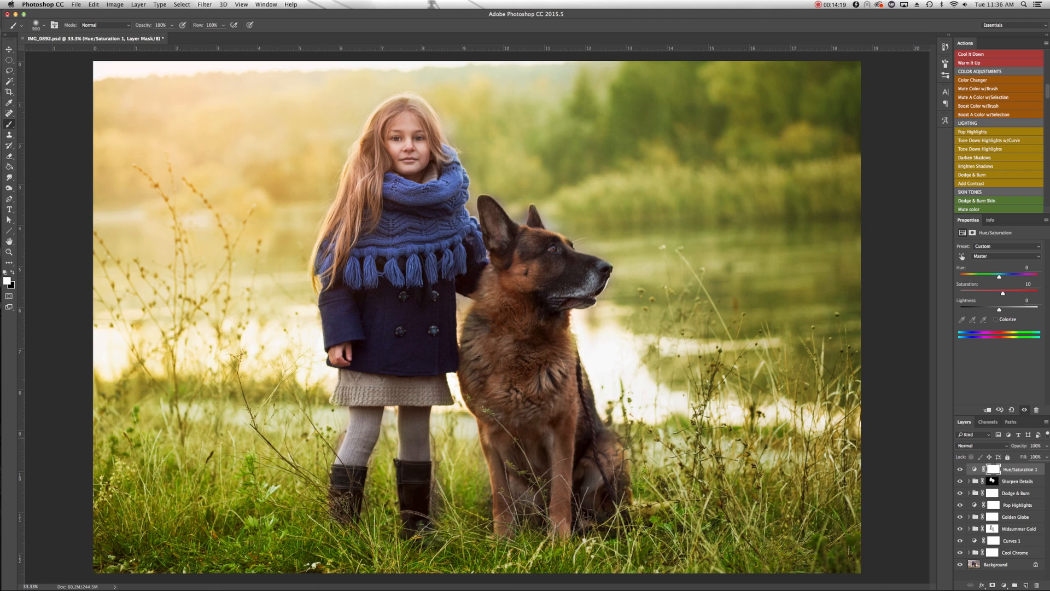
mouse_move(493, 272)
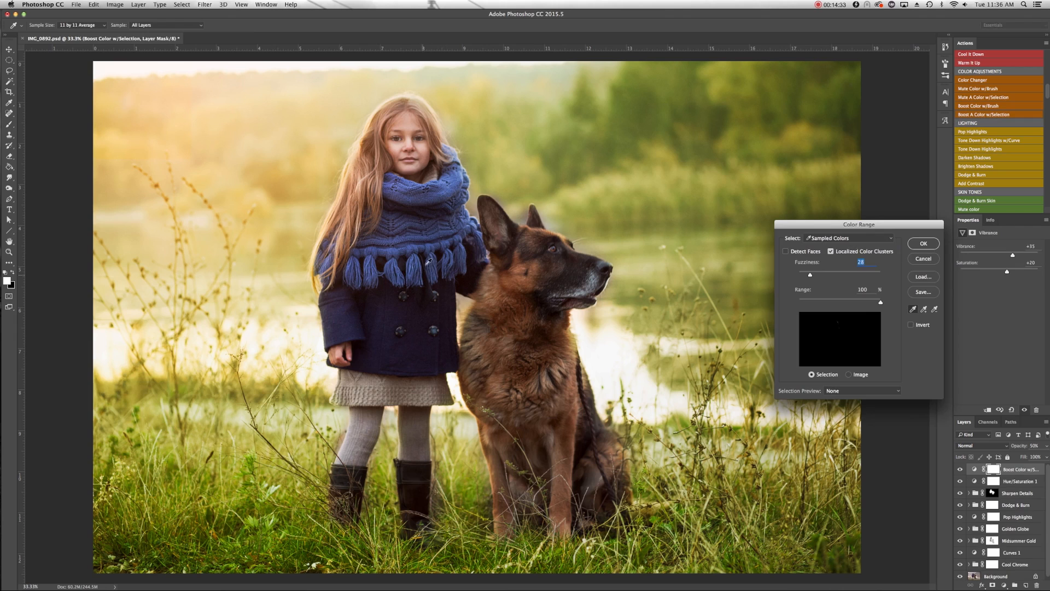
mouse_move(648, 133)
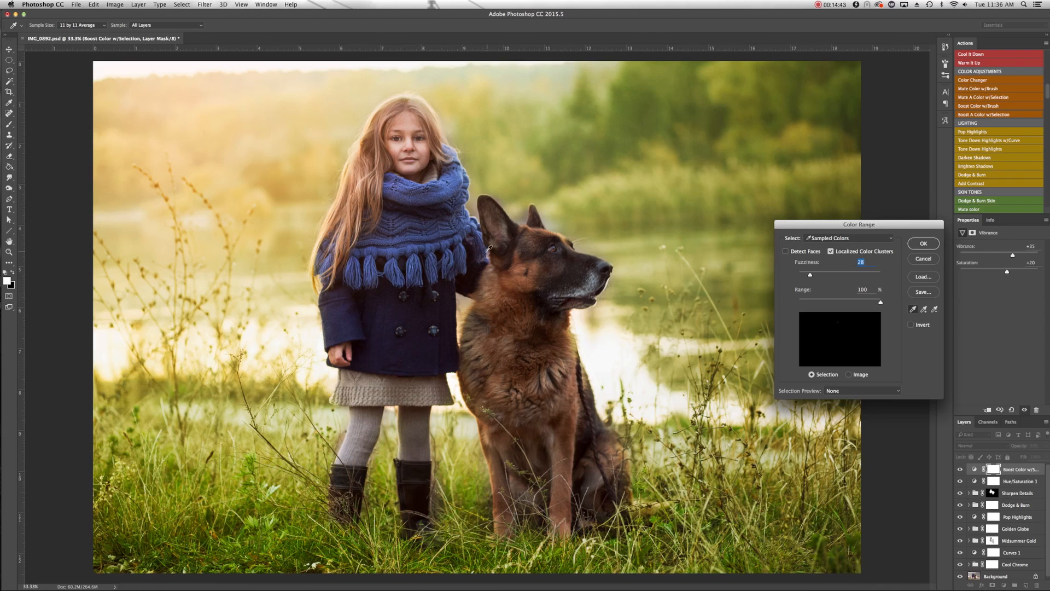
mouse_move(901, 330)
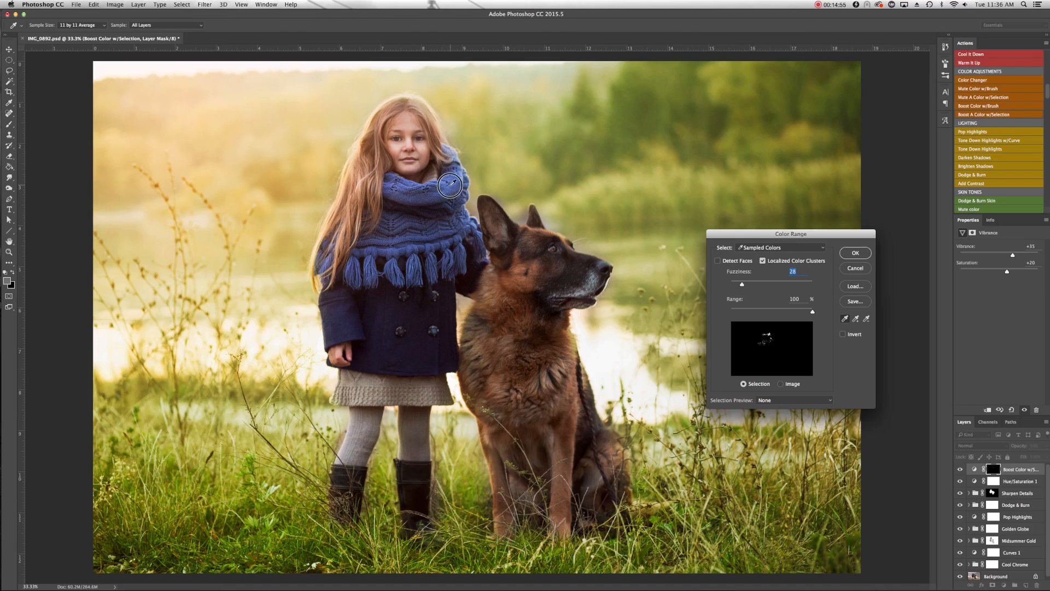
Step: Sample the blue scarf in Color Range and confirm it as the boost layer's mask
click(413, 189)
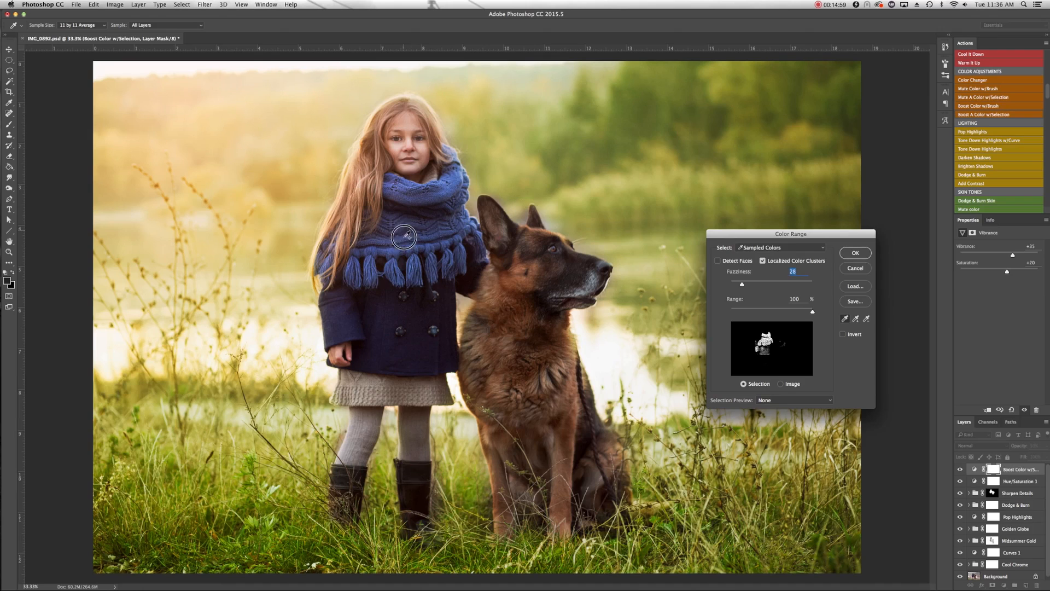
mouse_move(407, 247)
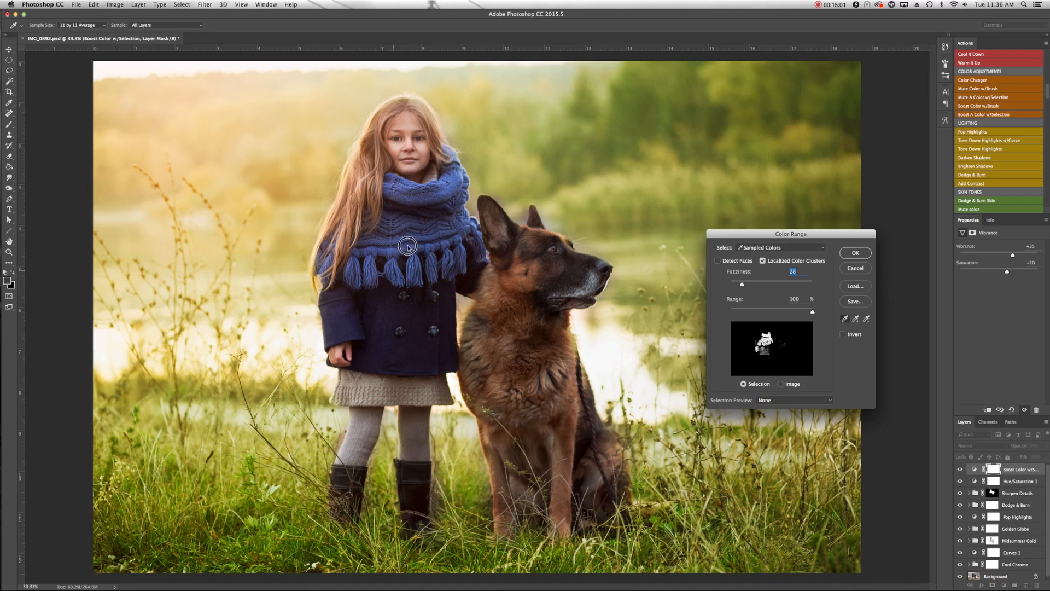
mouse_move(469, 222)
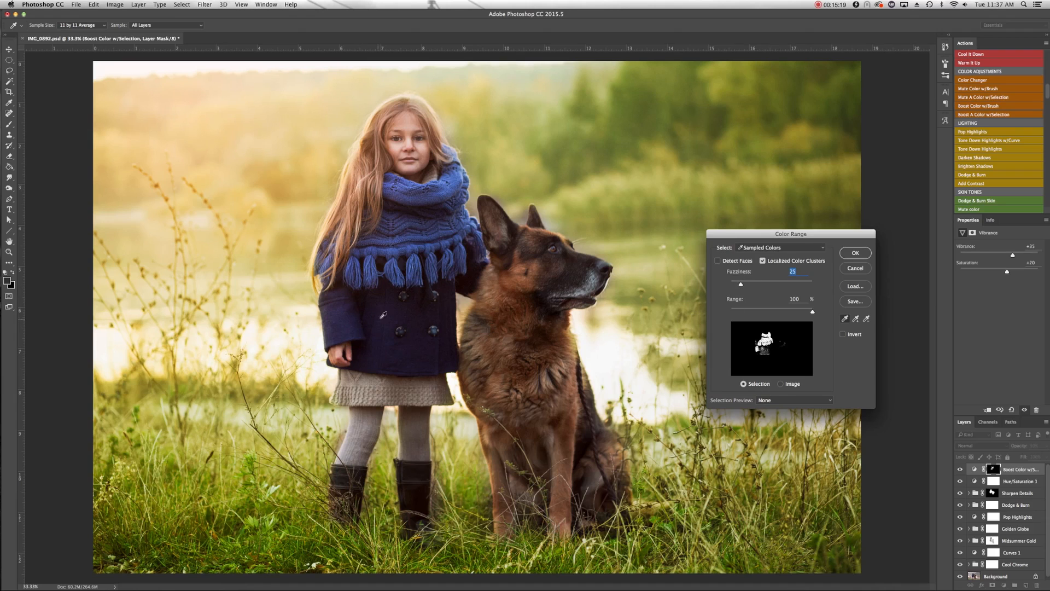
mouse_move(392, 267)
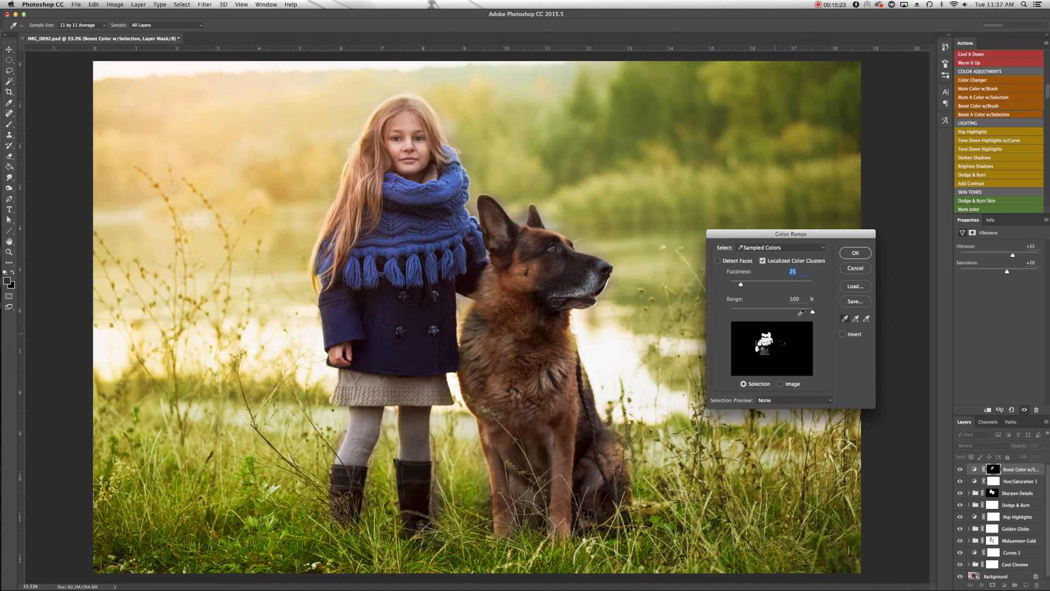
click(855, 253)
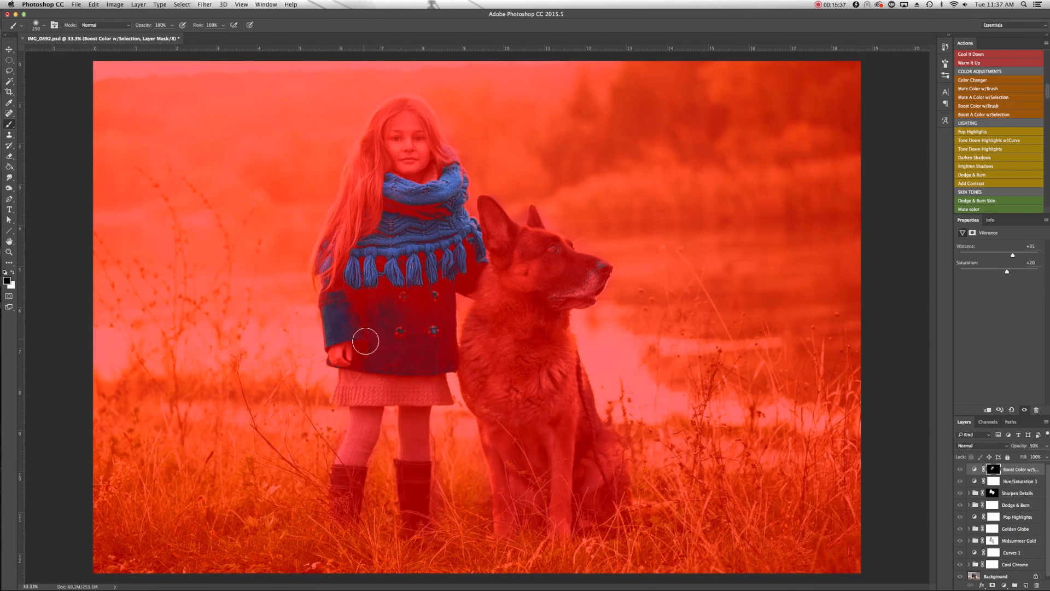
mouse_move(451, 312)
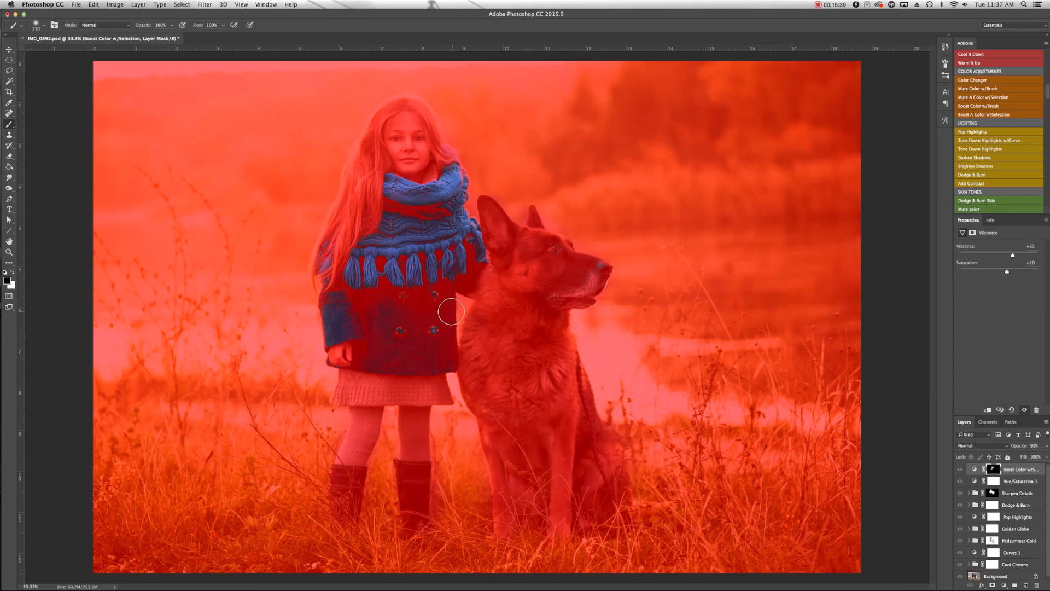
mouse_move(552, 246)
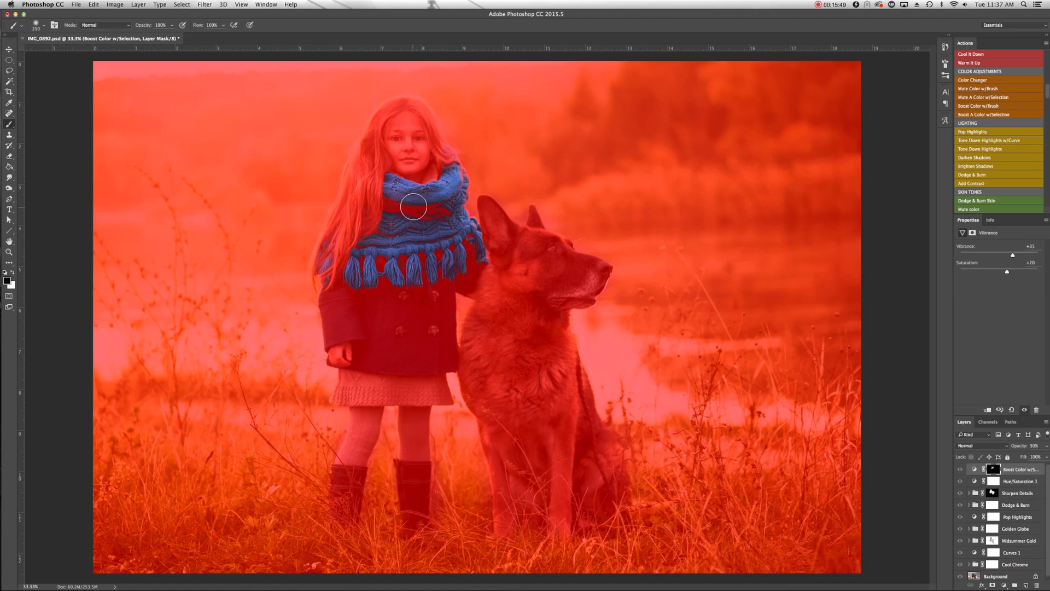
mouse_move(404, 201)
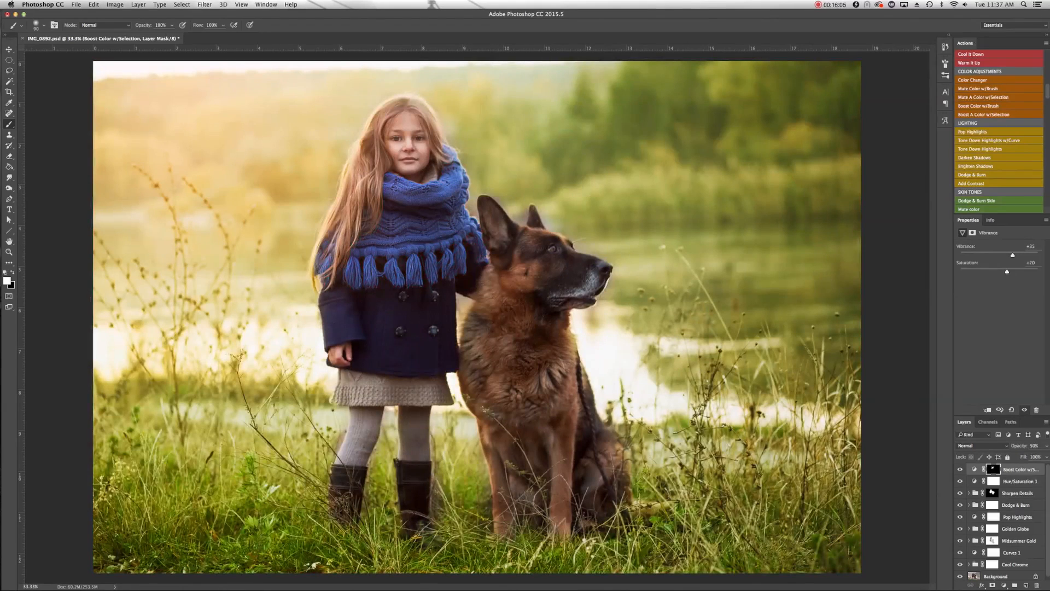
Step: Restore the Boost Color layer's opacity from 50% to 100%
click(959, 469)
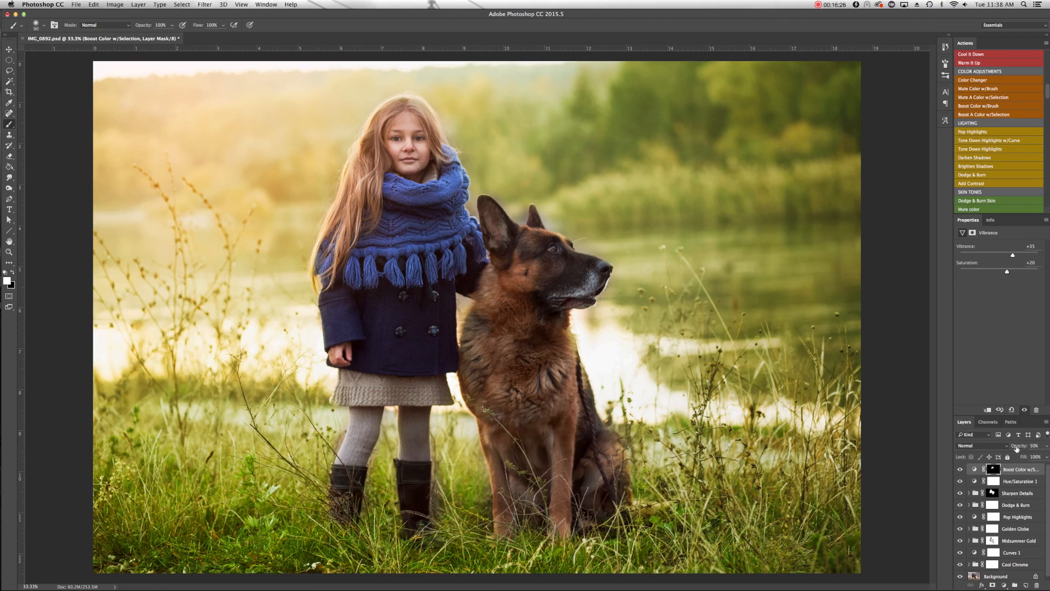
click(1031, 445)
text(100)
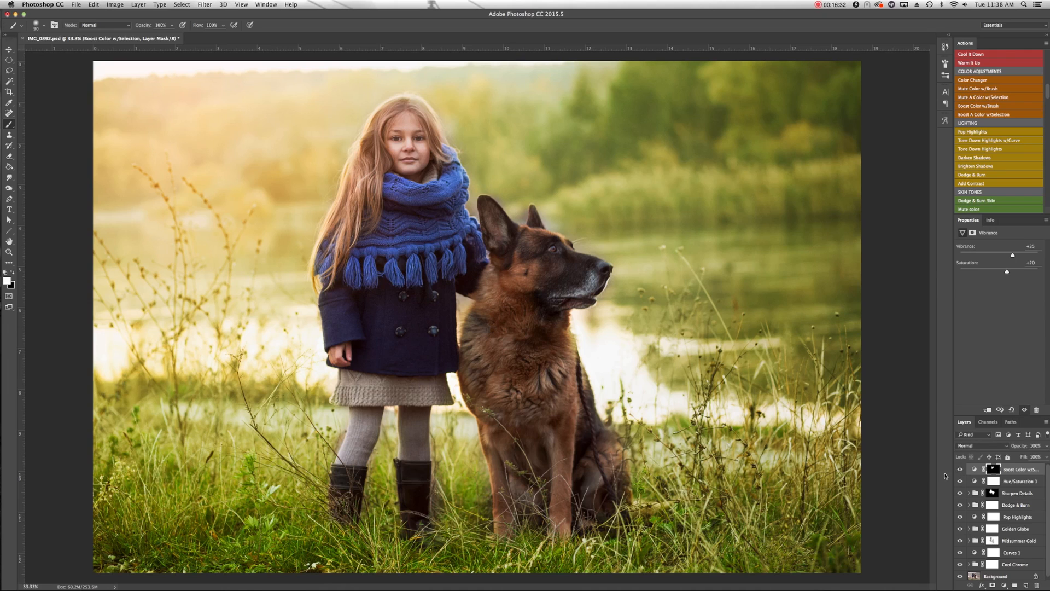
Step: Run the Warm It Up action to add a golden warming layer over the photo
scroll(up, 3)
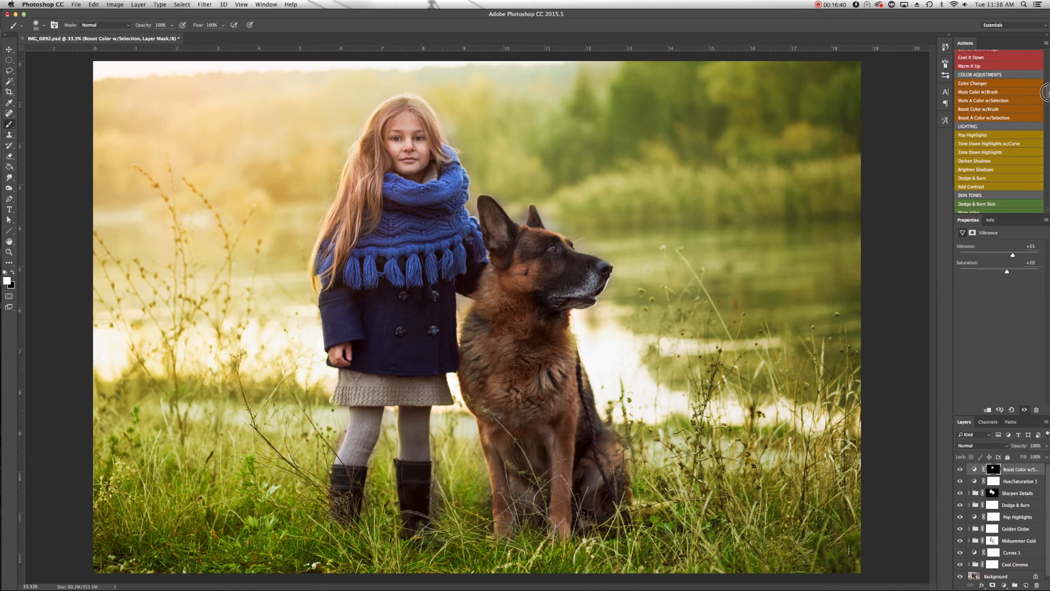
scroll(up, 3)
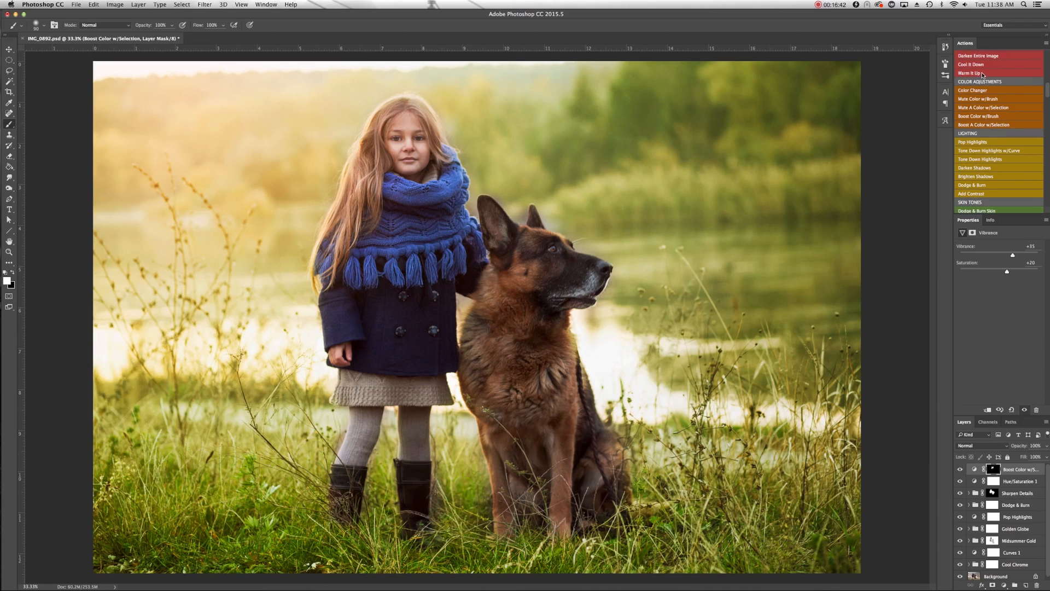
double_click(970, 72)
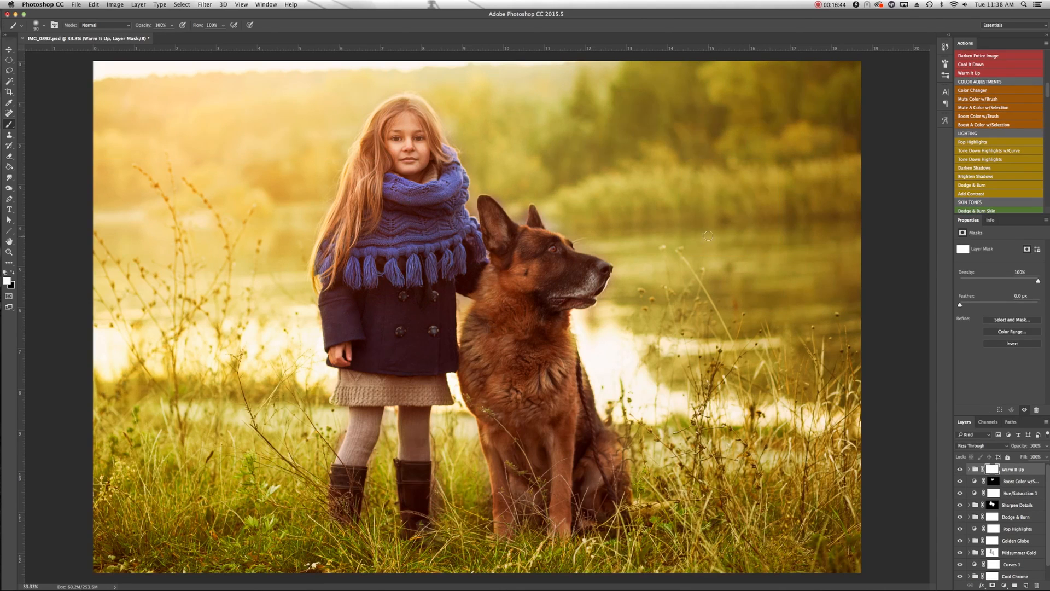
mouse_move(699, 256)
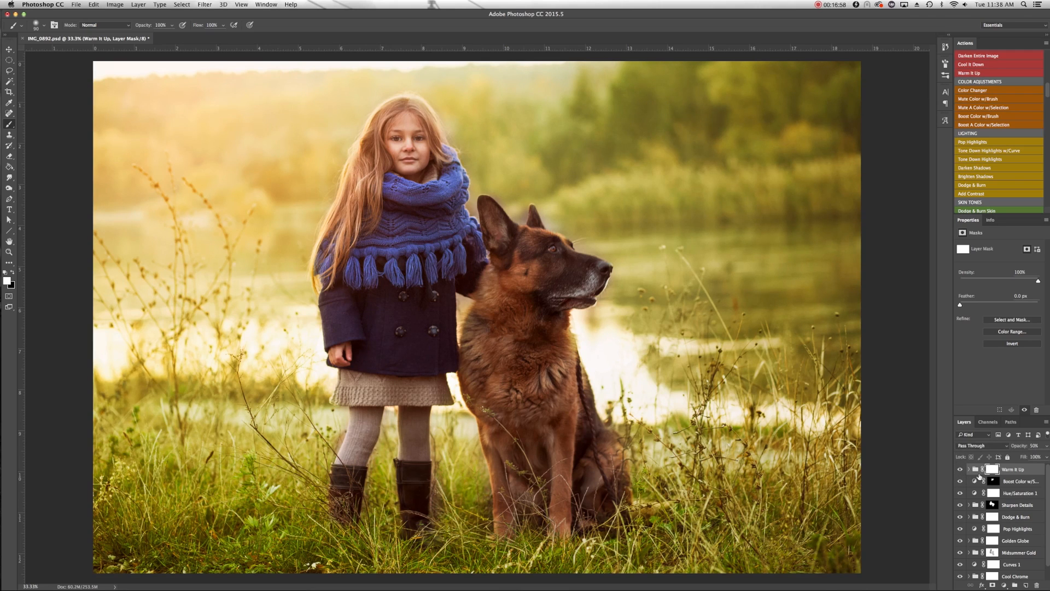
mouse_move(299, 166)
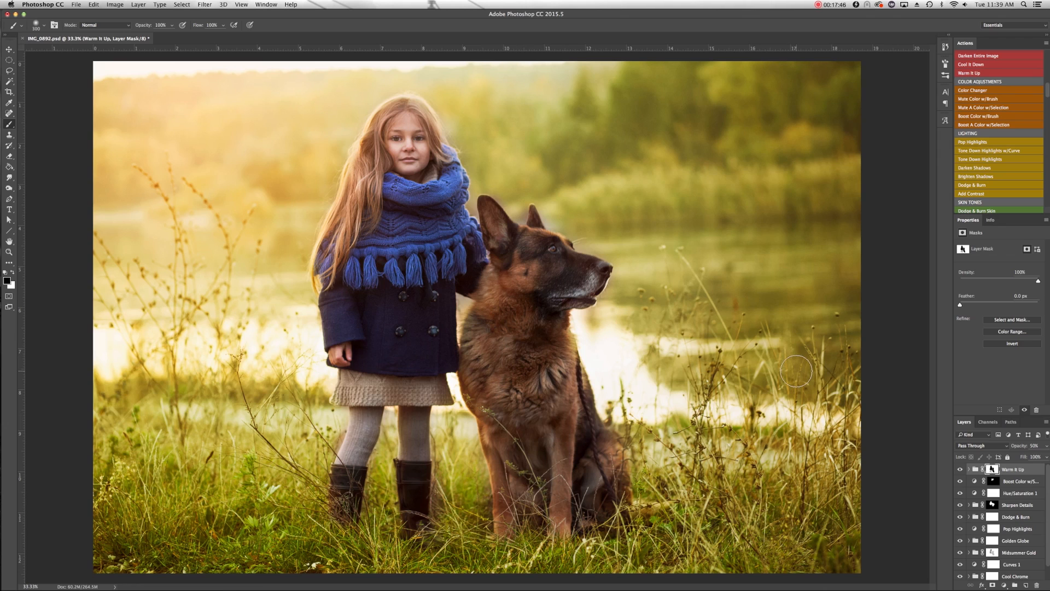
scroll(down, 3)
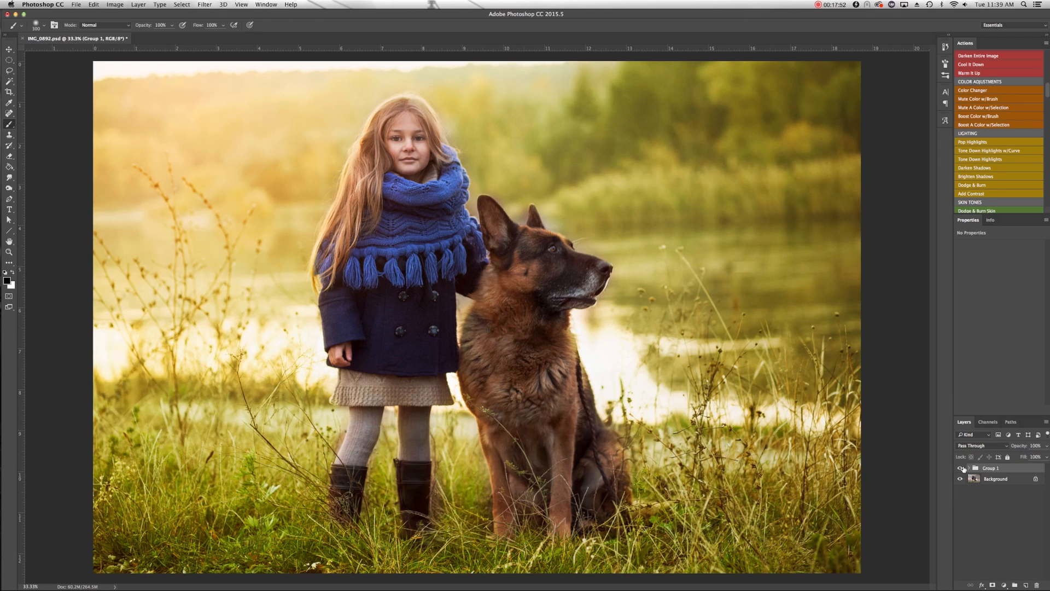
click(961, 467)
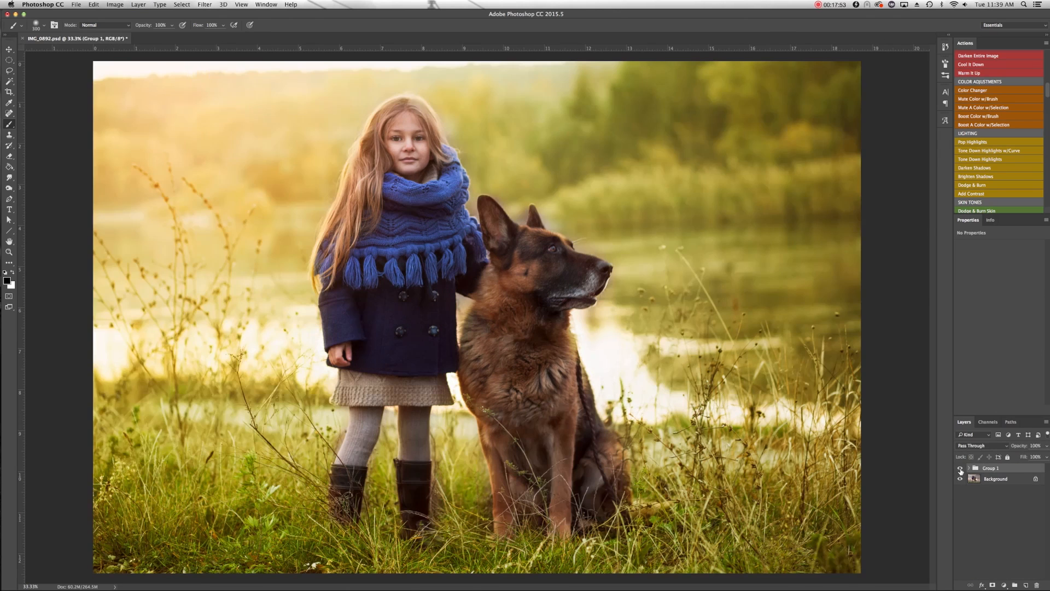
click(961, 467)
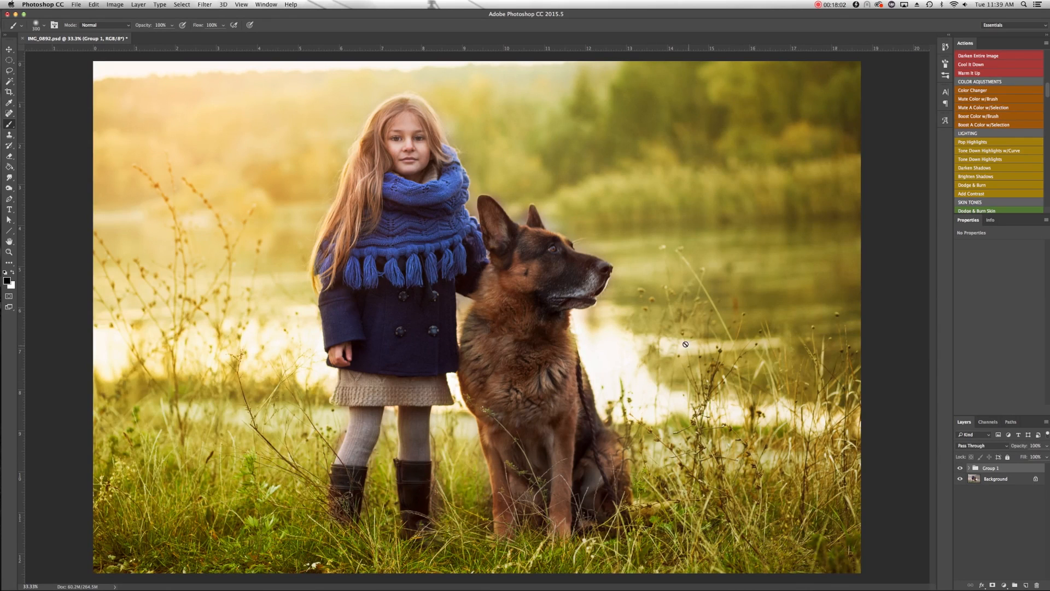
mouse_move(278, 104)
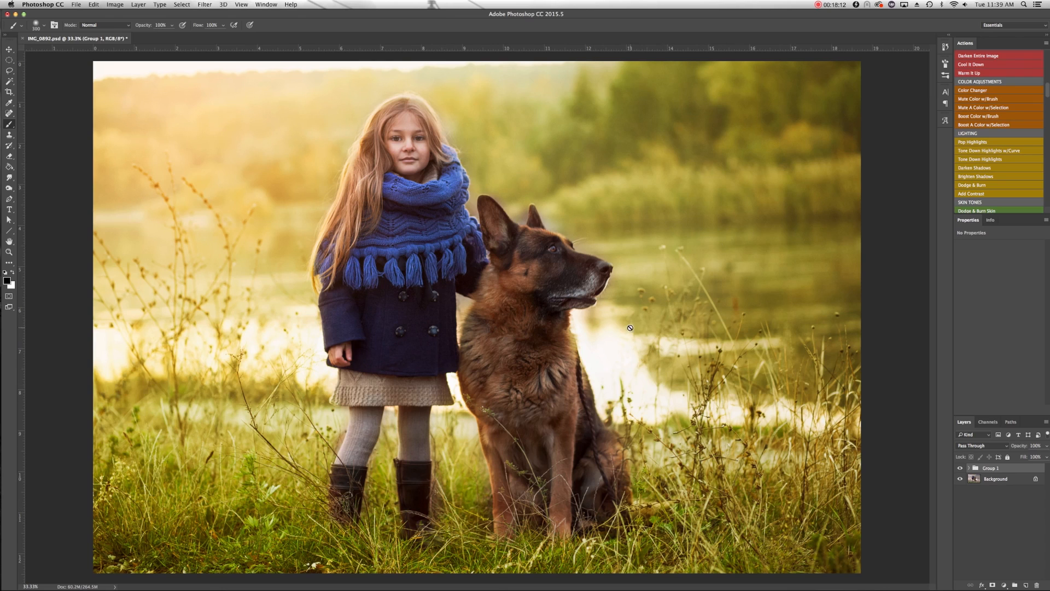
mouse_move(923, 470)
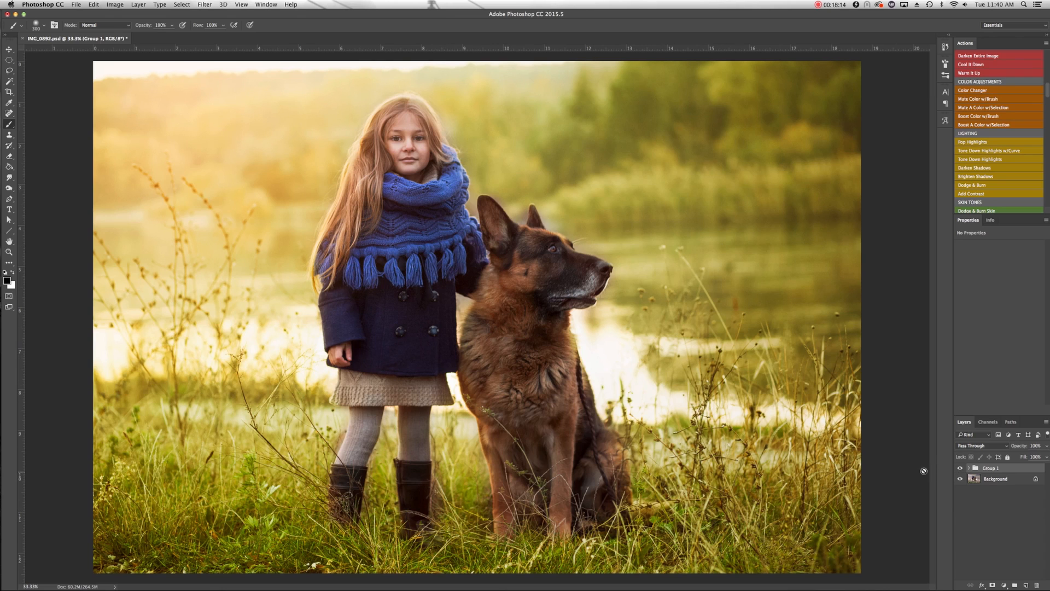
mouse_move(646, 295)
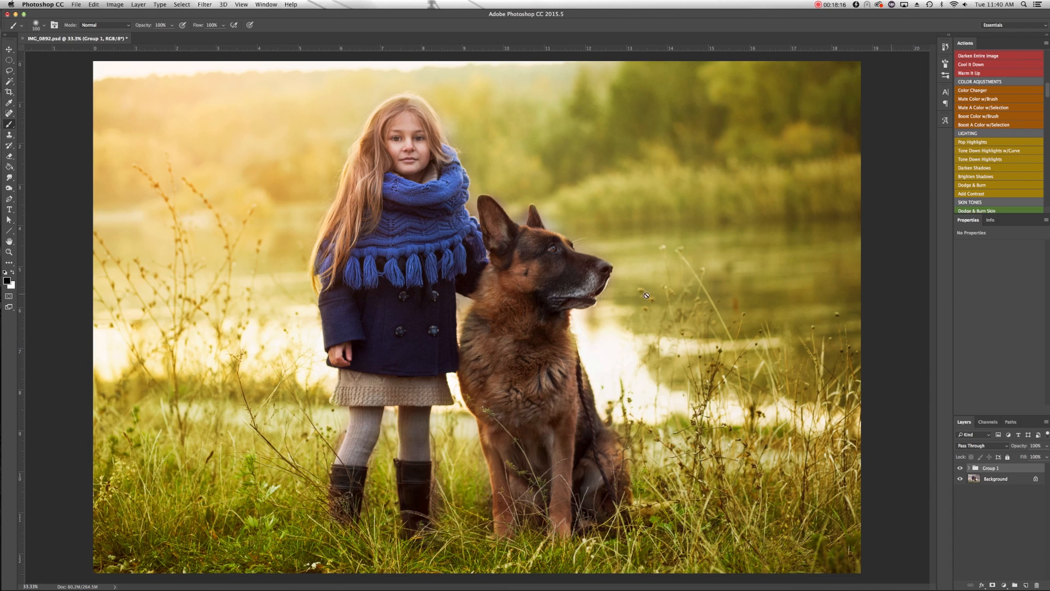